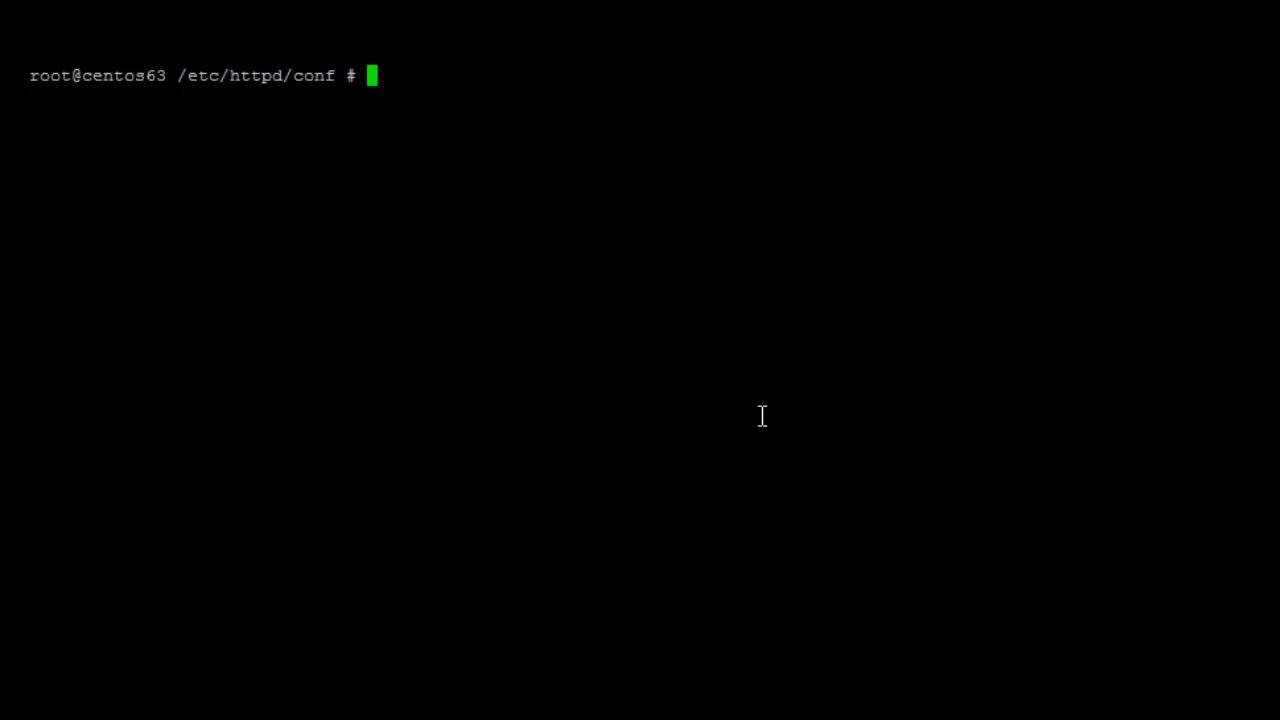
Open httpd.conf in vi and delete its two LoadModule lines.
type("vi httpd.")
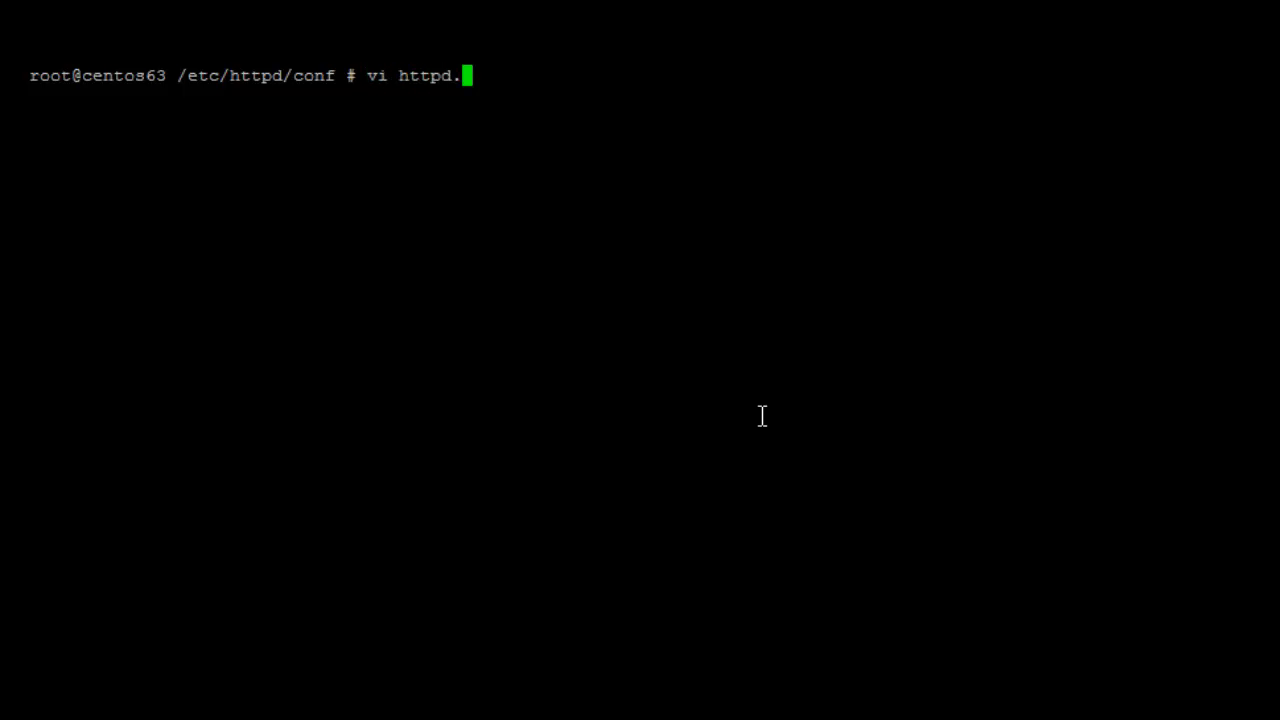
key("Return")
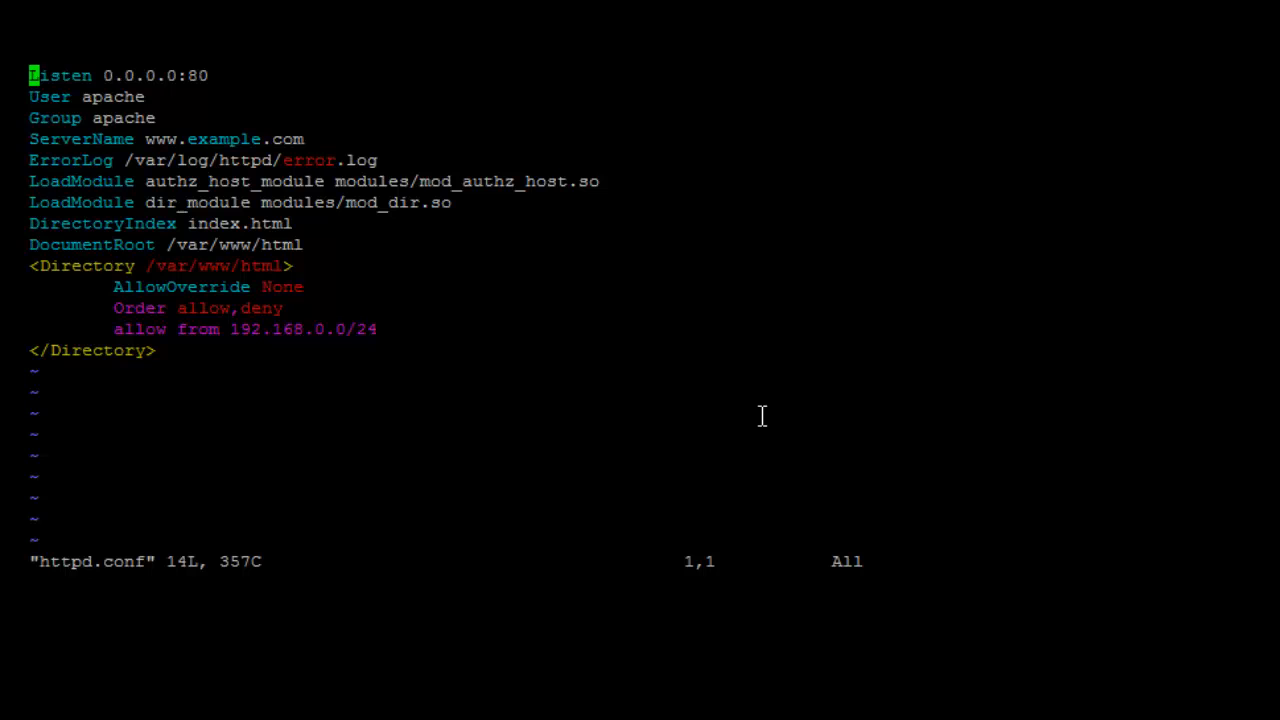
key("j")
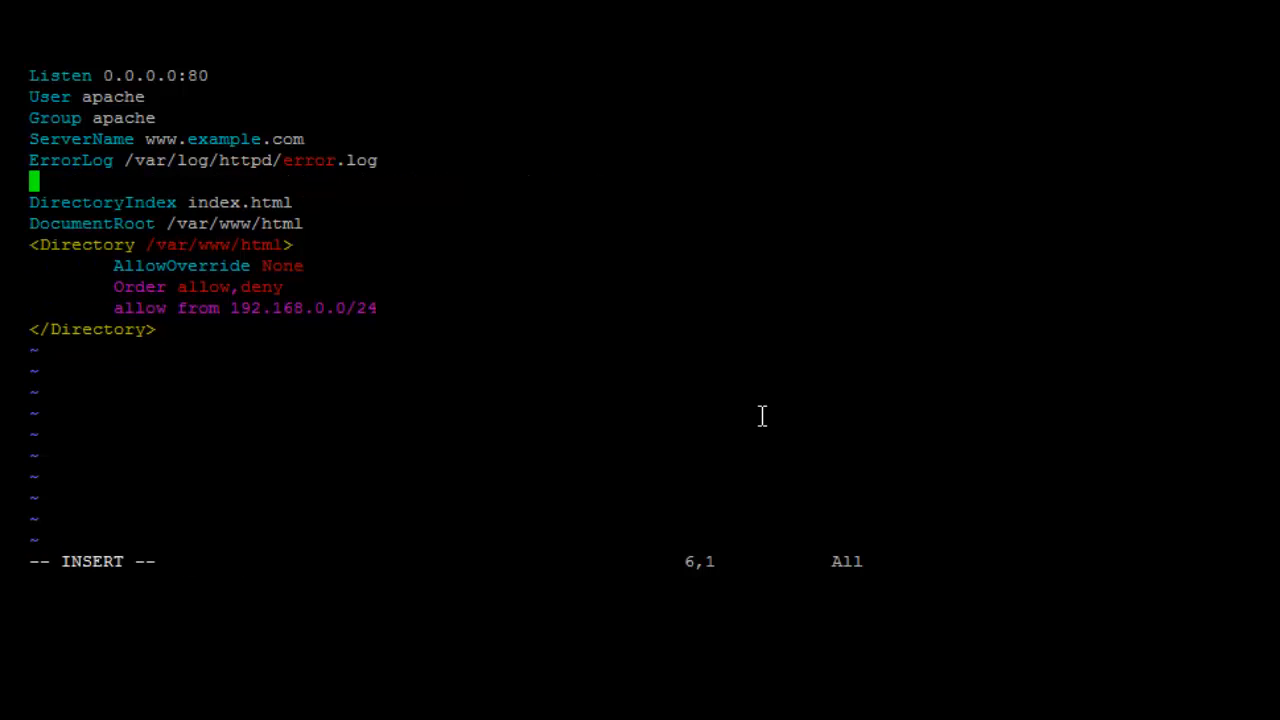
Insert 'Include conf.d/modules.conf' in their place, then save and quit.
type("I")
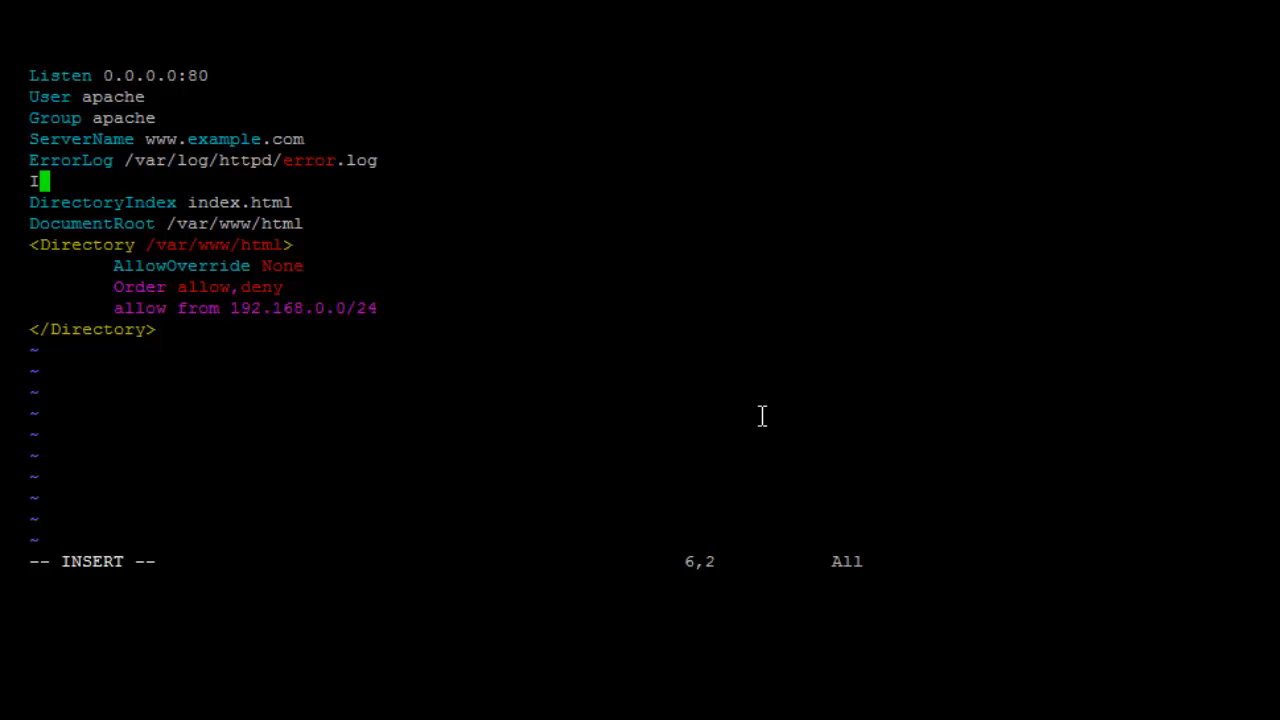
type("nclude")
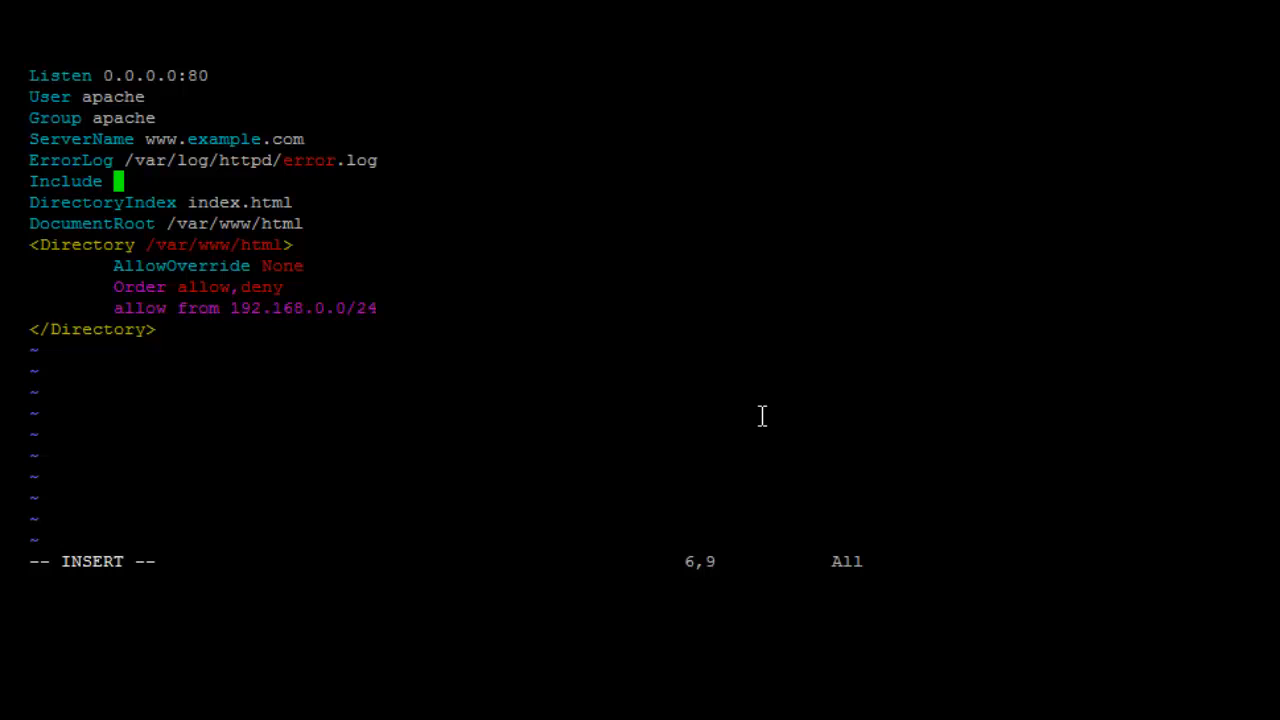
type("conf.")
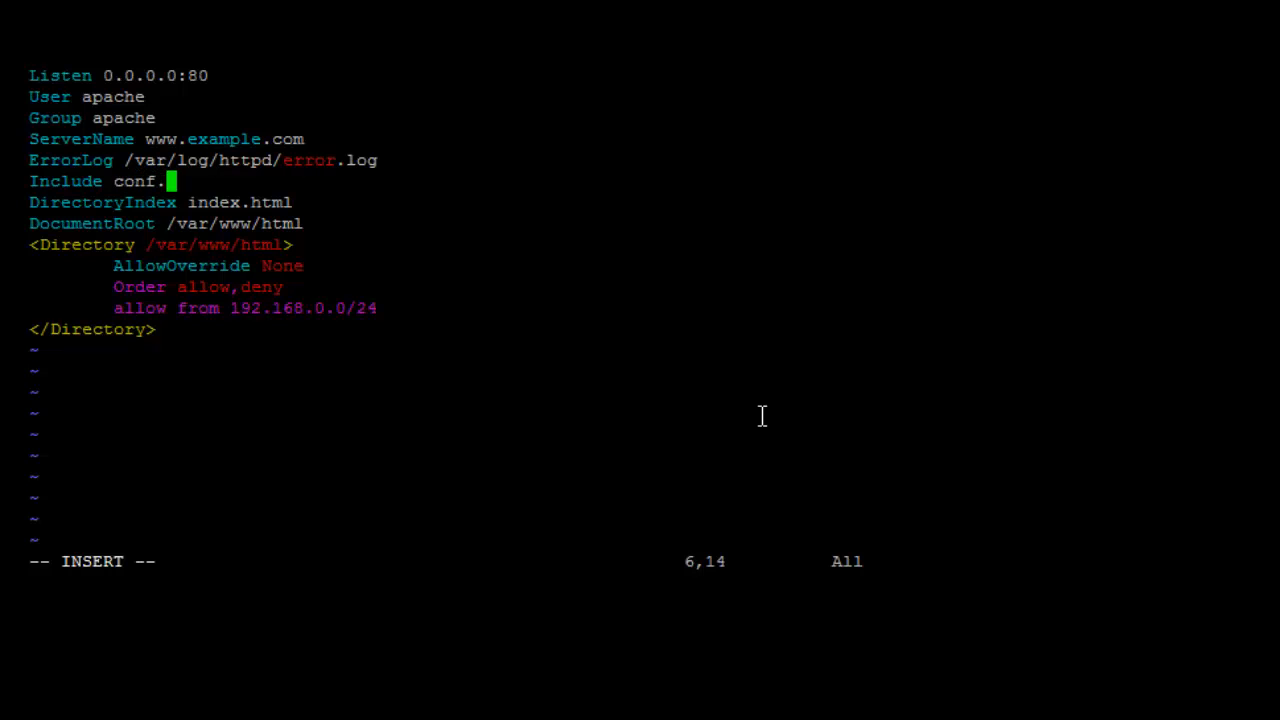
type("d/")
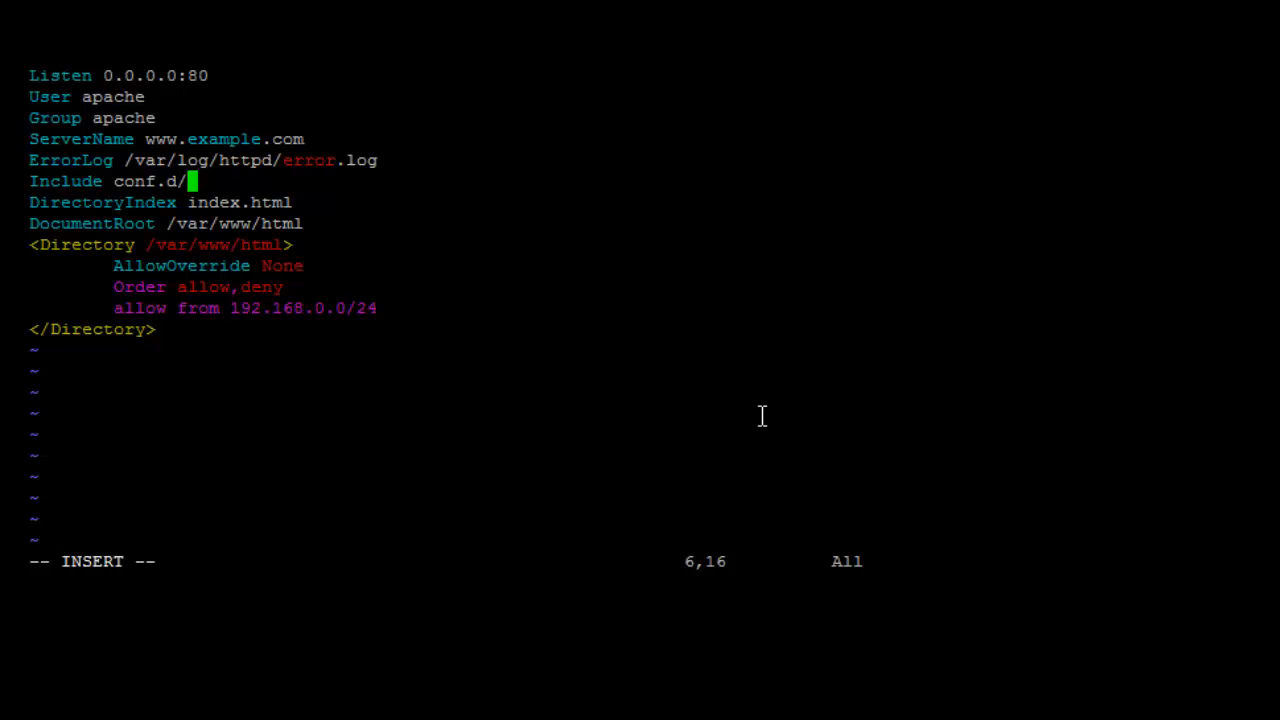
type("mod")
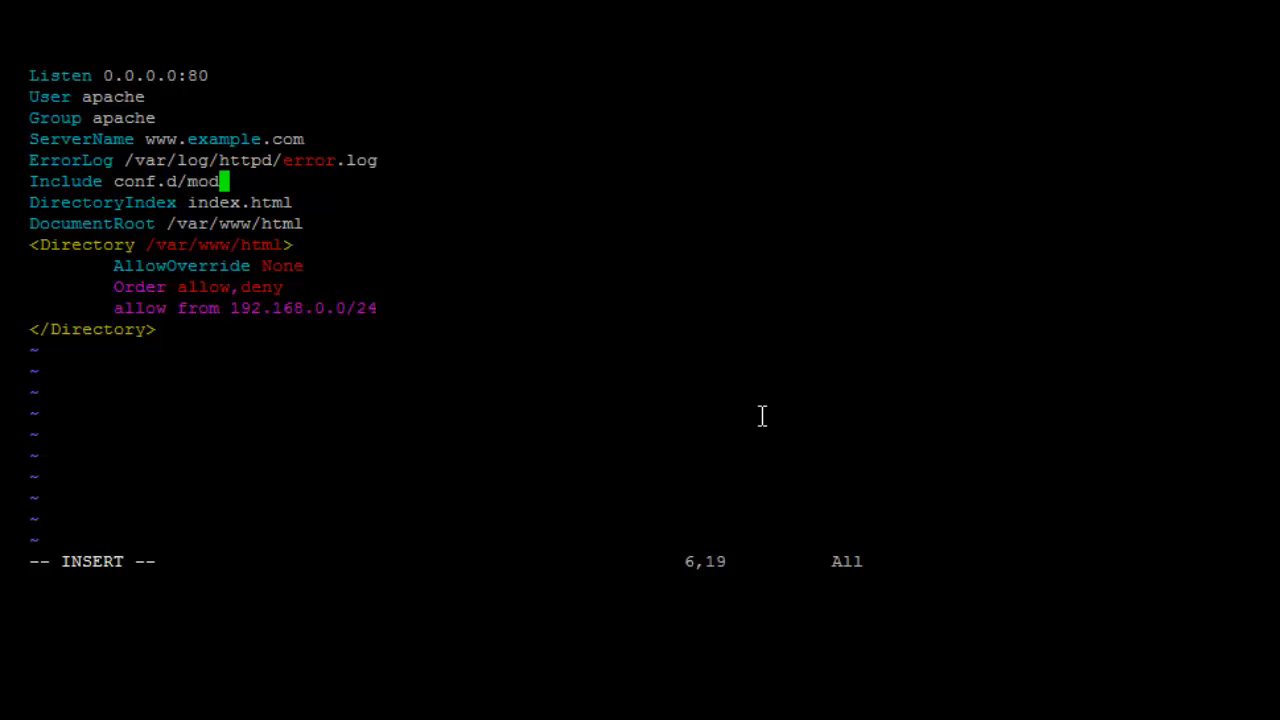
type("ules")
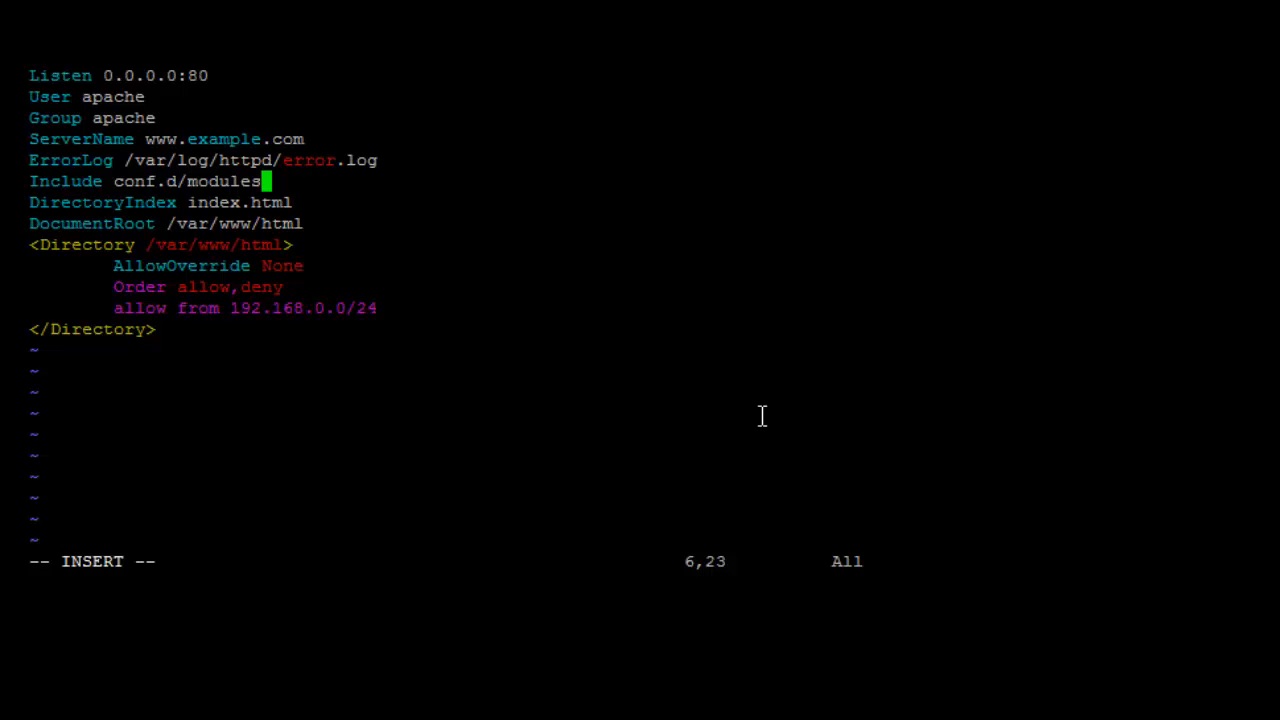
type(".con")
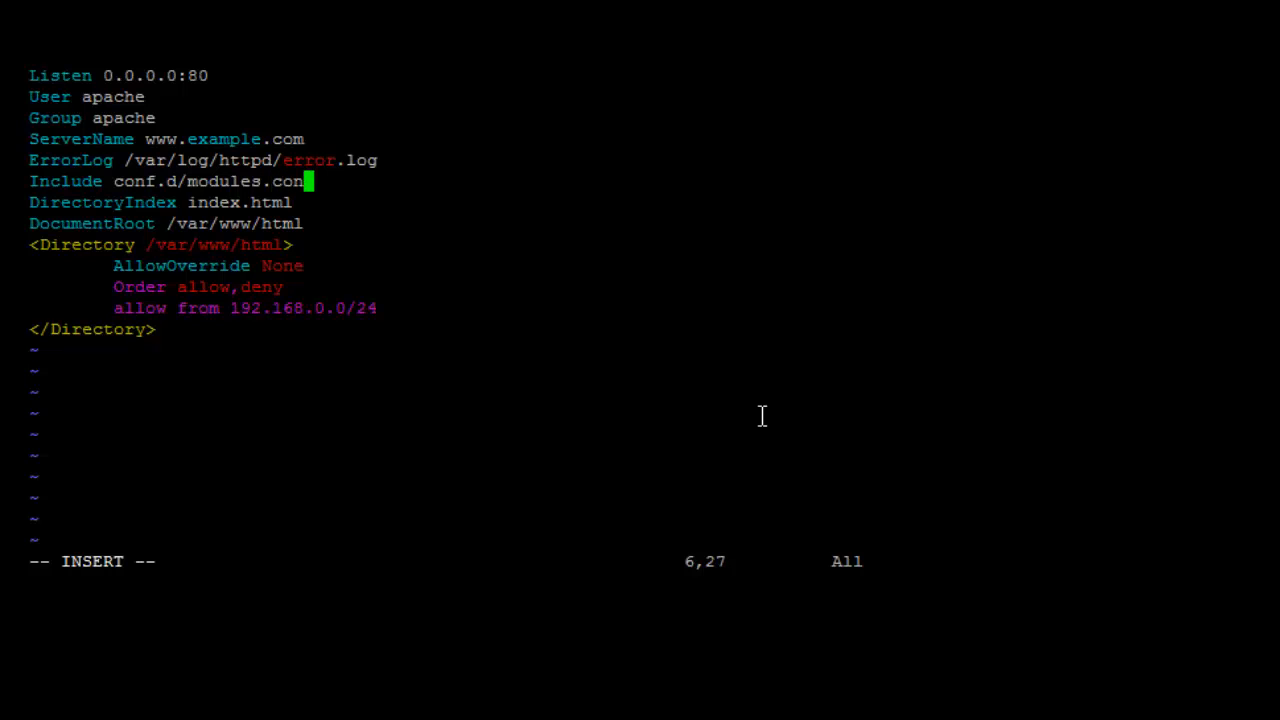
type("f")
left_click(334, 562)
type(":x")
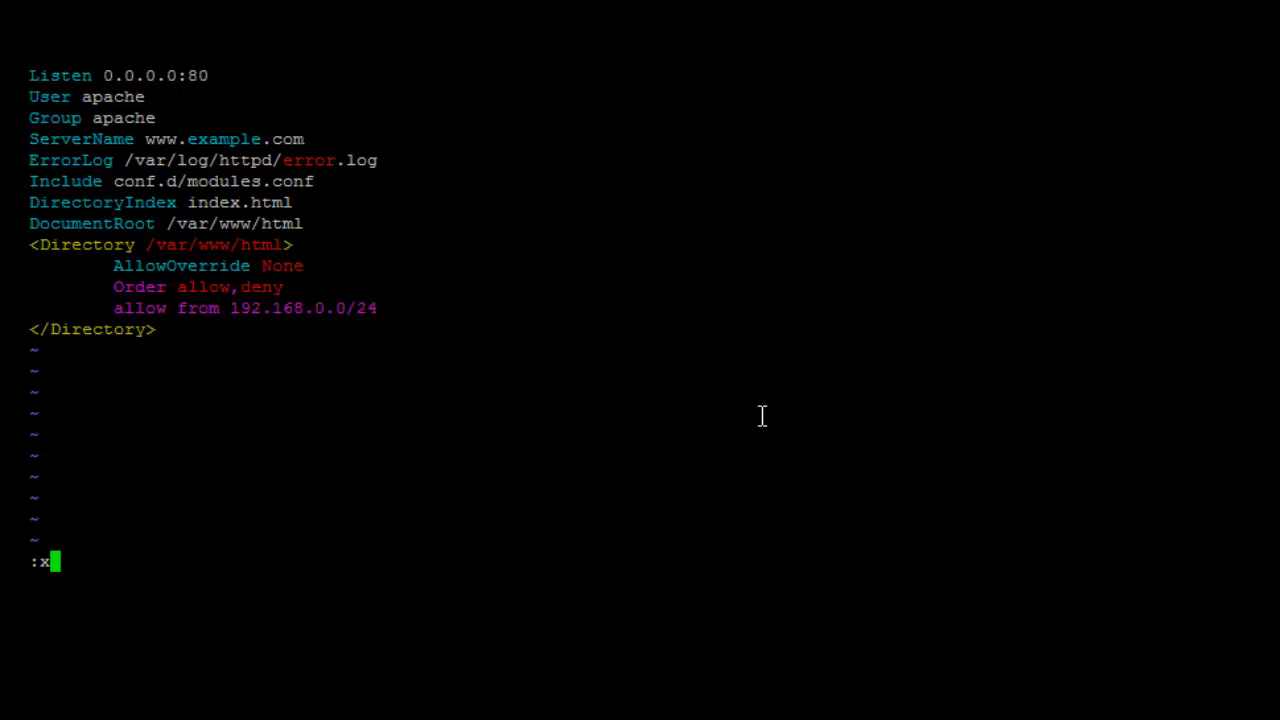
key("Return")
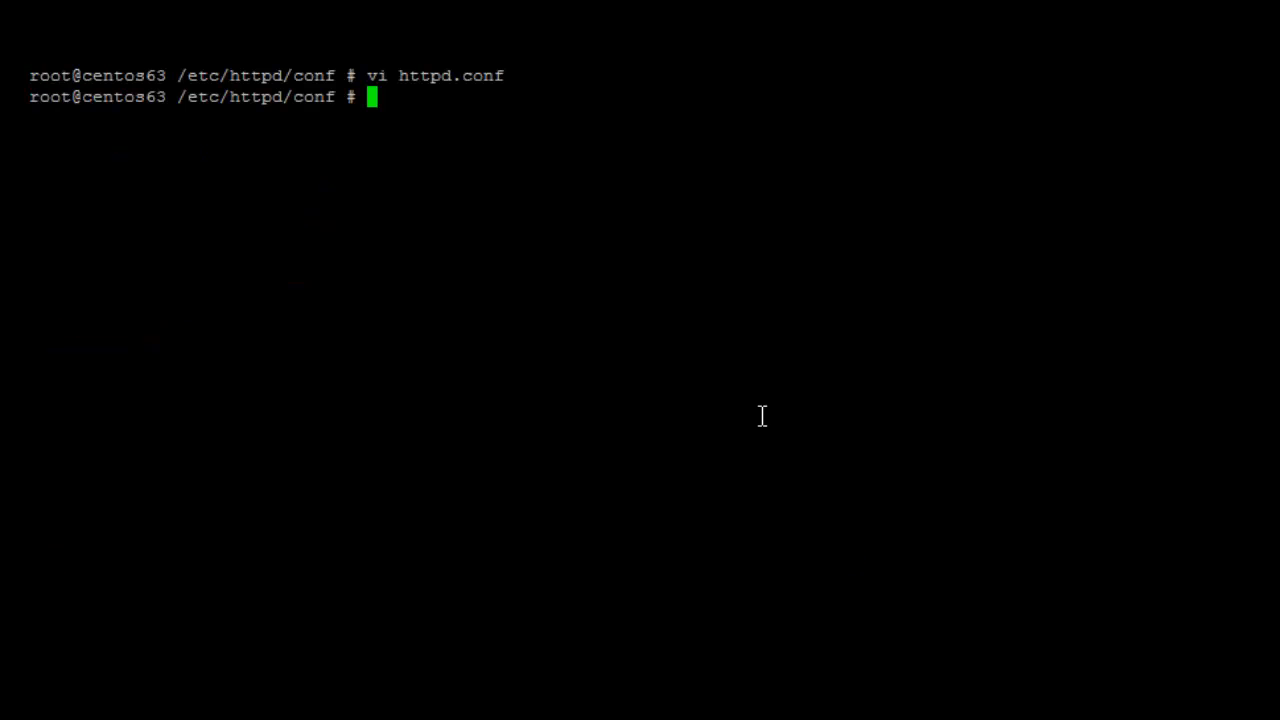
type("vi ..")
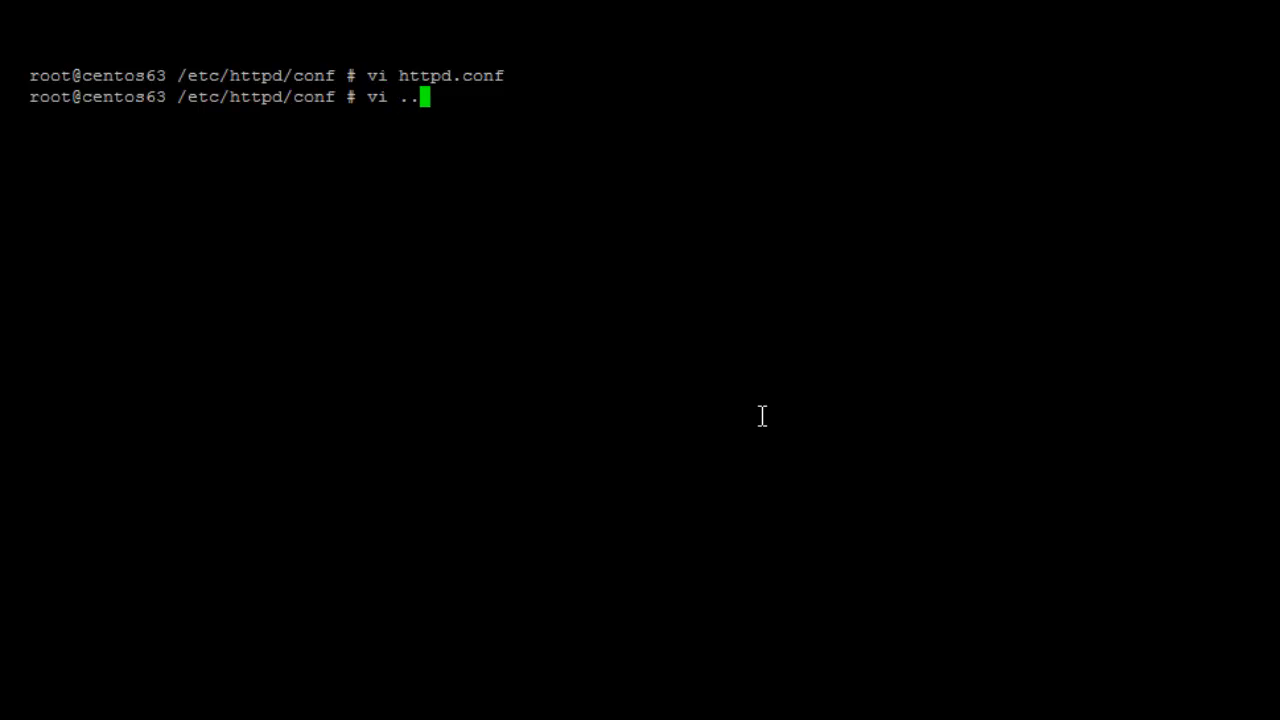
type("/conf")
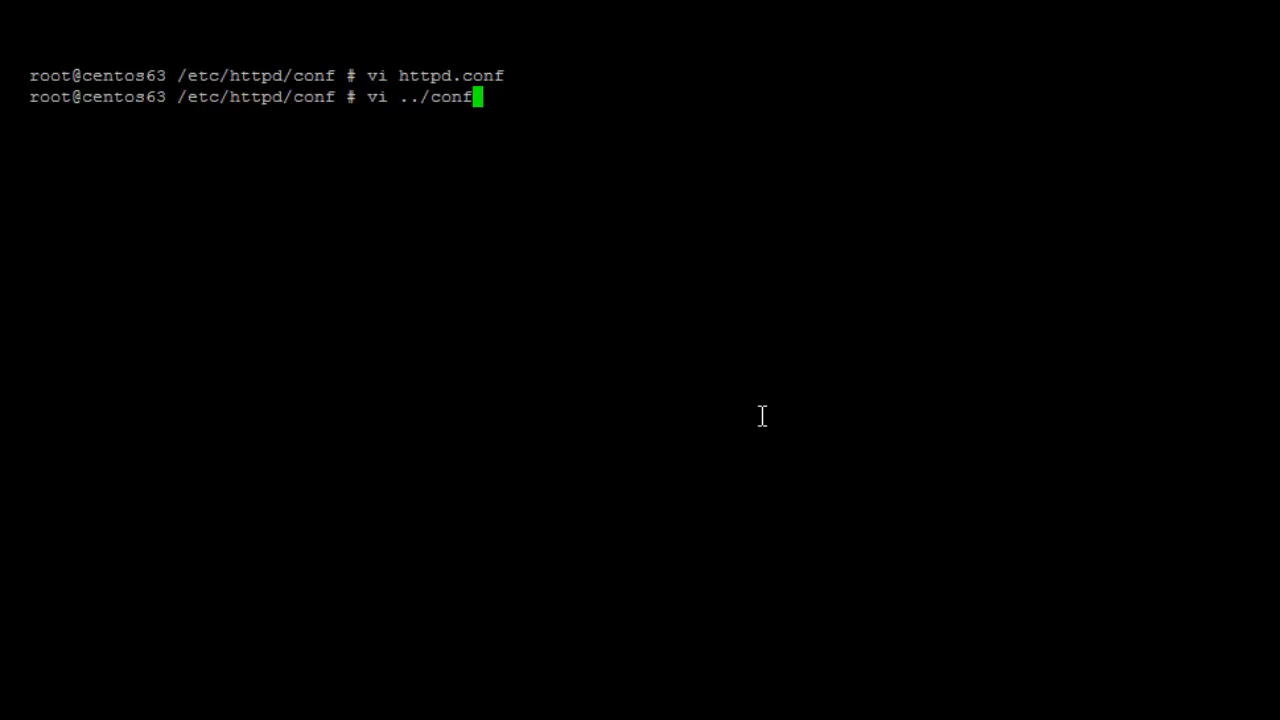
type(".d/m")
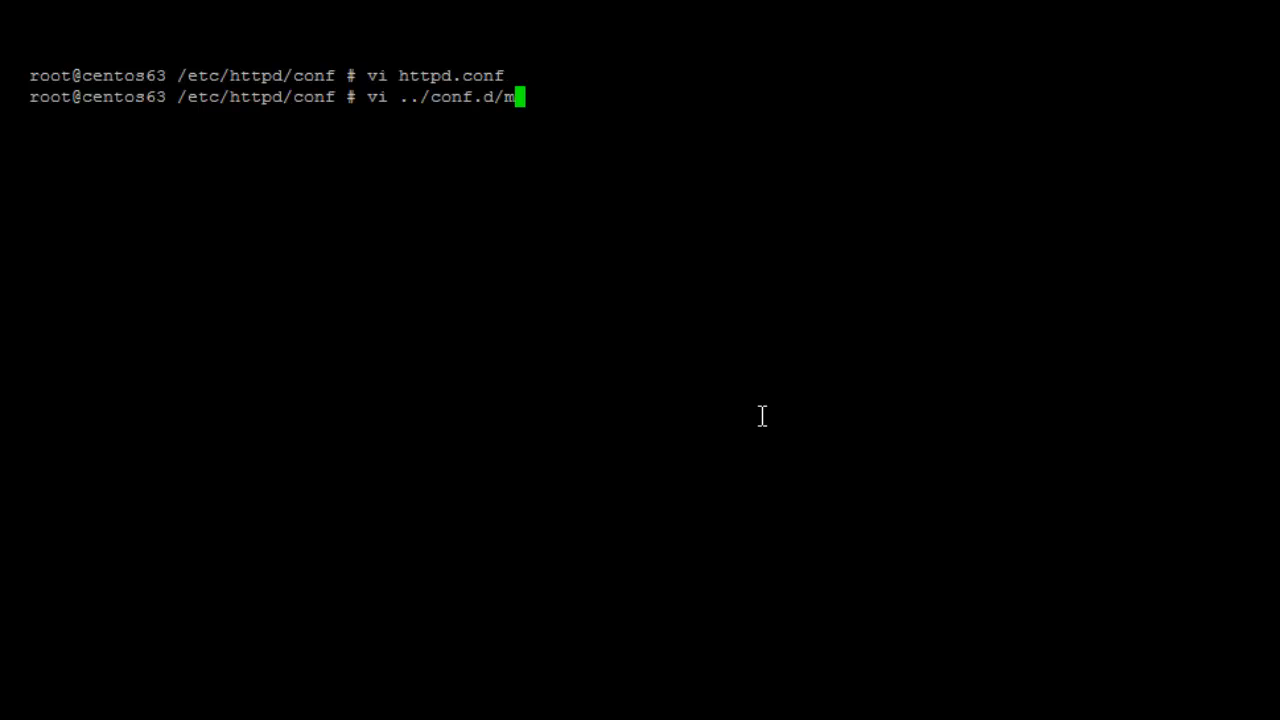
type("odules.conf")
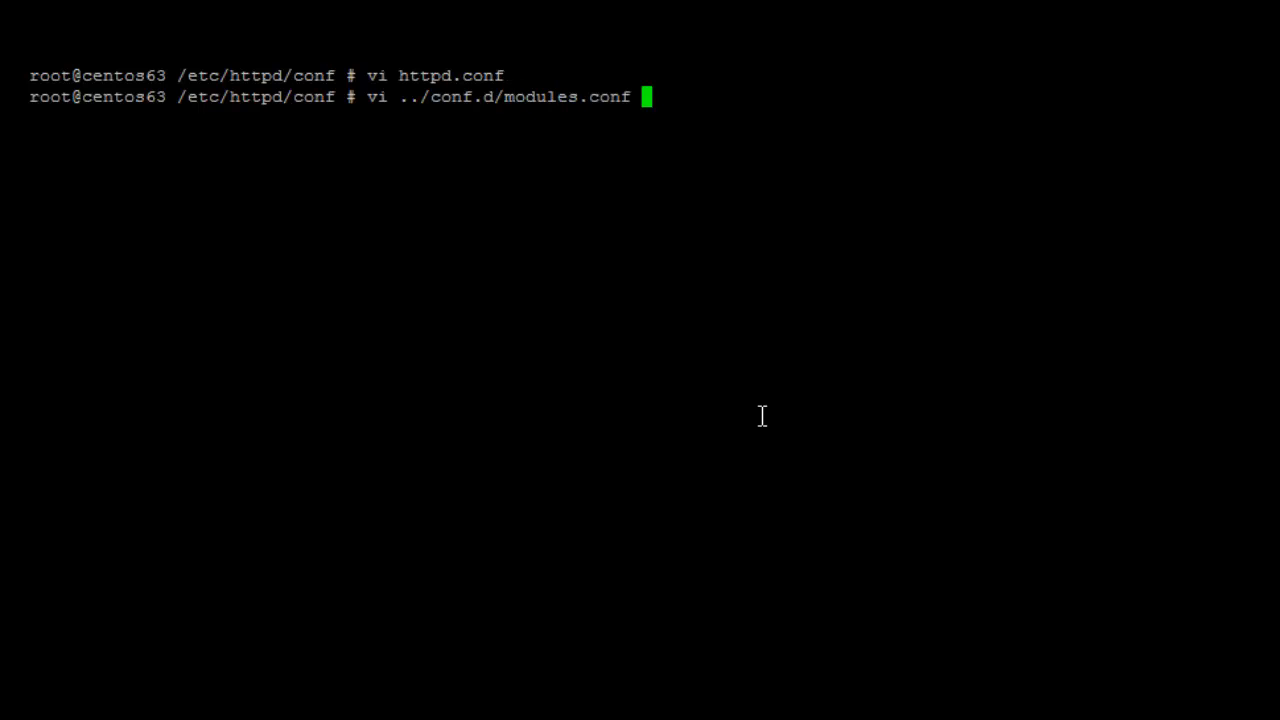
key("Return")
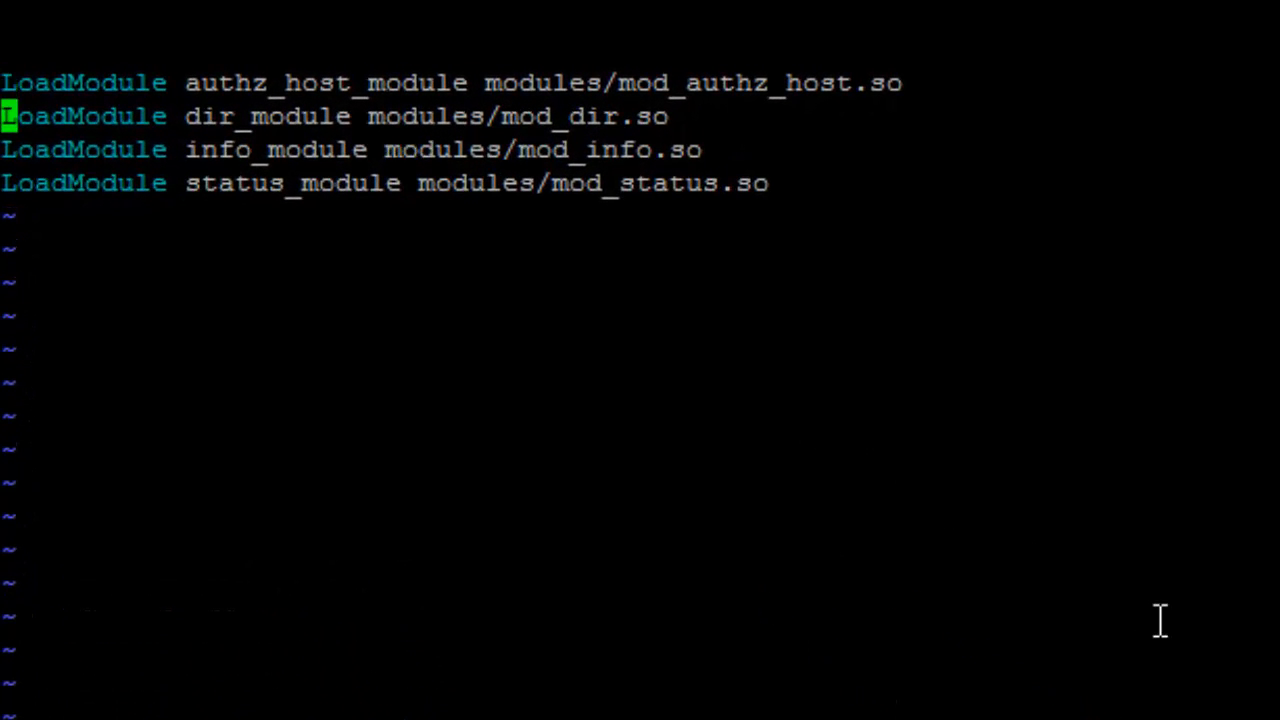
key("Down")
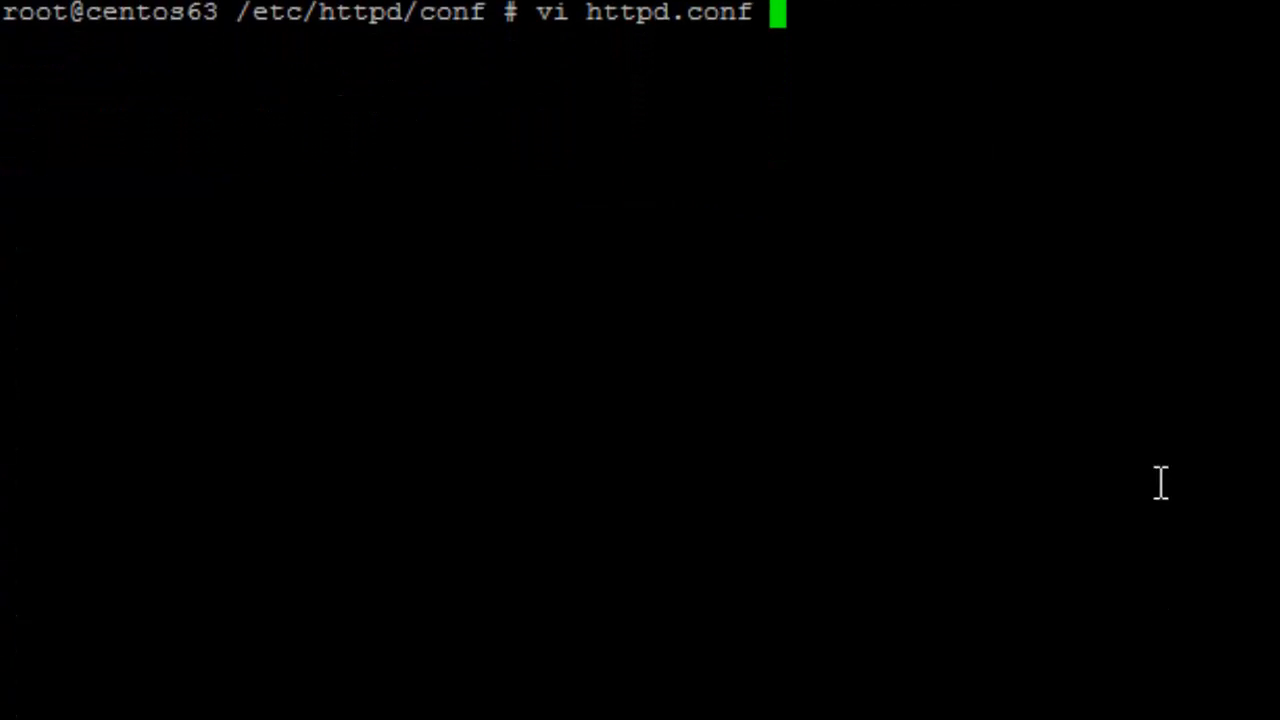
Reopen httpd.conf and start a new line after the closing Directory section.
key("Return")
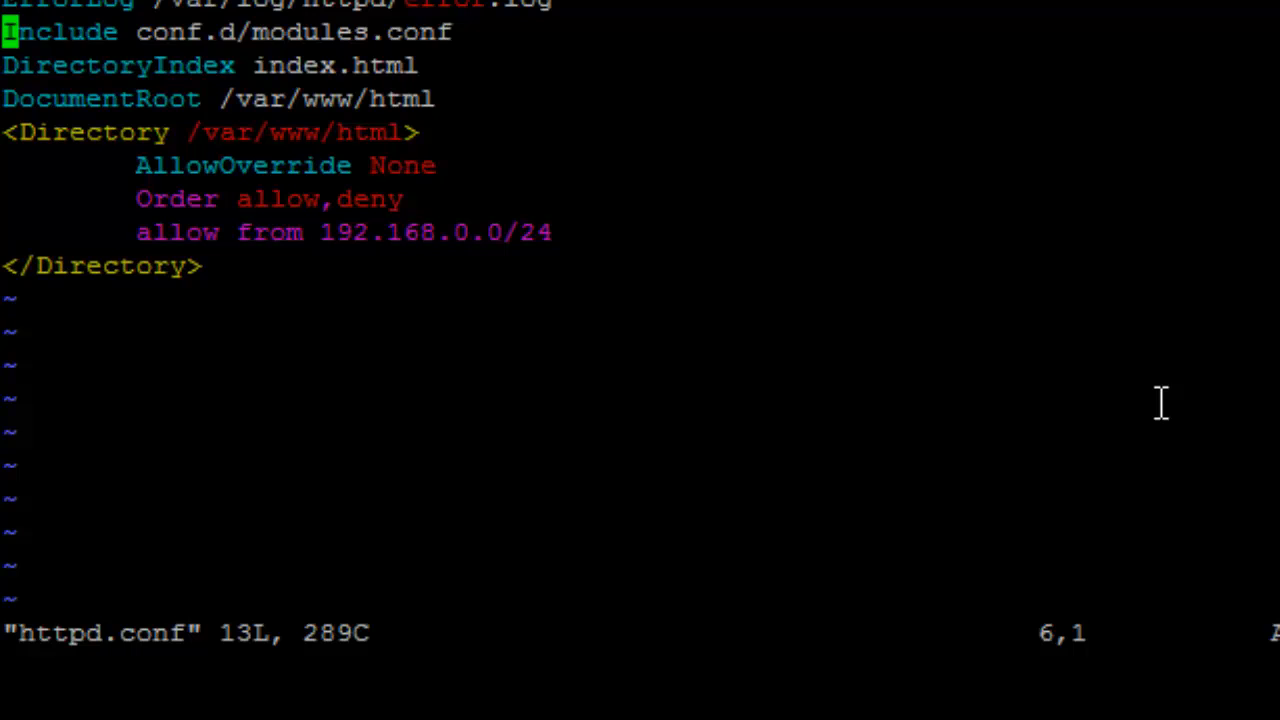
key("j")
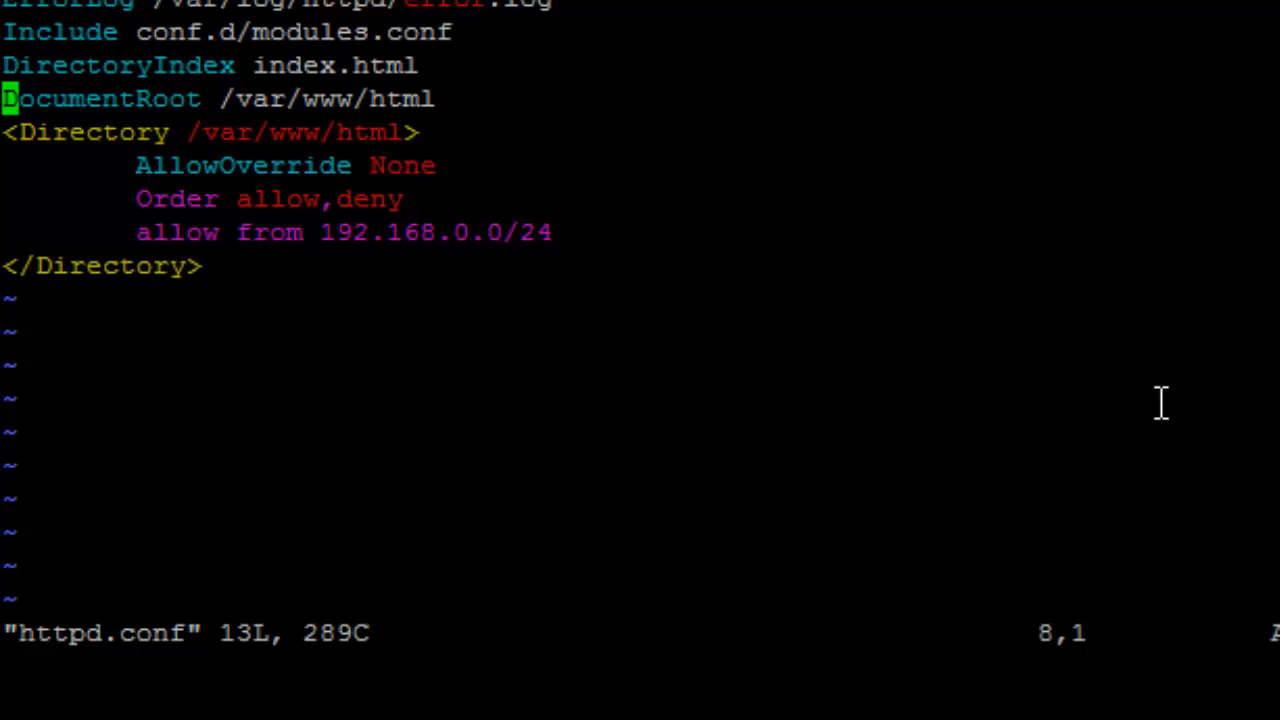
key("G")
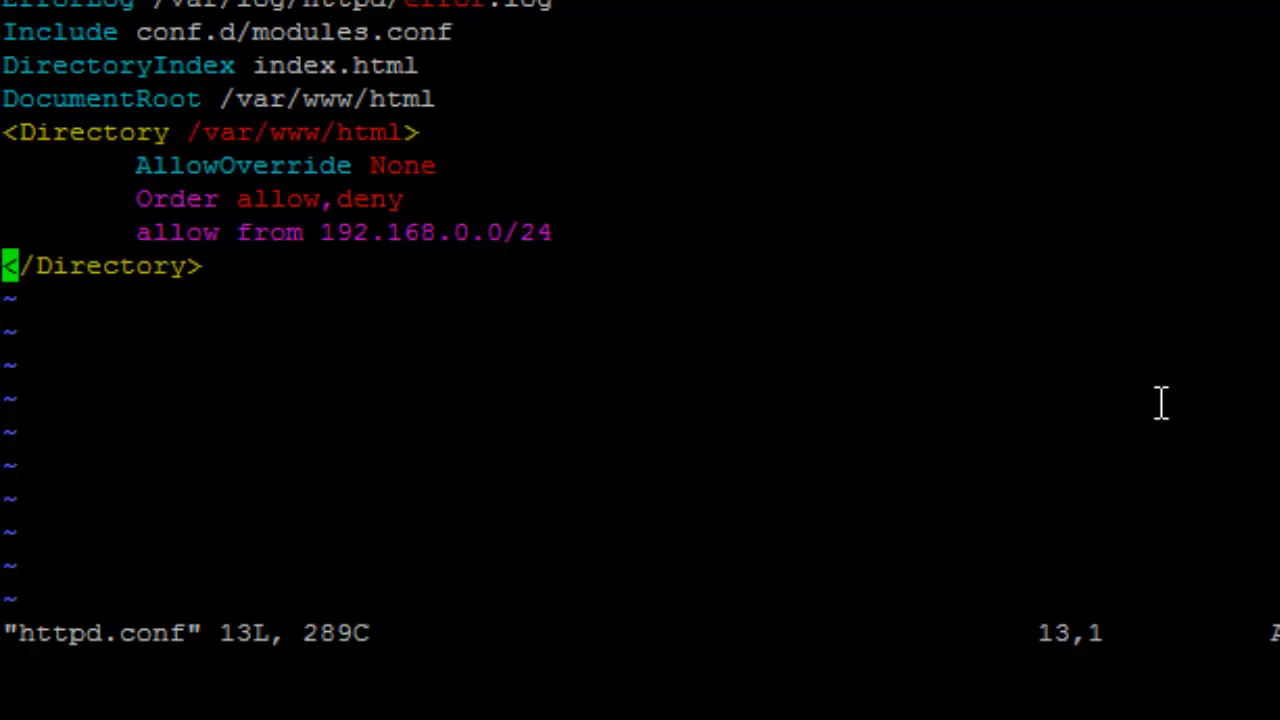
key("o")
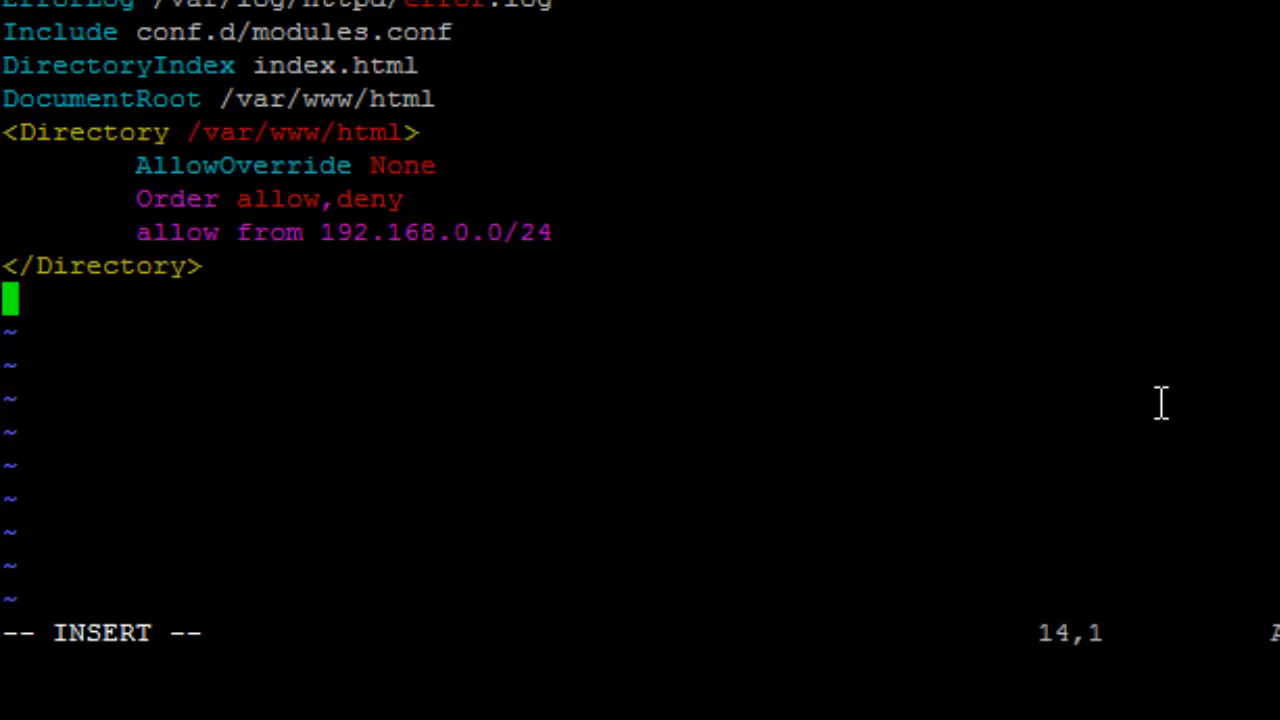
Add an empty <Location /server-status> ... </Location> block at the end.
type("<")
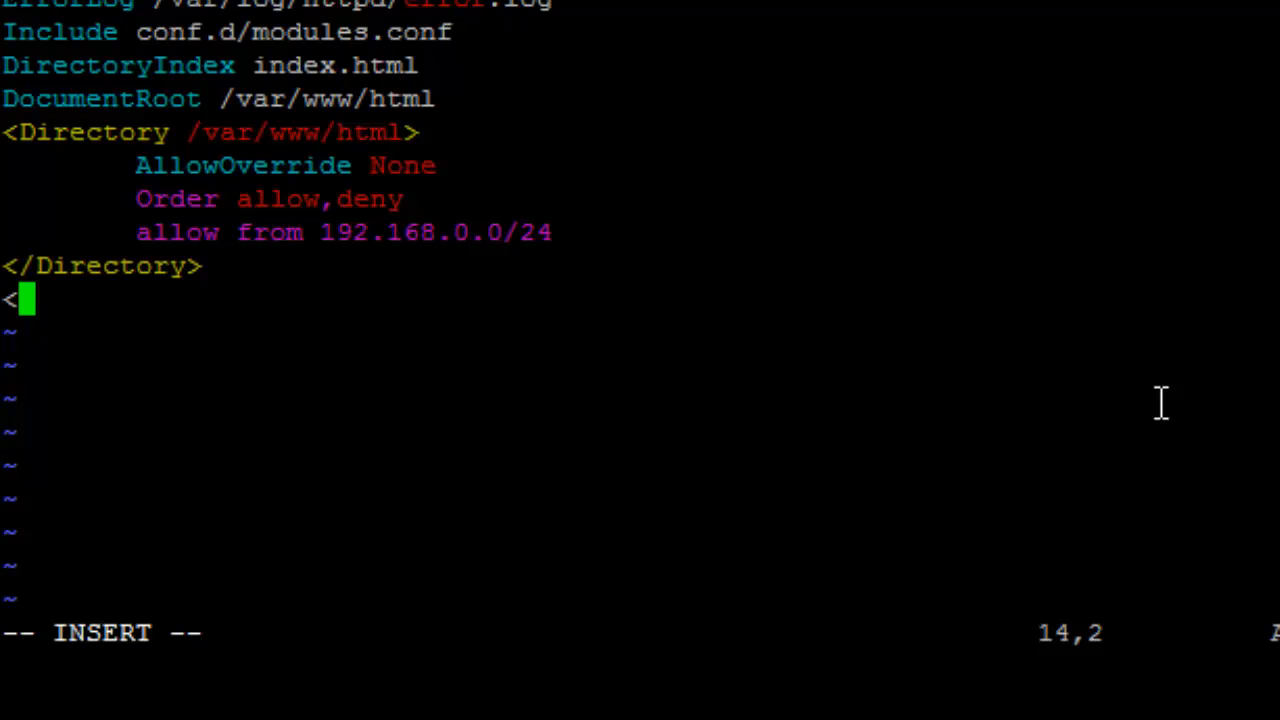
type("Location")
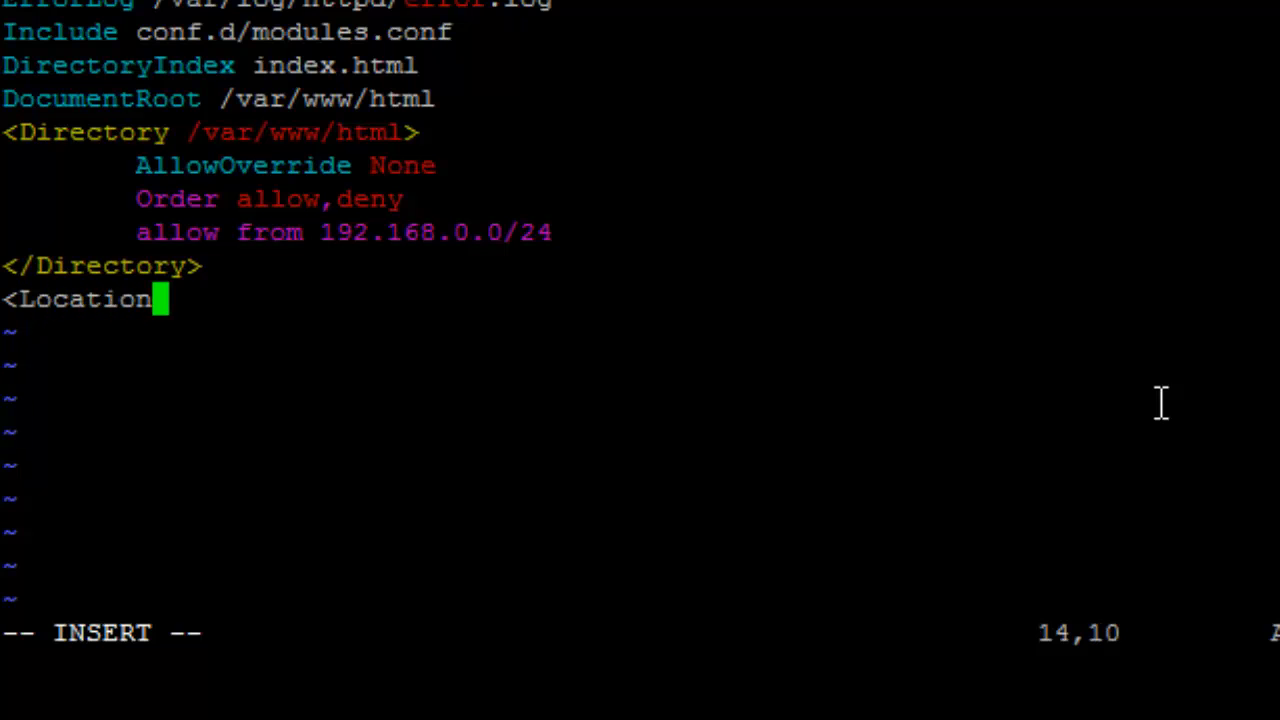
type("/serv")
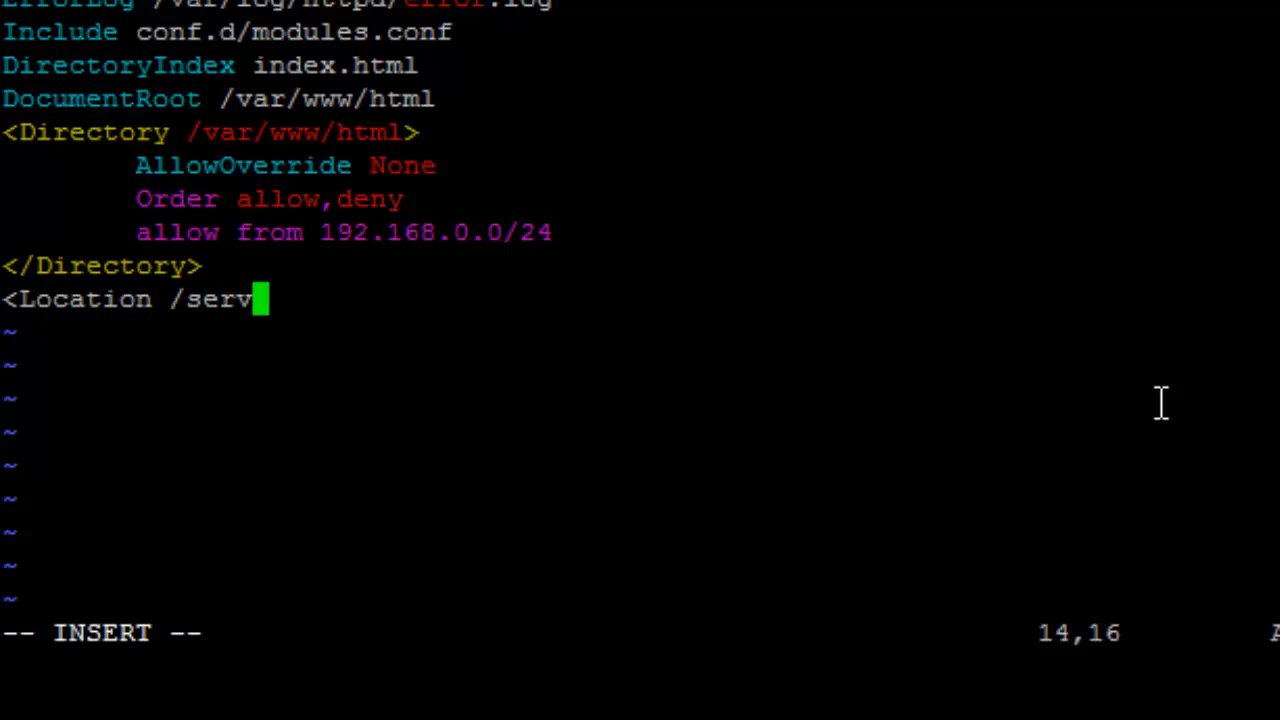
type("er-")
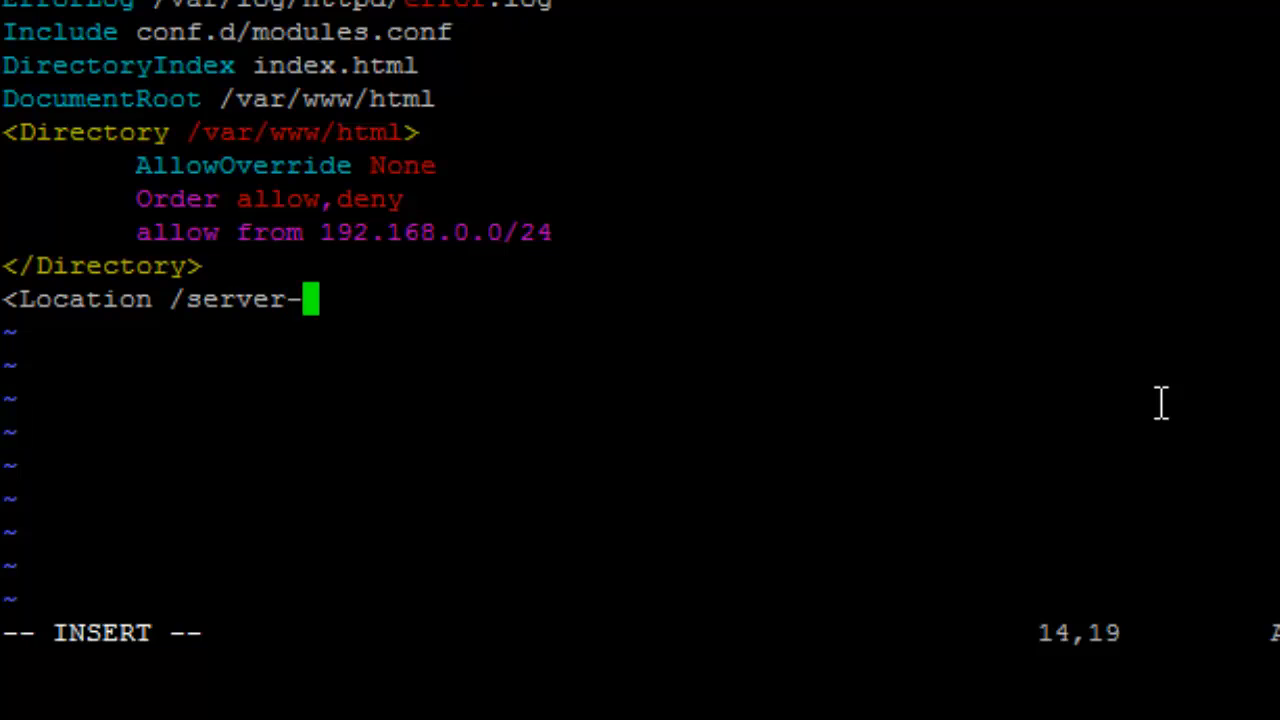
type("status")
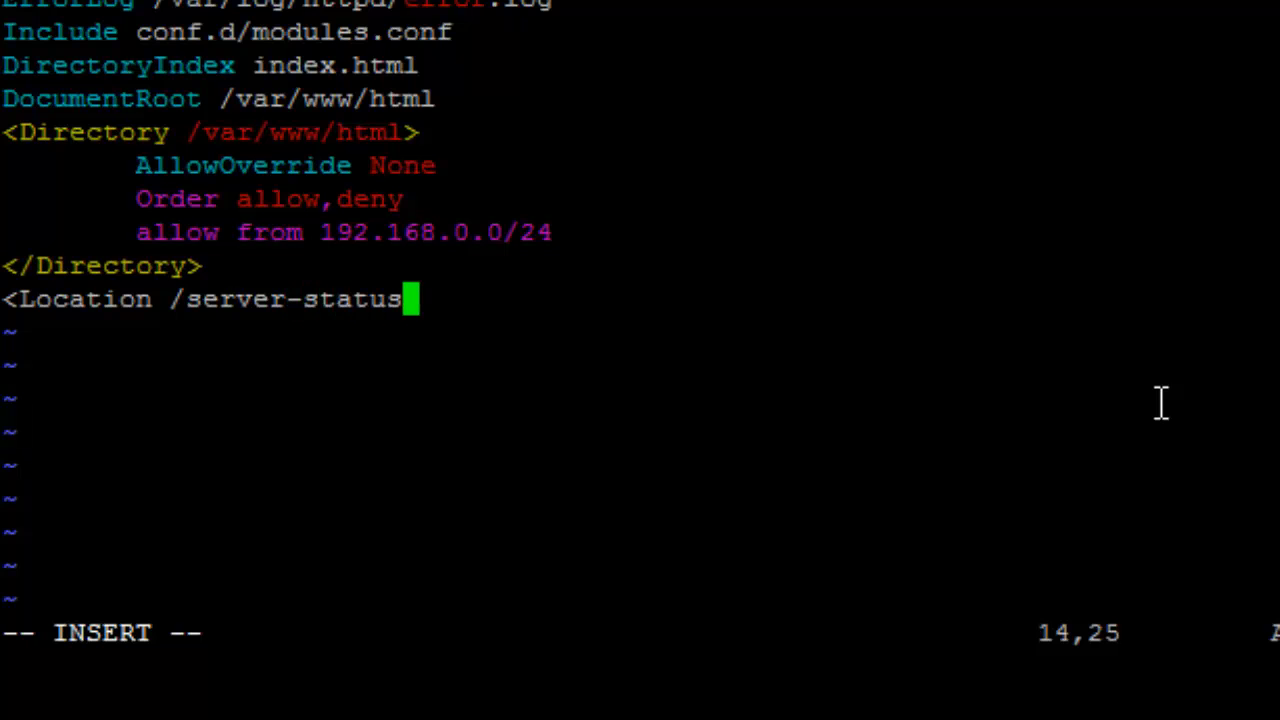
type(">")
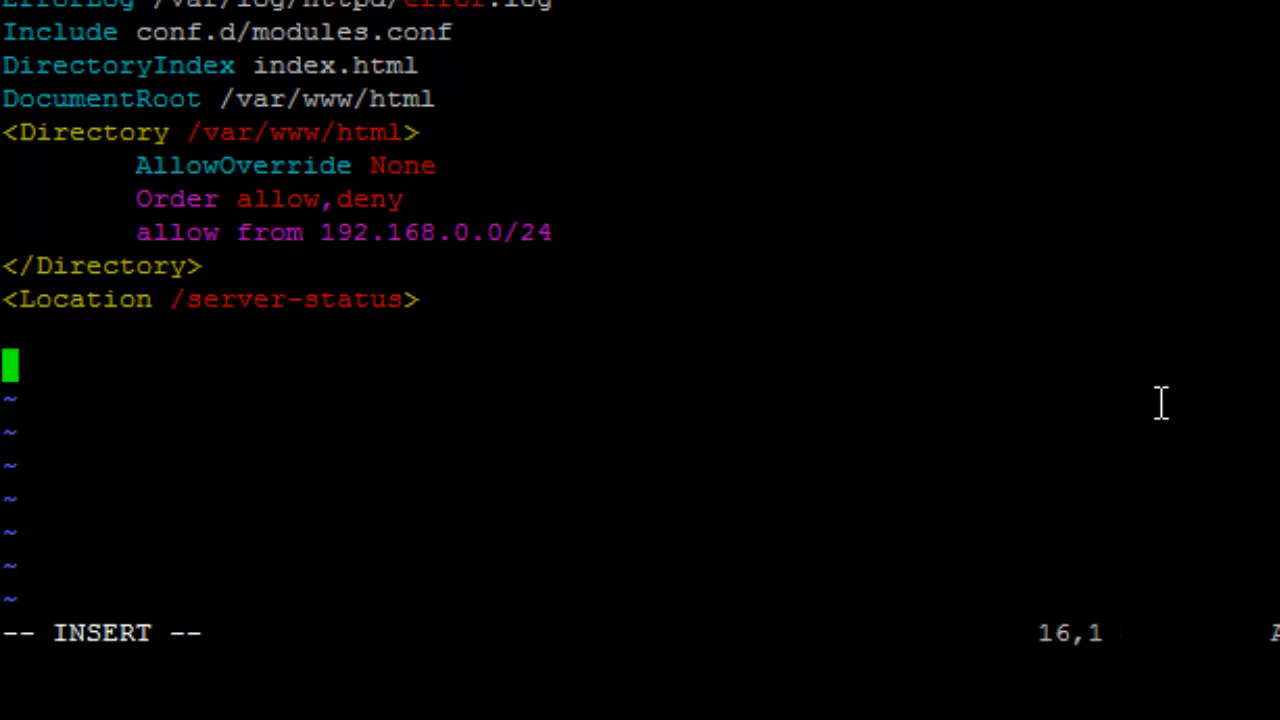
type("</Loc")
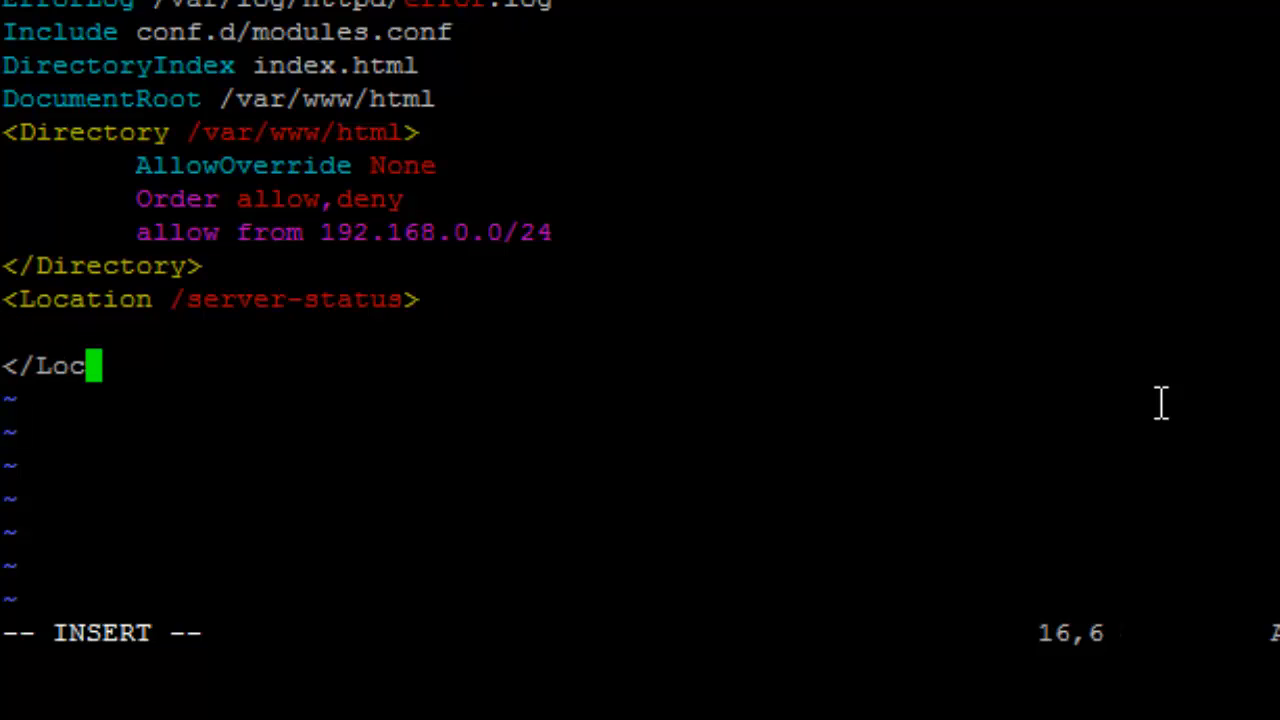
type("ation>")
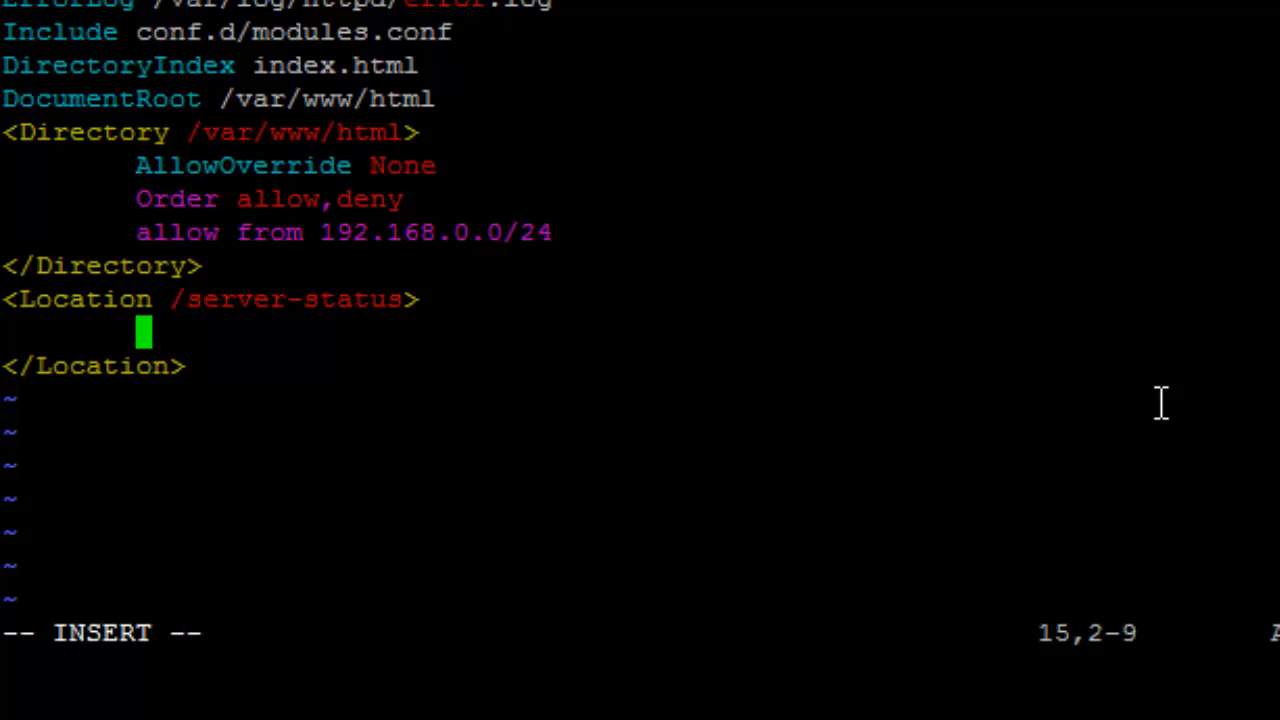
Add 'SetHandler server-status' as the first directive in the Location block.
type("S")
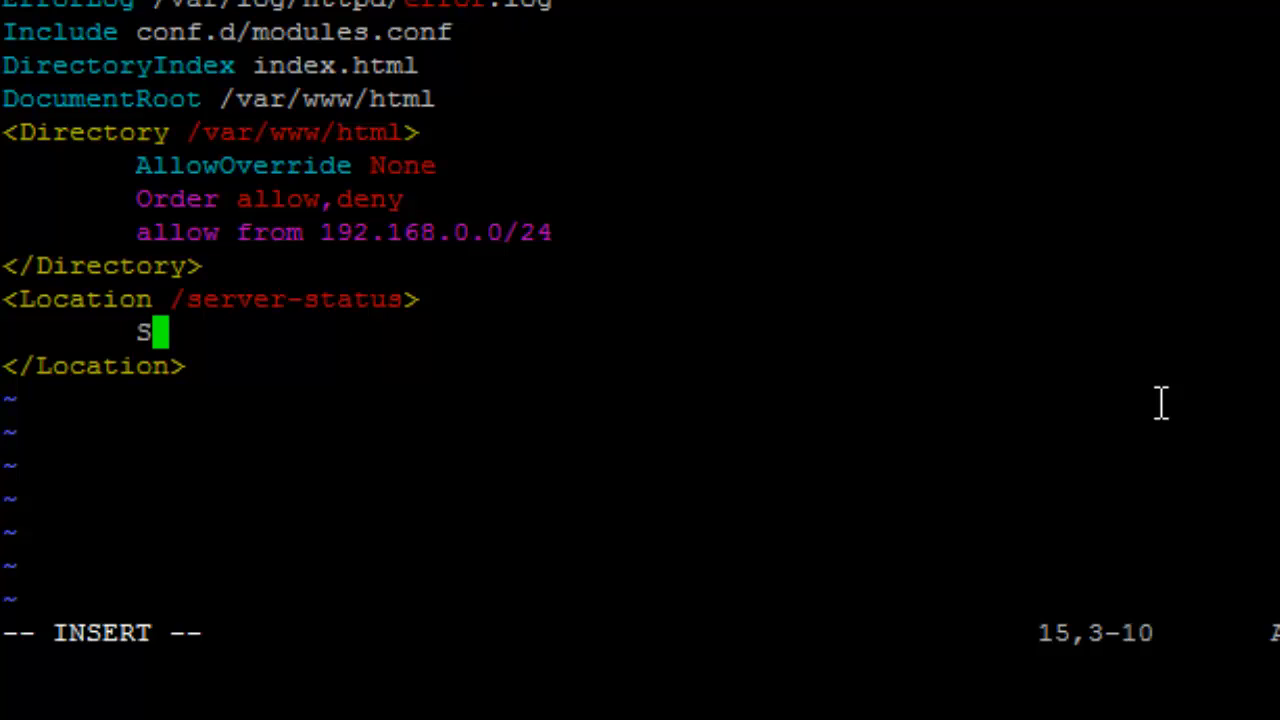
type("e")
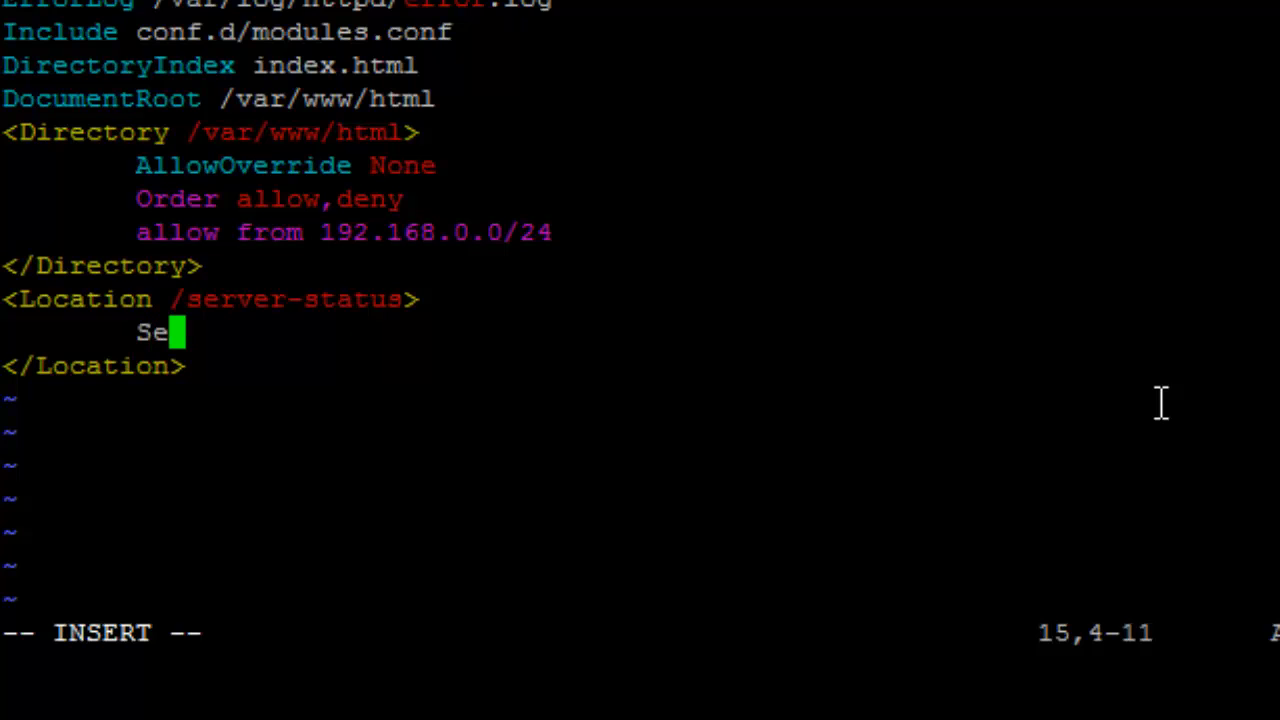
type("thandler")
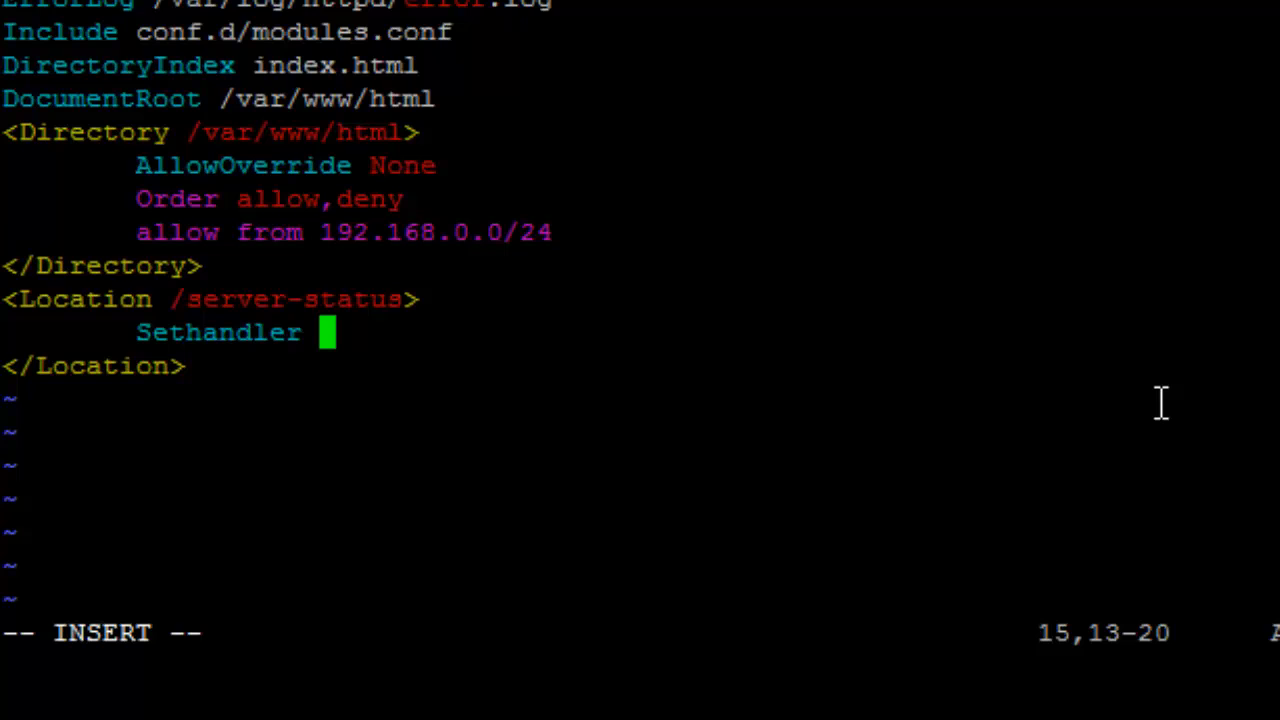
type("server")
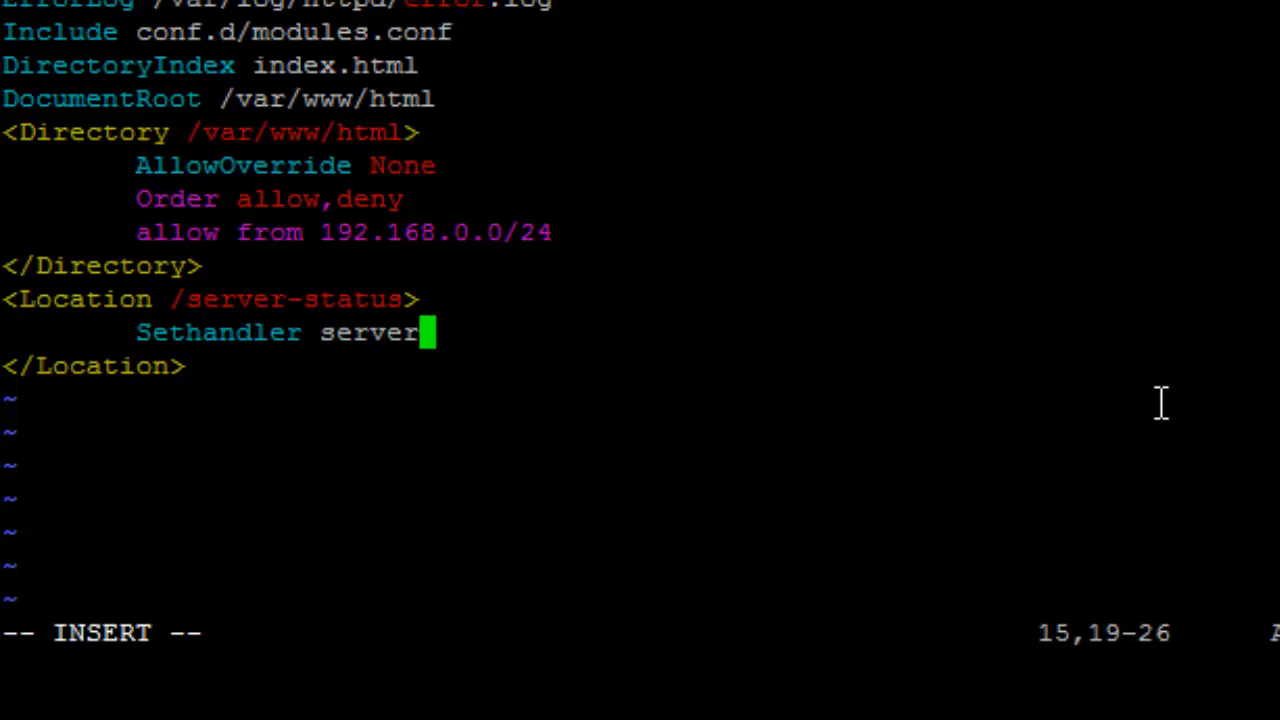
type("-stat")
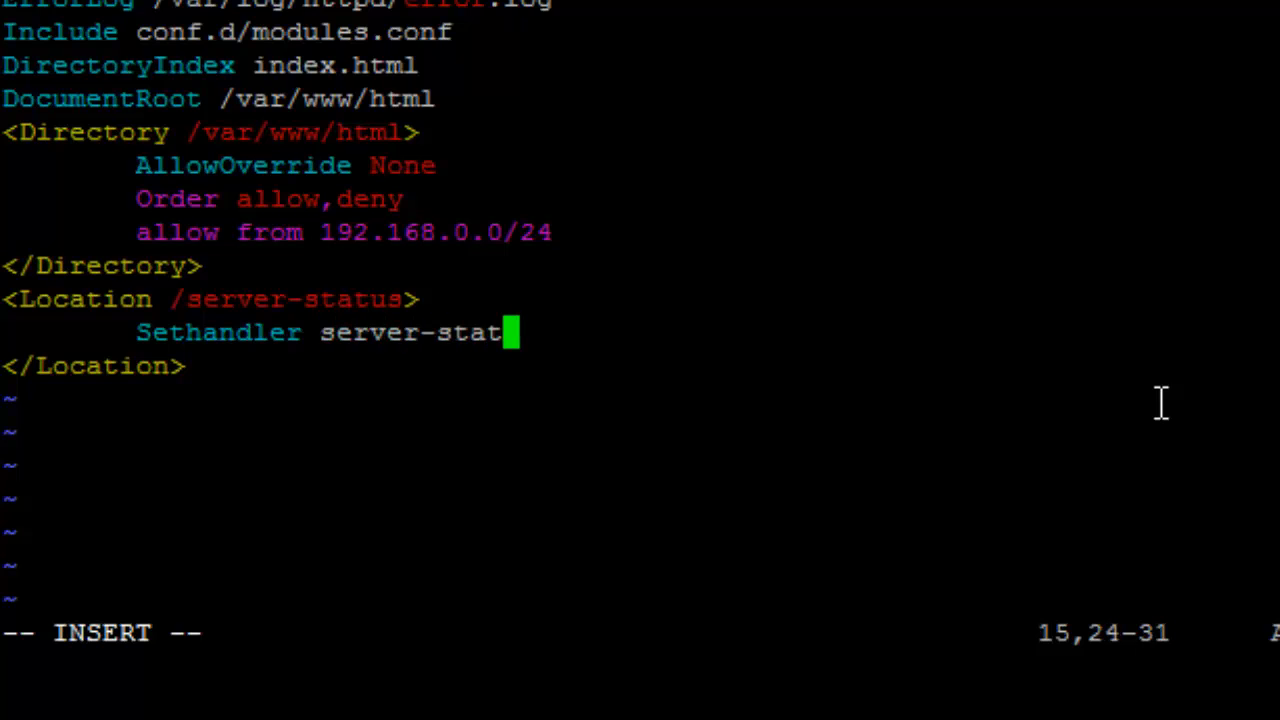
key("Return")
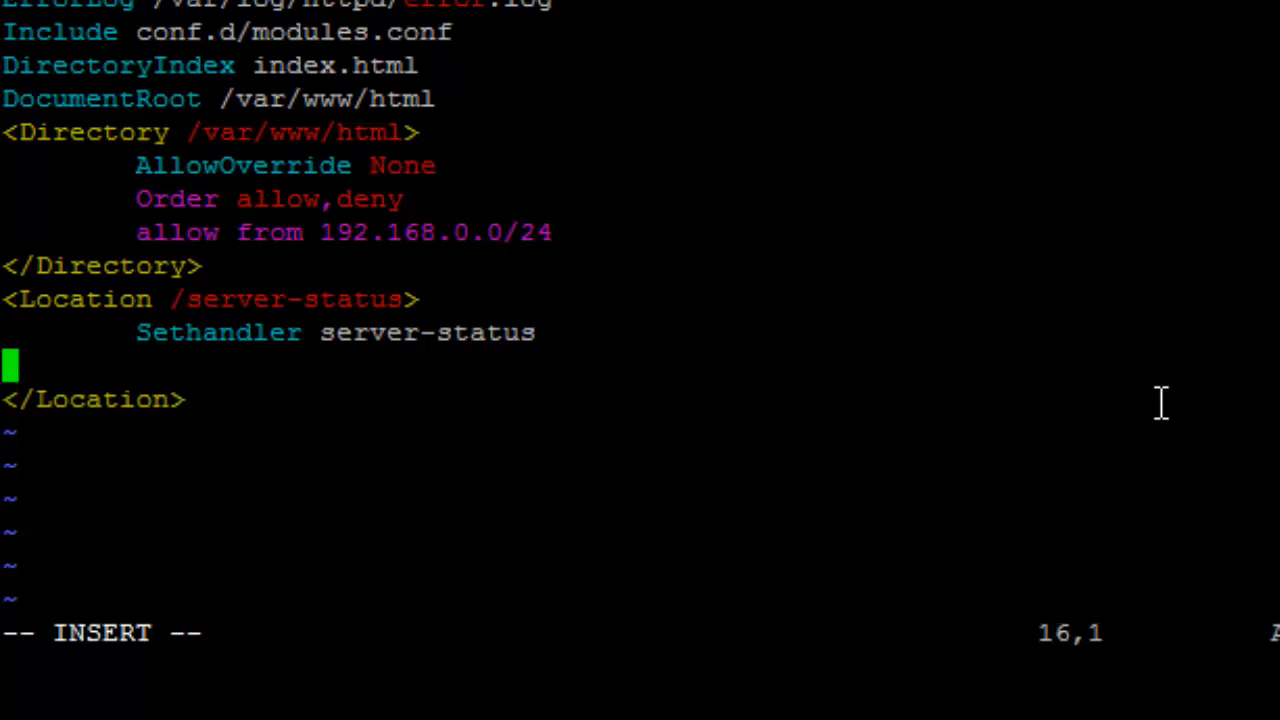
key("Tab")
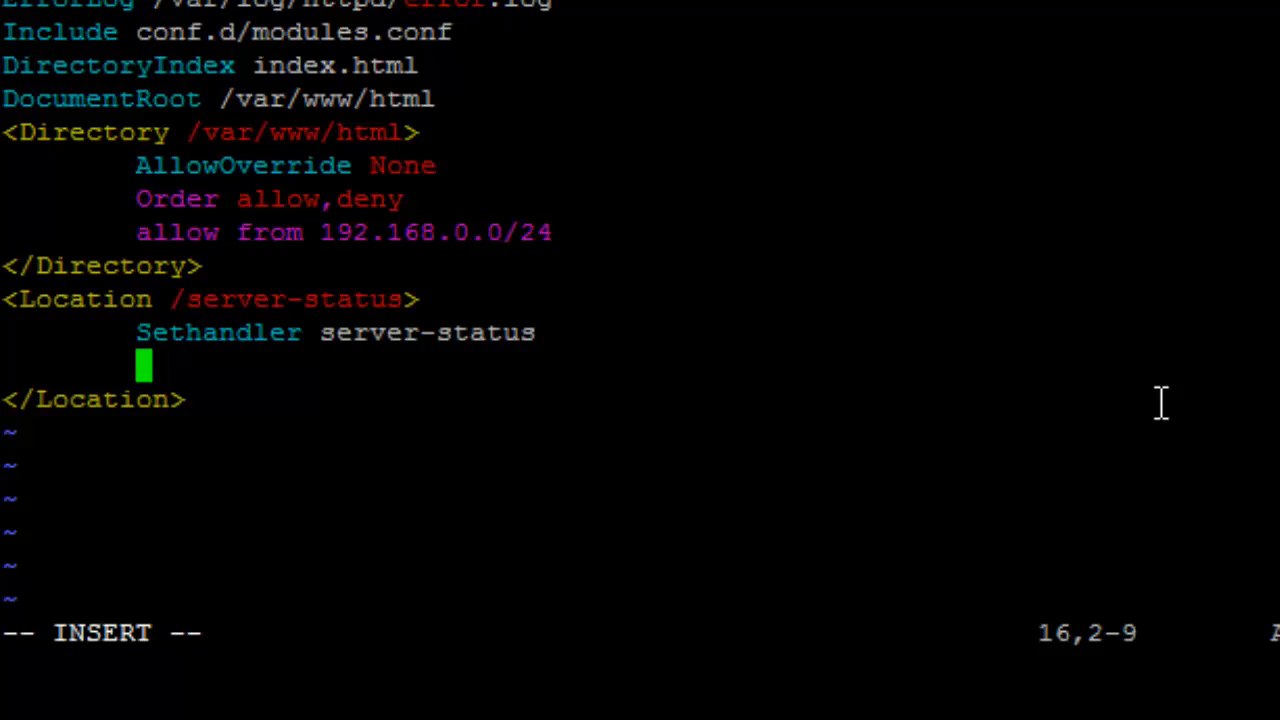
Add 'order allow,deny' and 'allow from 192.168.0.199', then leave insert mode.
type("order")
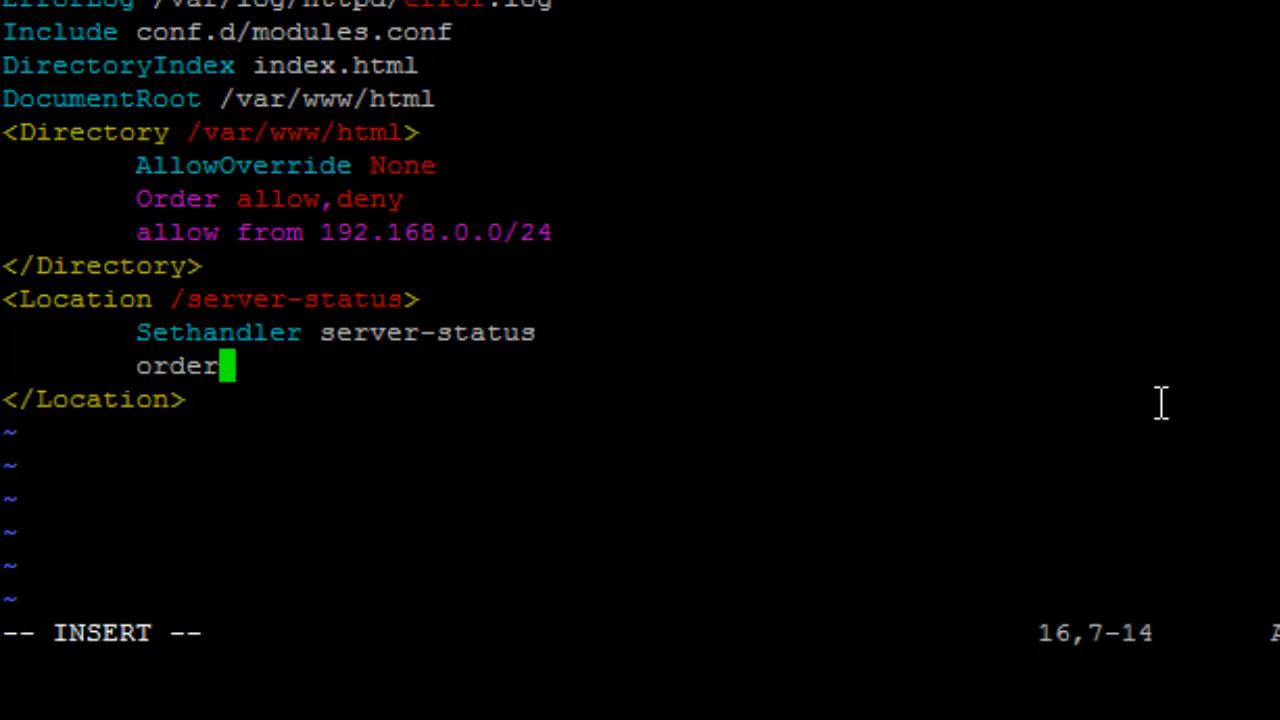
type("allow,")
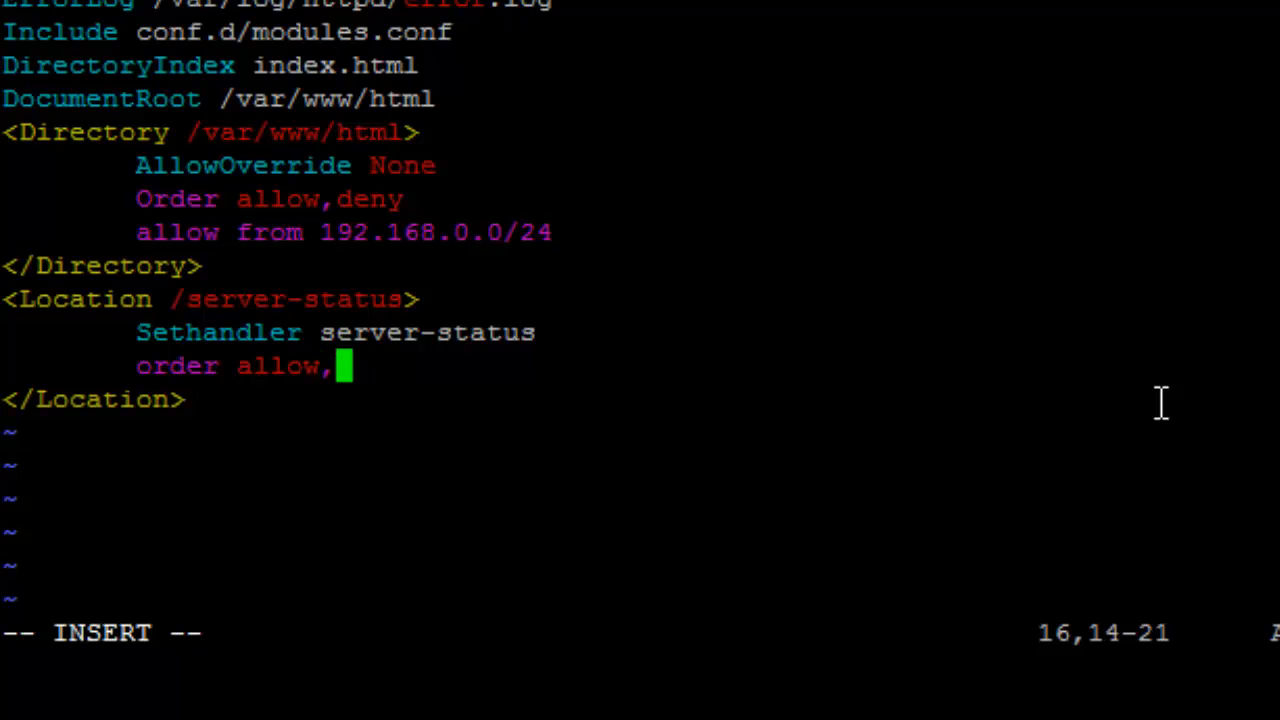
type("deny")
type("a")
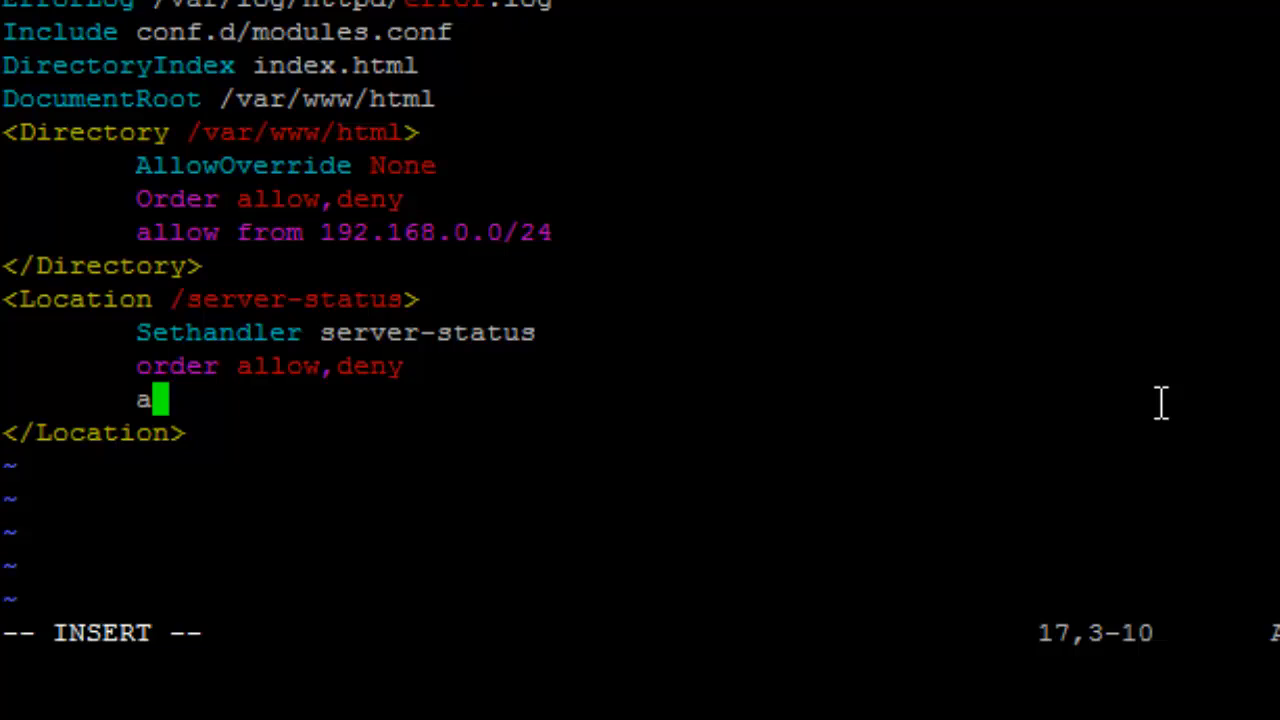
type("llow")
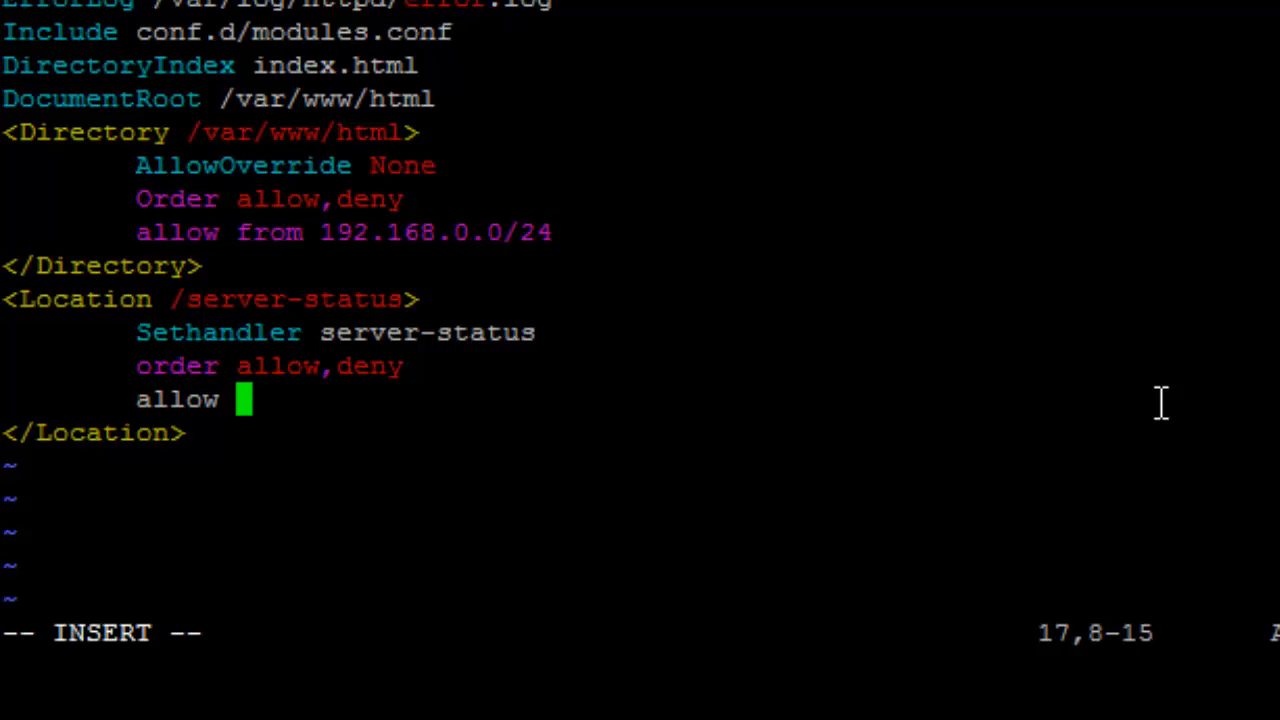
type("from 192.")
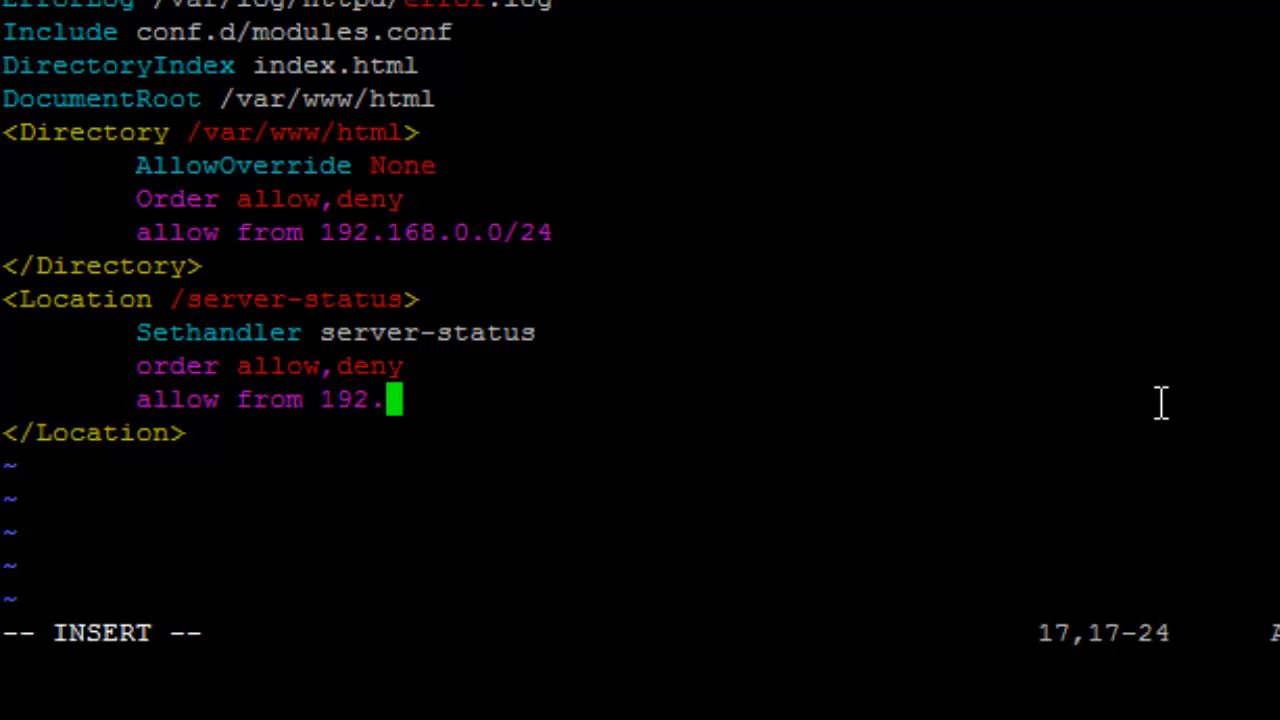
key("BackSpace")
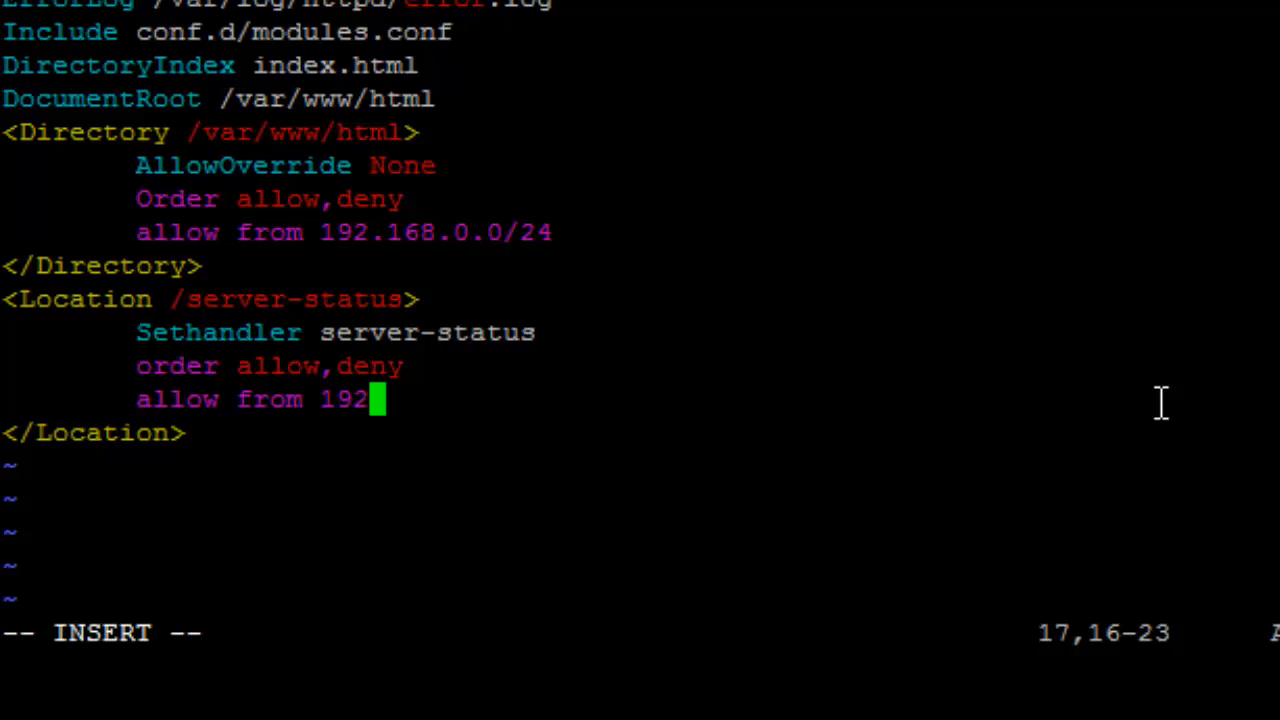
type(".168.0")
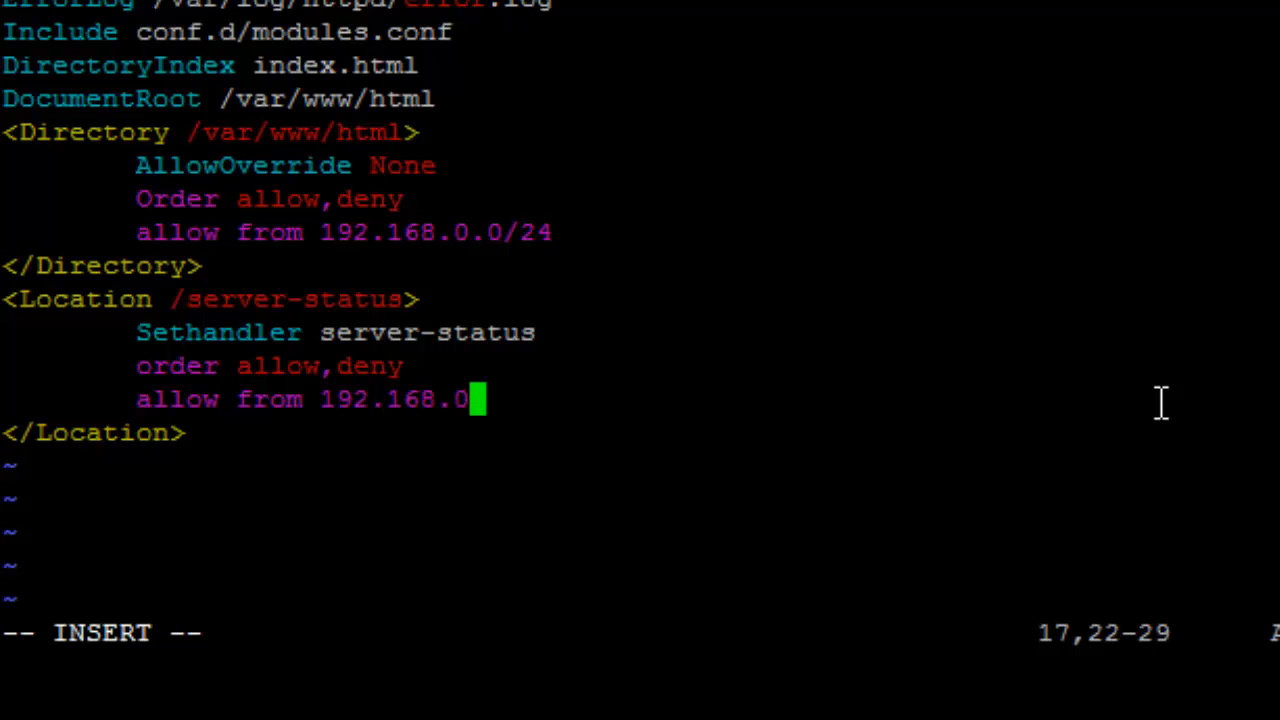
type(".199")
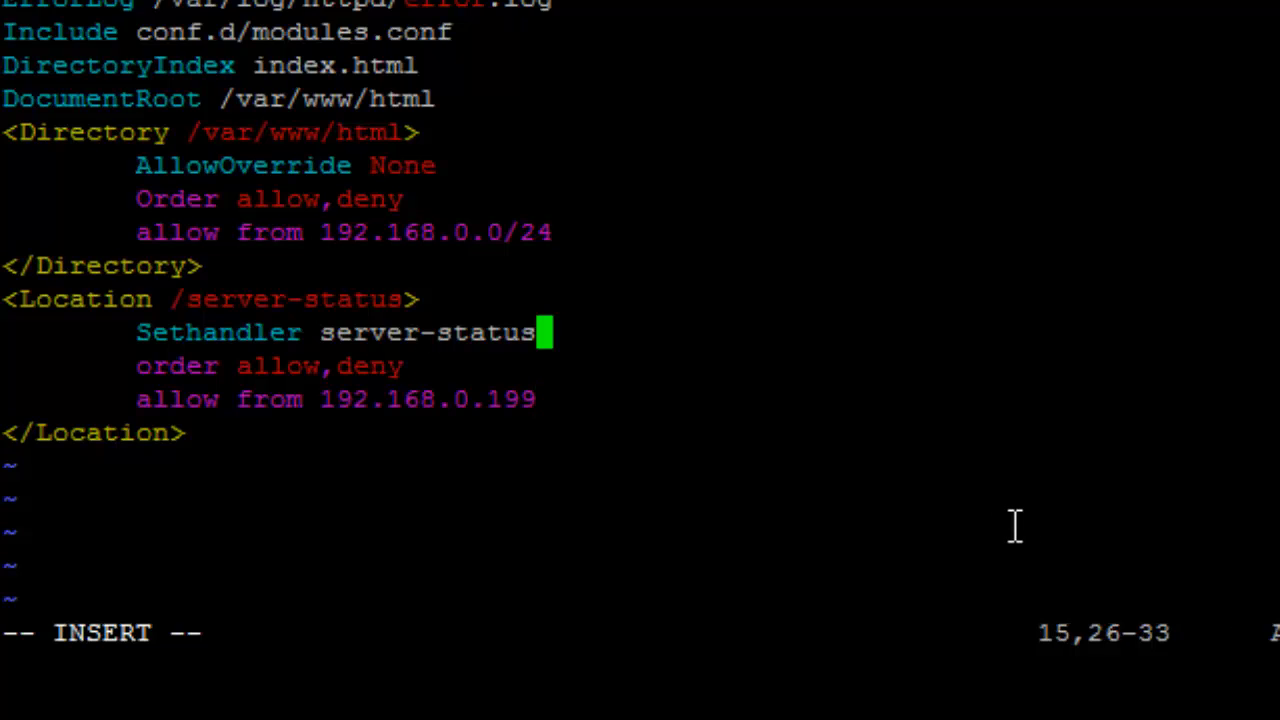
key("Up")
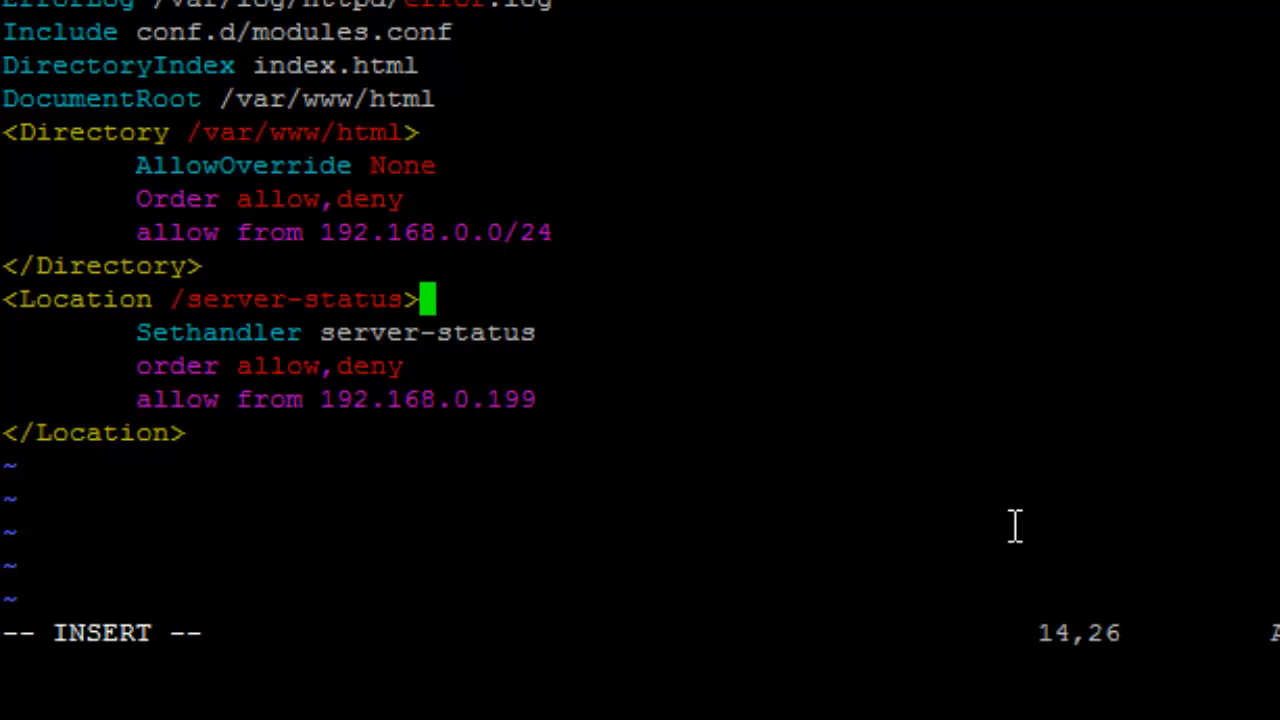
key("Escape")
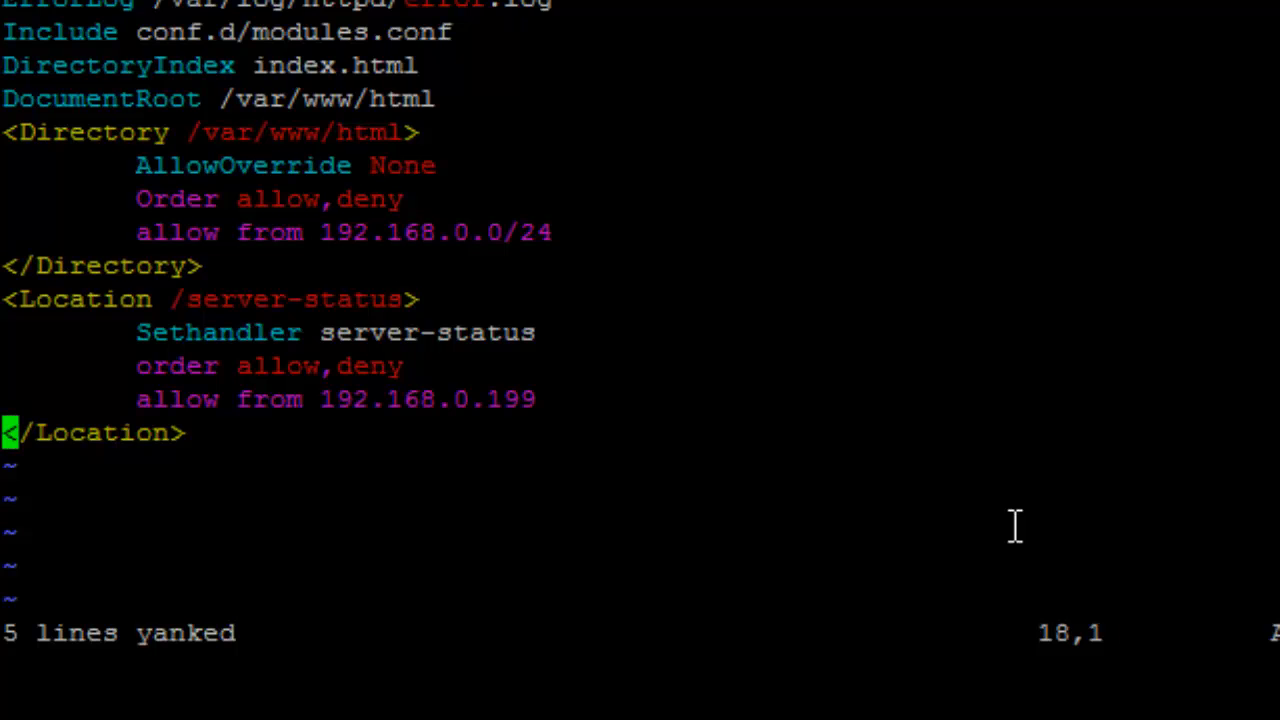
Paste a copy of the block and rewrite it as <Location /server-info> with SetHandler server-info.
key("p")
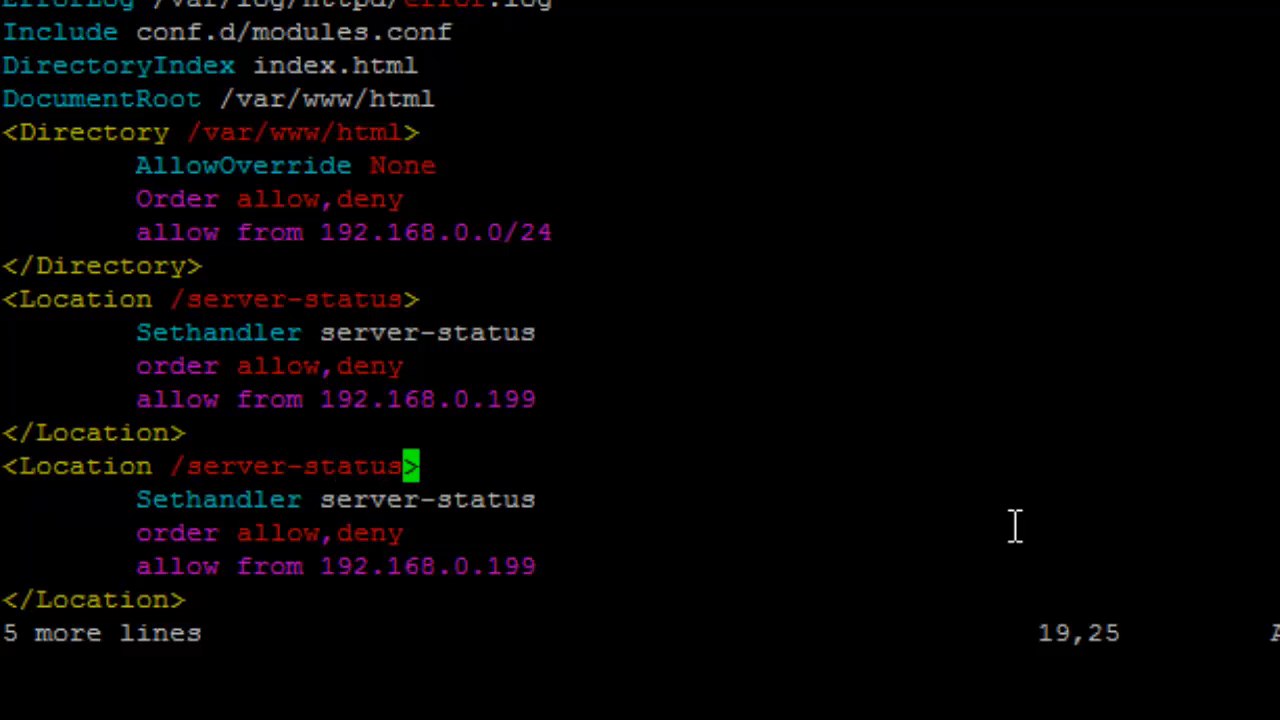
key("i")
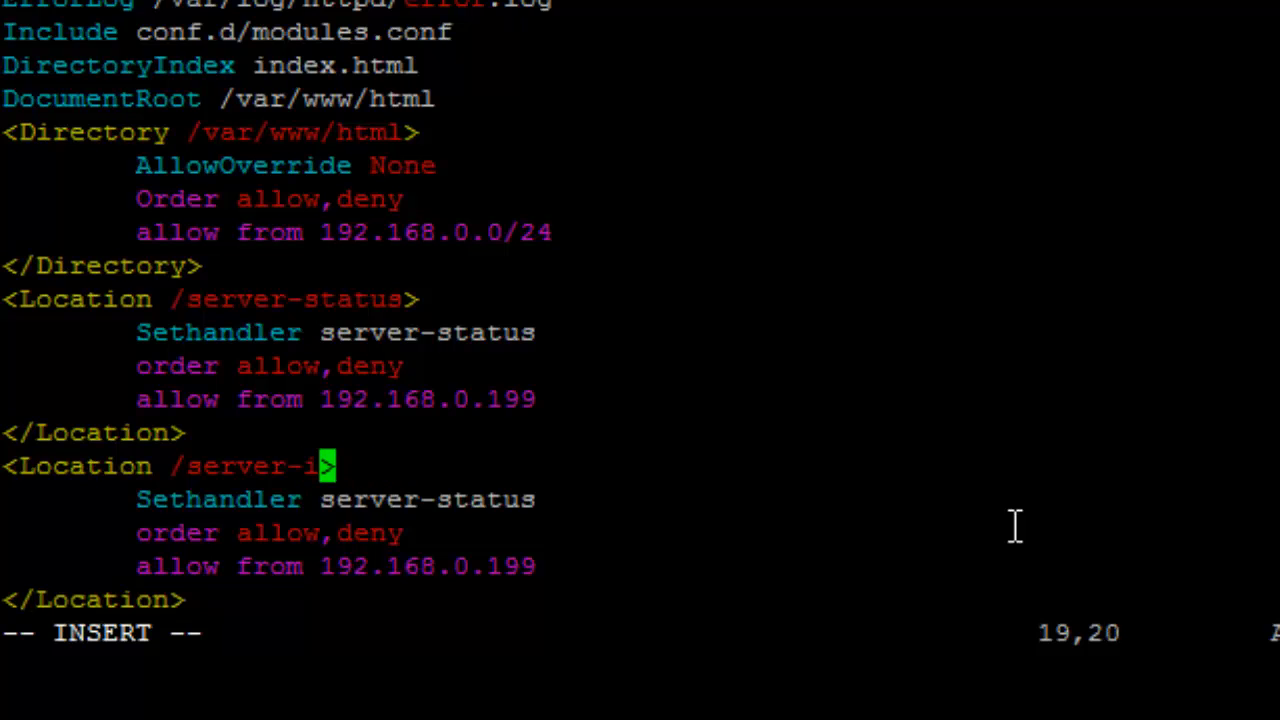
type("nfo")
left_click(338, 500)
type("inf")
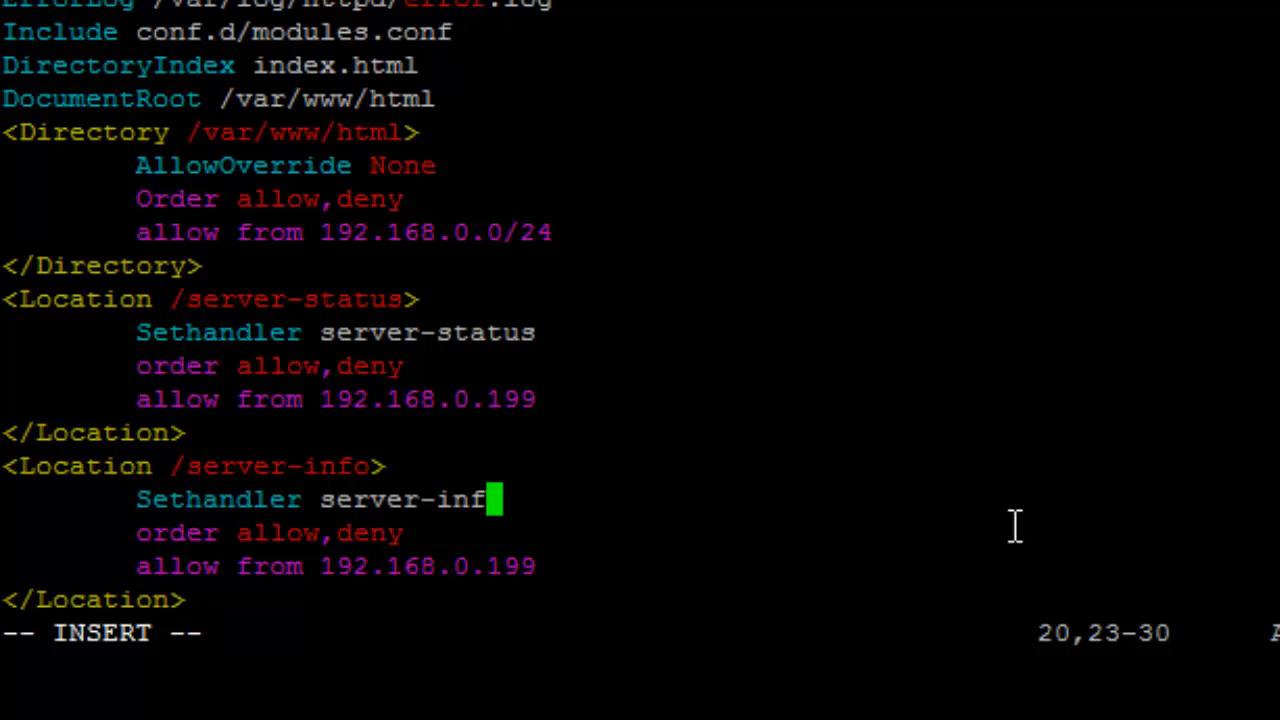
type("o")
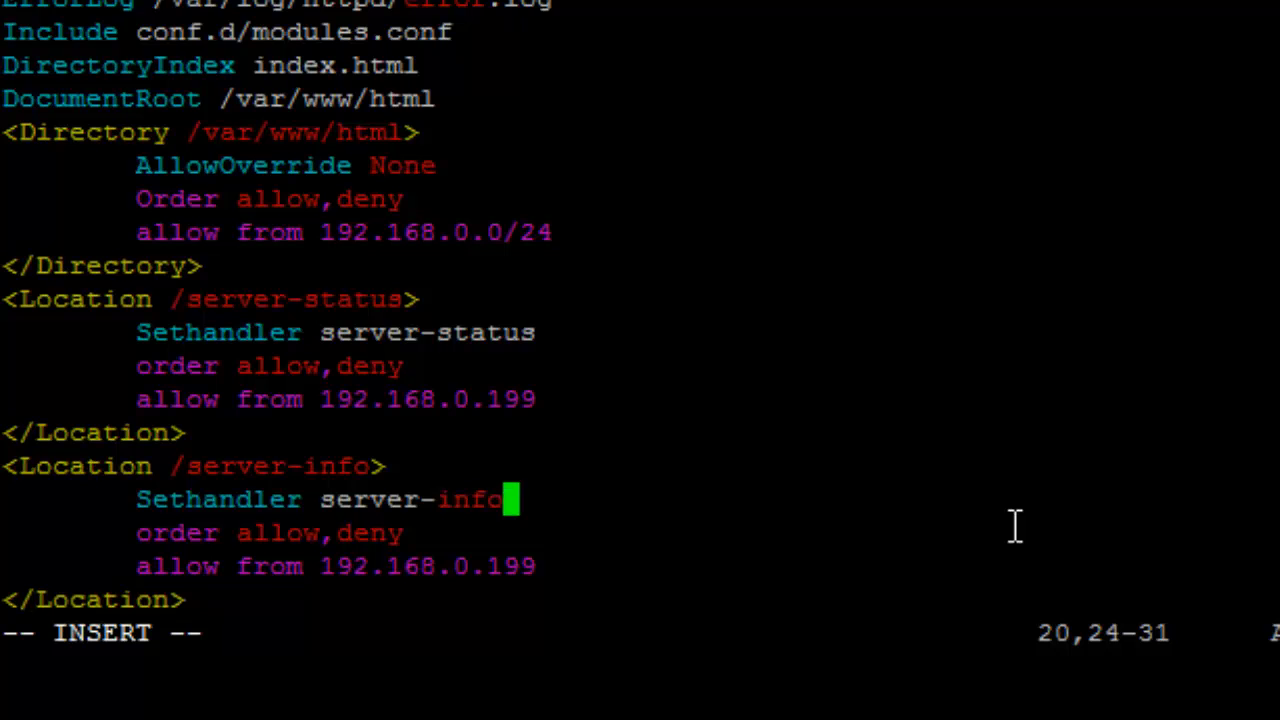
key("Left")
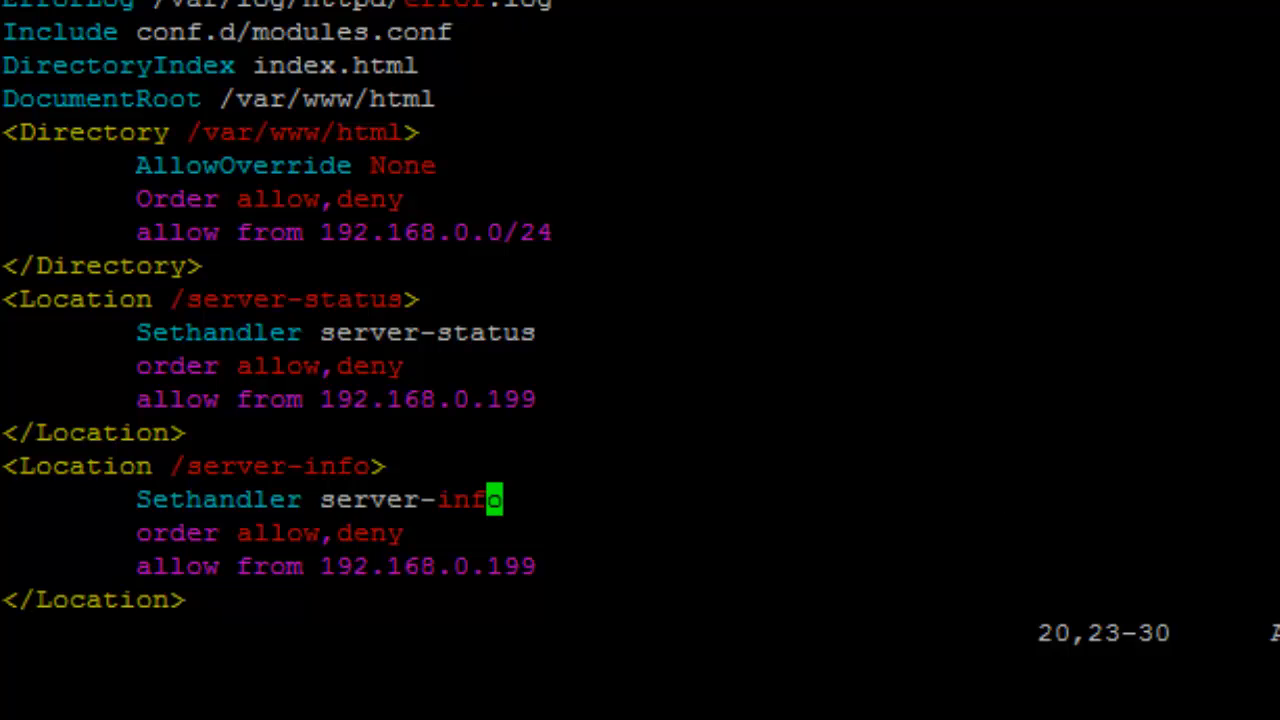
scroll("up", 3)
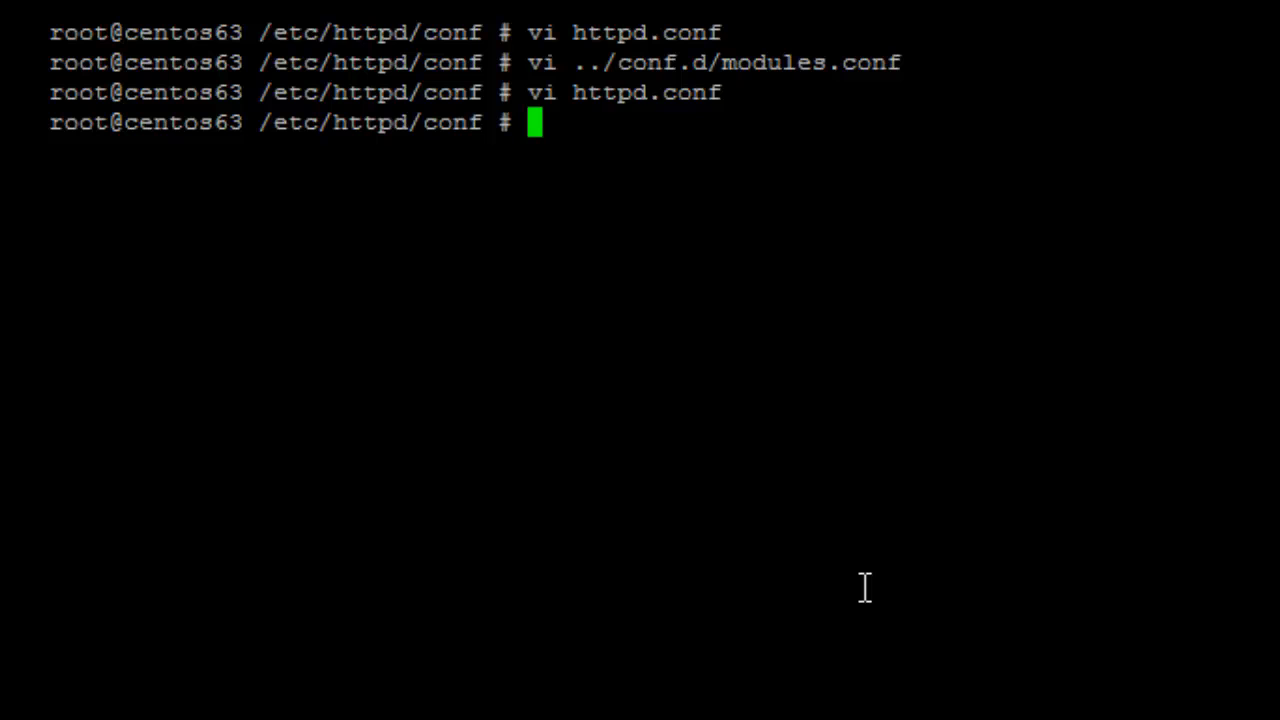
Run 'apachectl configtest' to confirm Syntax OK.
type("apachectl")
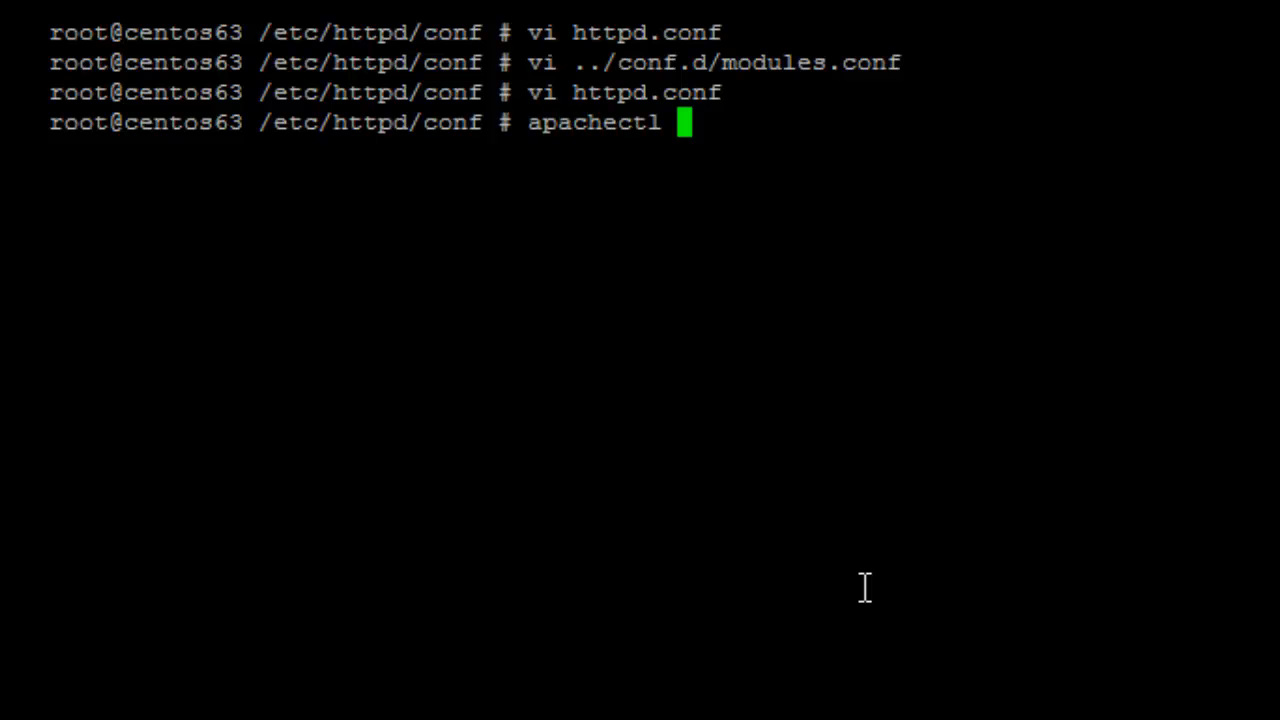
type("configt")
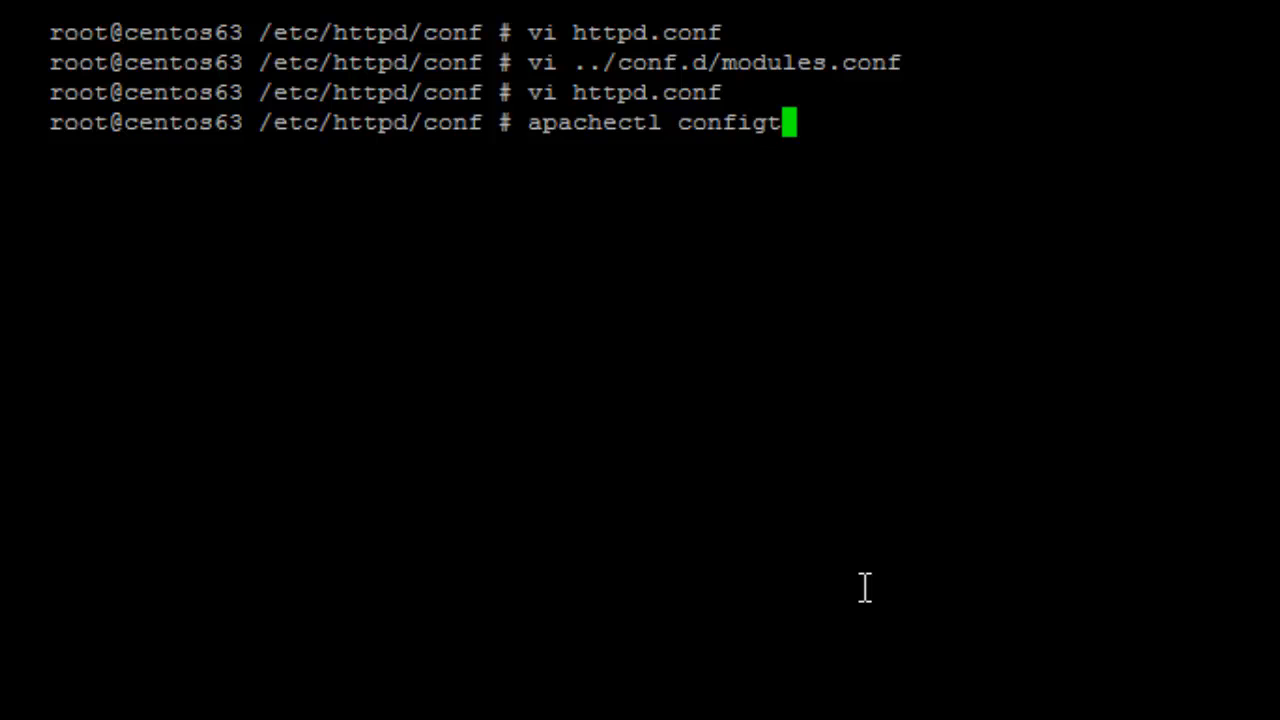
key("Return")
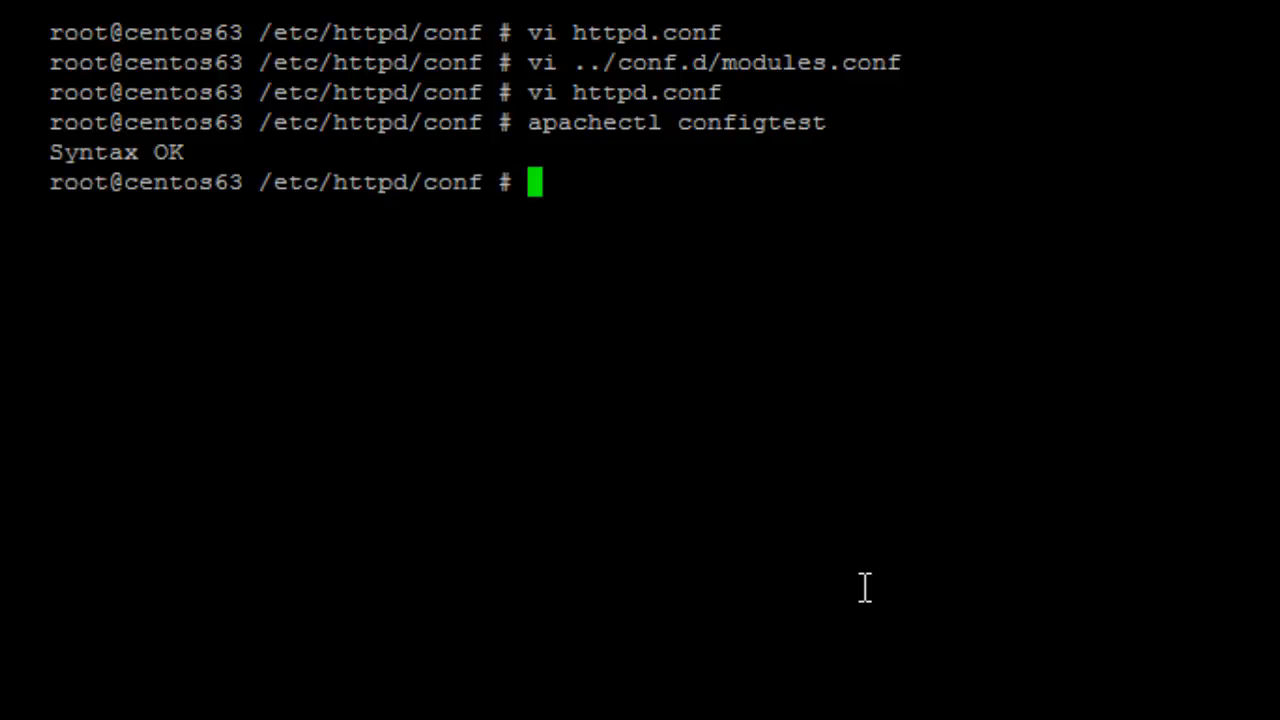
Run 'service httpd restart' to restart Apache.
type("servic")
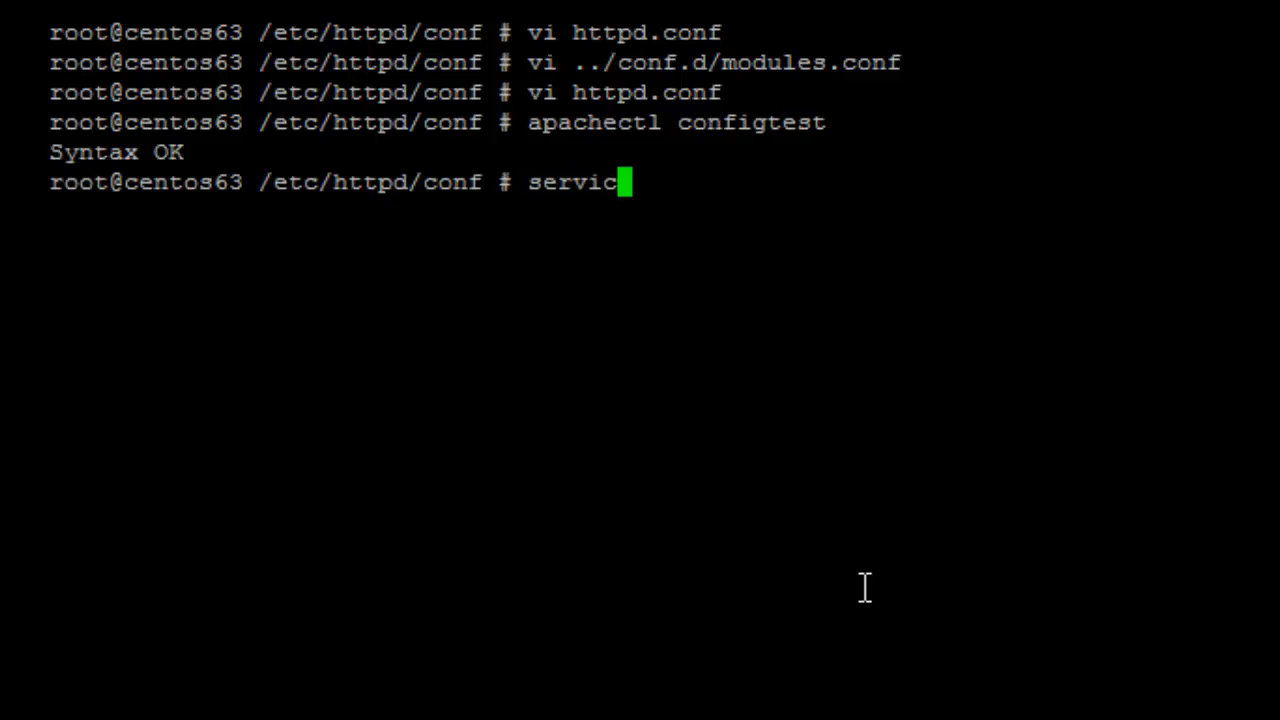
type("e http")
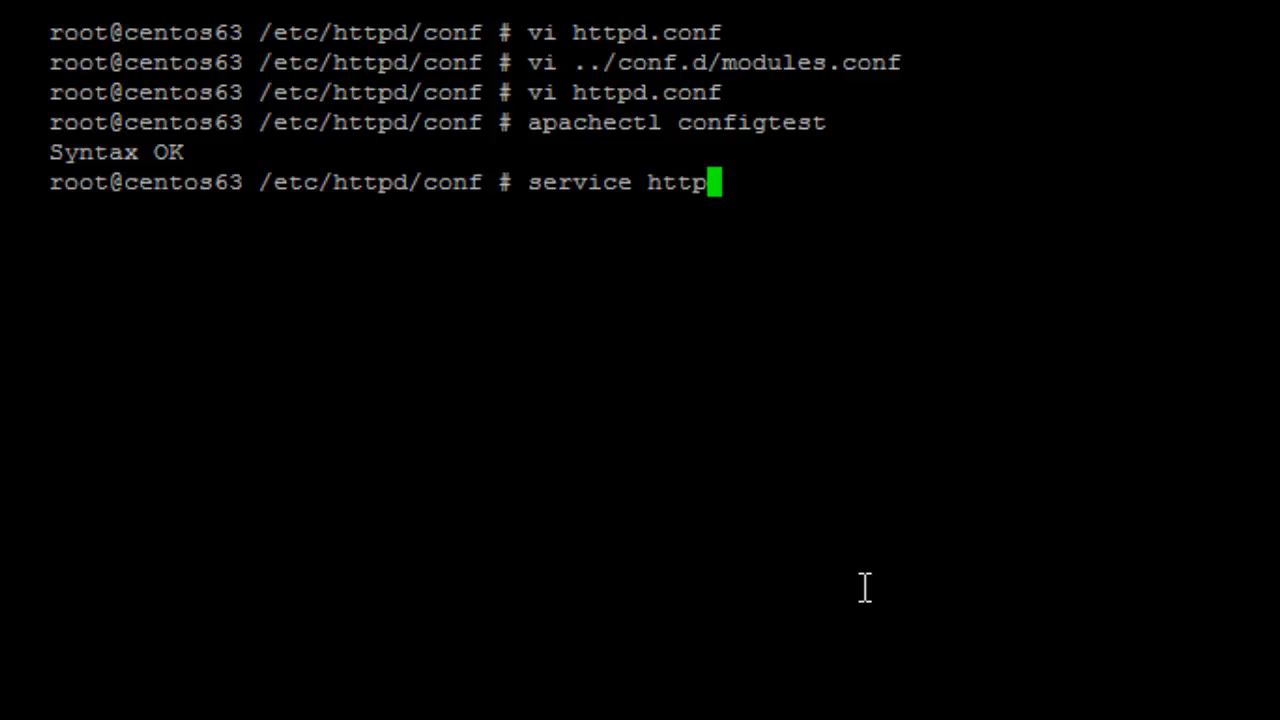
type("d restart")
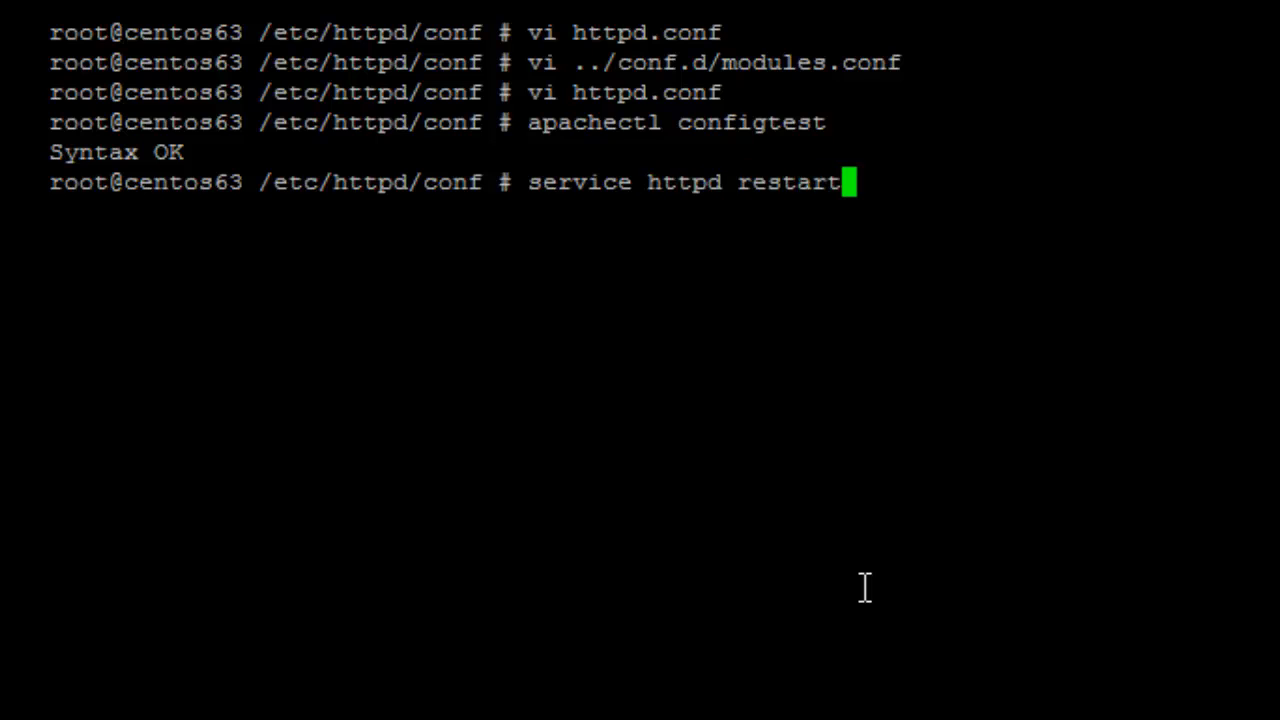
key("Return")
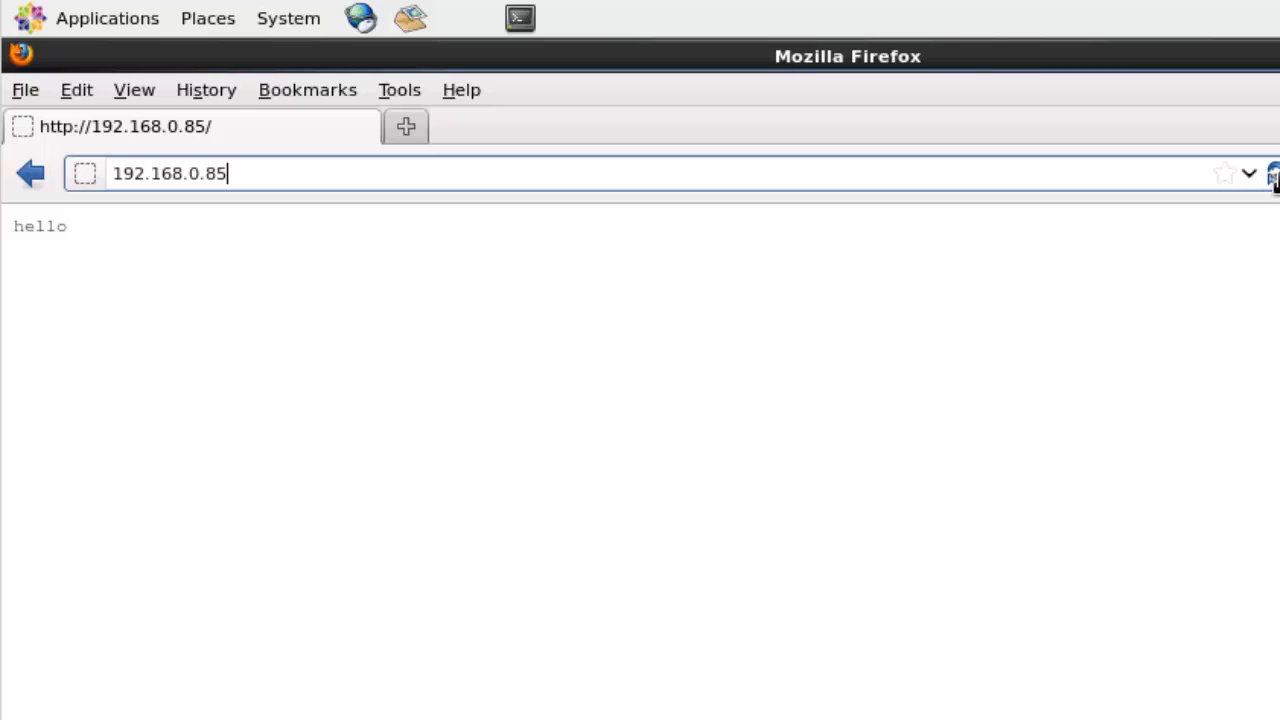
mouse_move(448, 176)
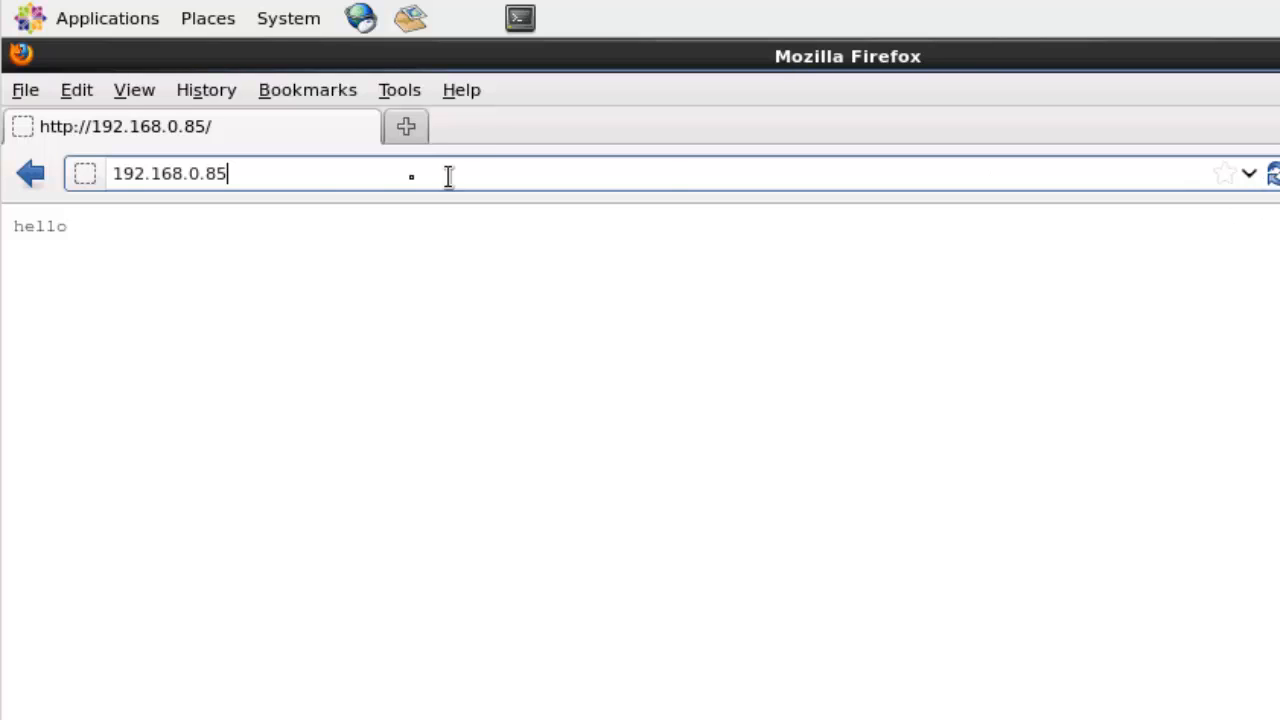
mouse_move(318, 216)
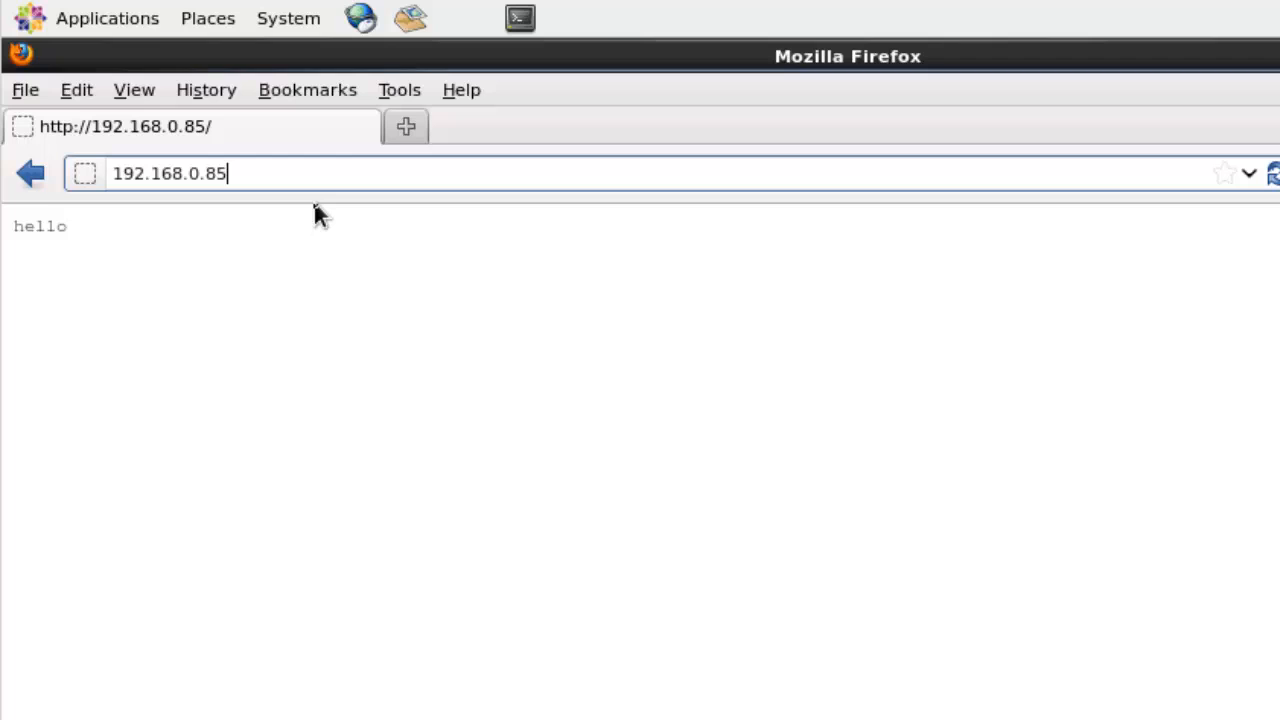
Load 192.168.0.85/server-status in Firefox and read the basic status page.
type("/")
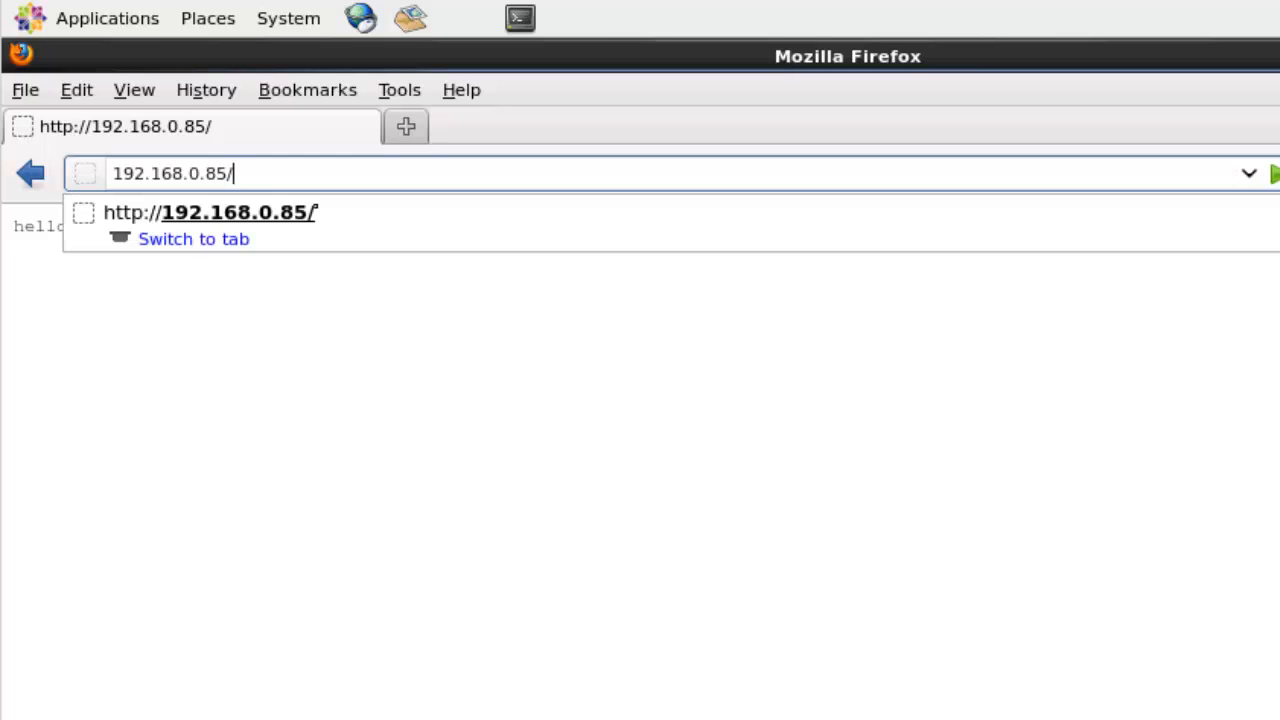
type("server")
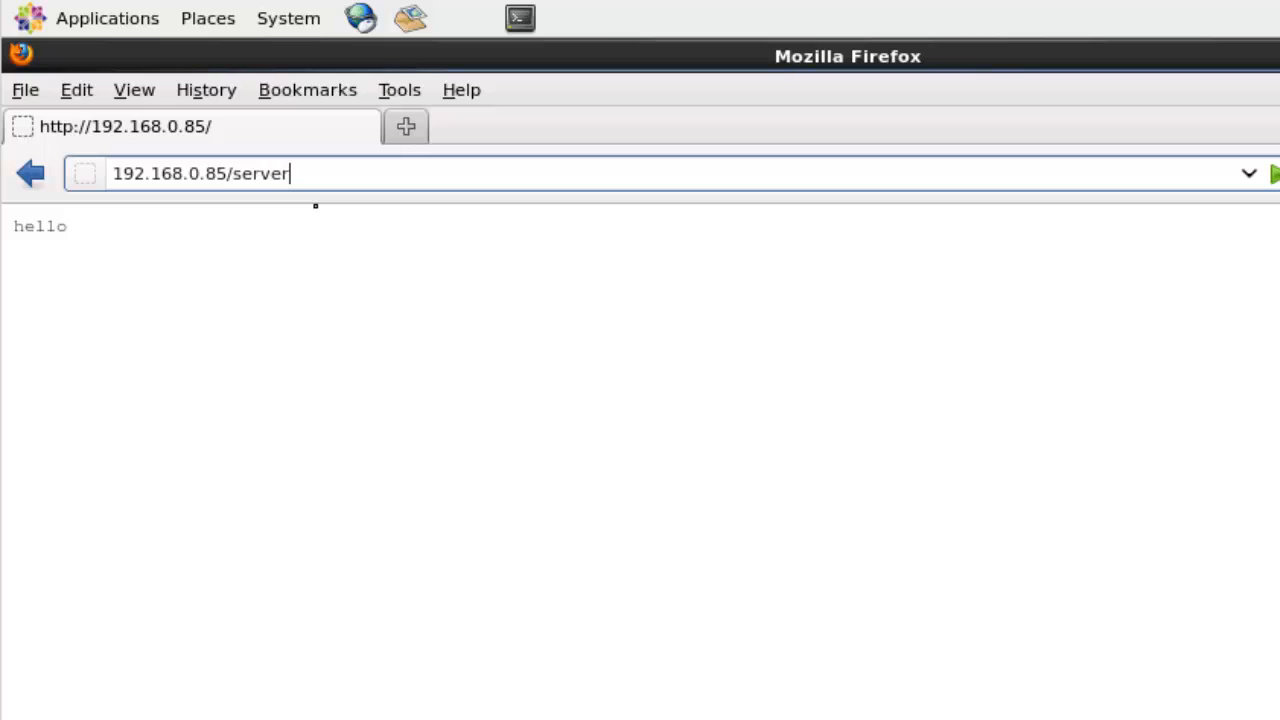
type("-status")
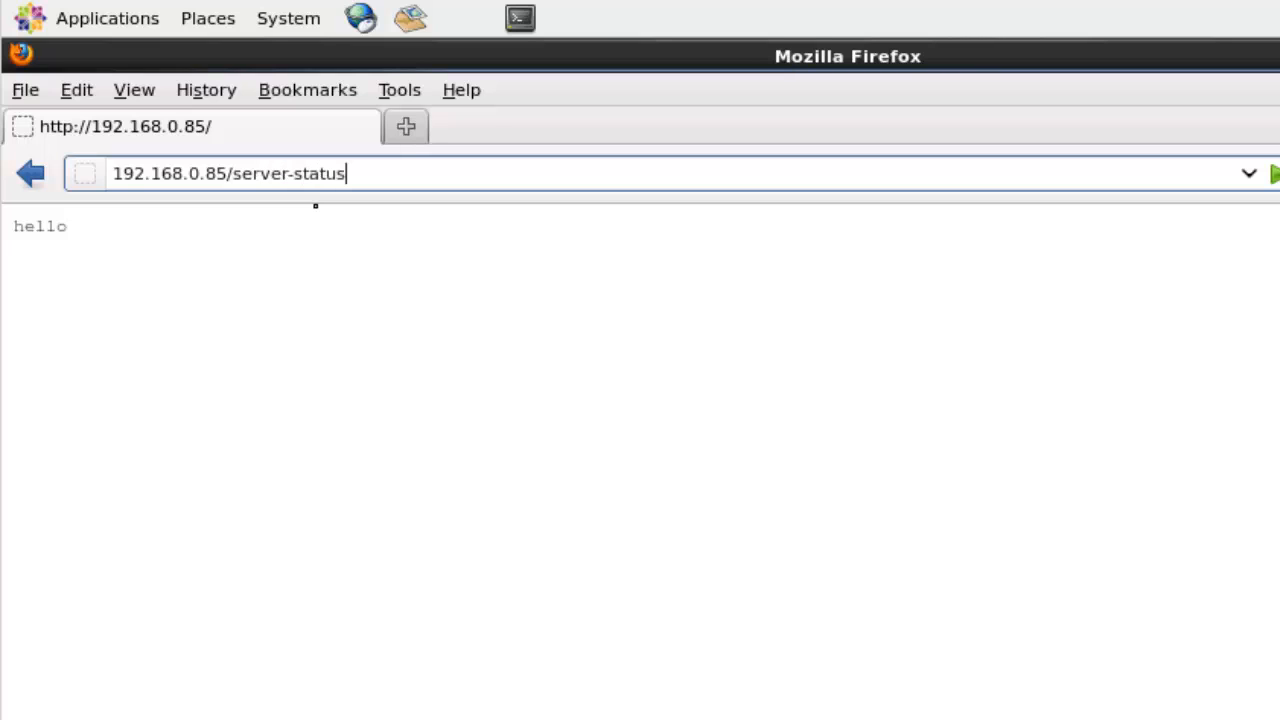
key("Return")
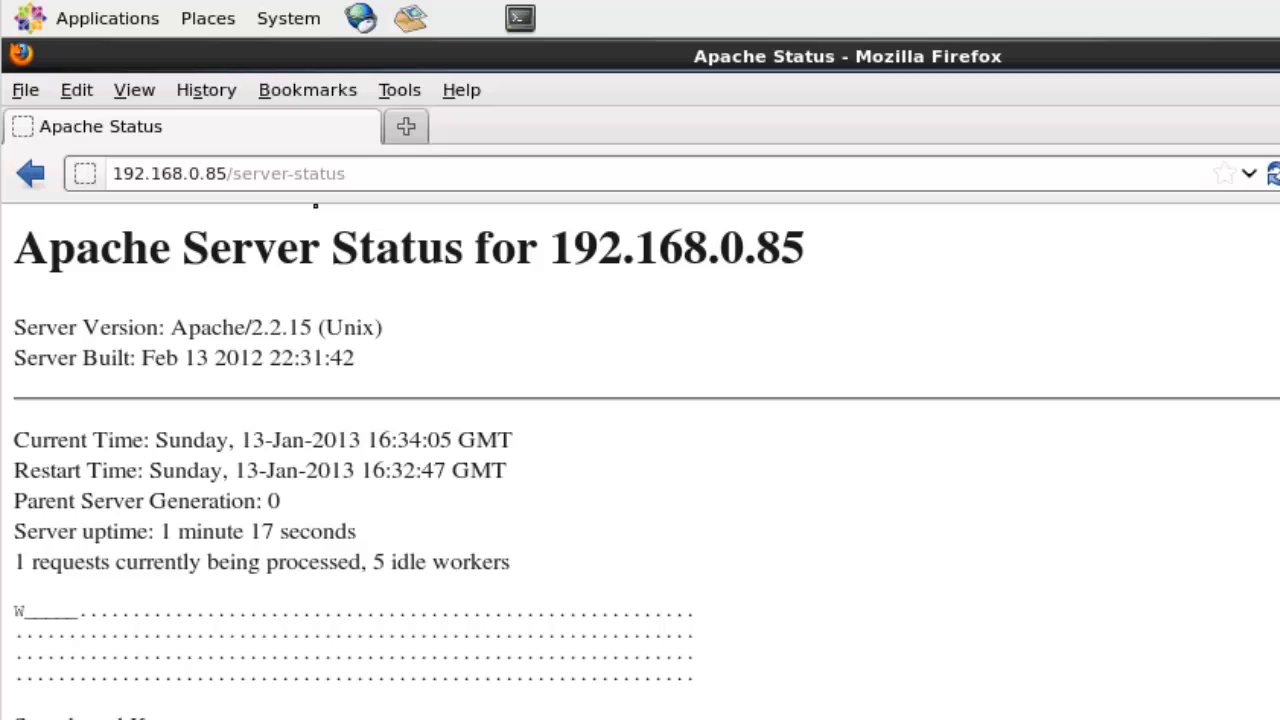
mouse_move(344, 222)
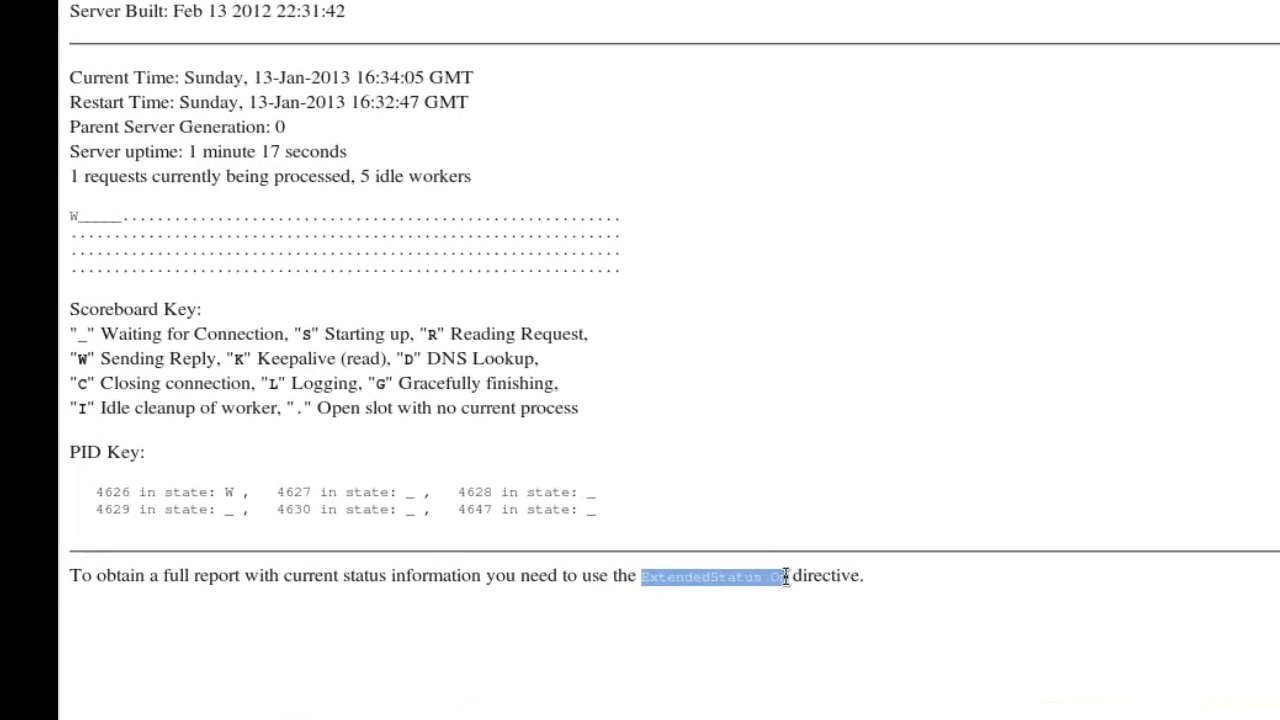
scroll("up", 3)
type("192.168.0.85/server-info")
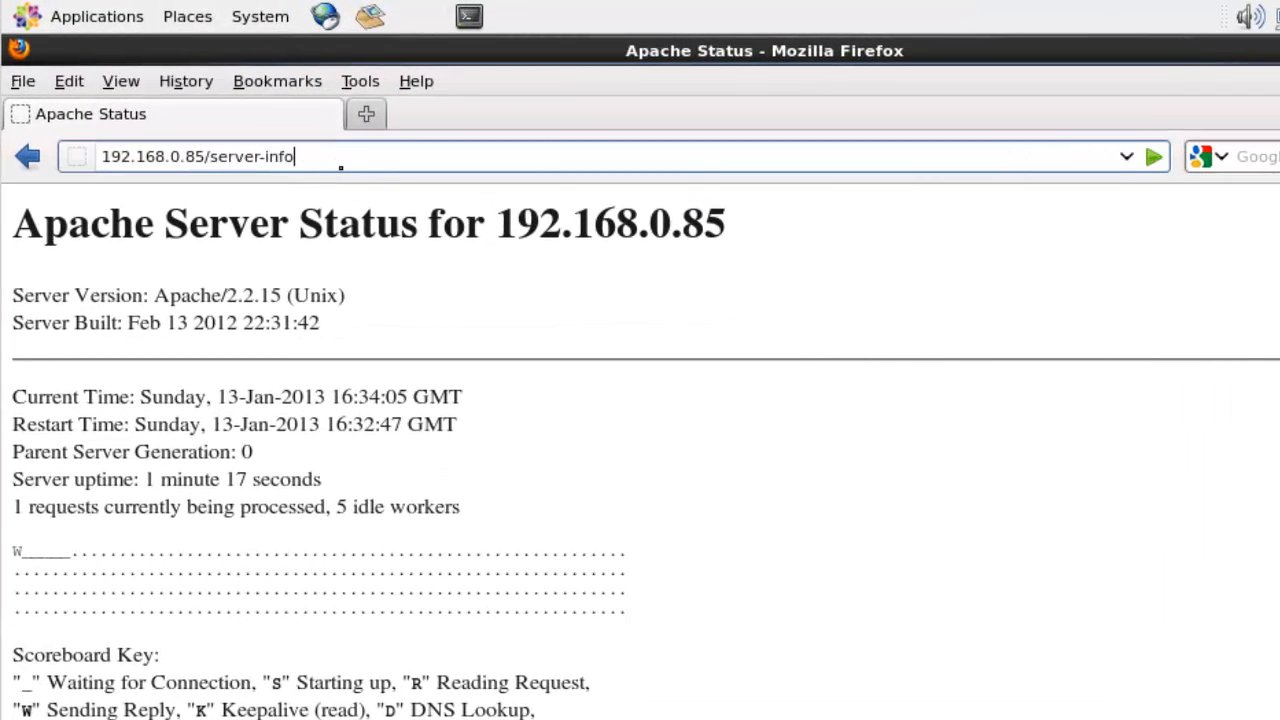
Load 192.168.0.85/server-info and scroll through server settings, hooks and module configuration.
key("Return")
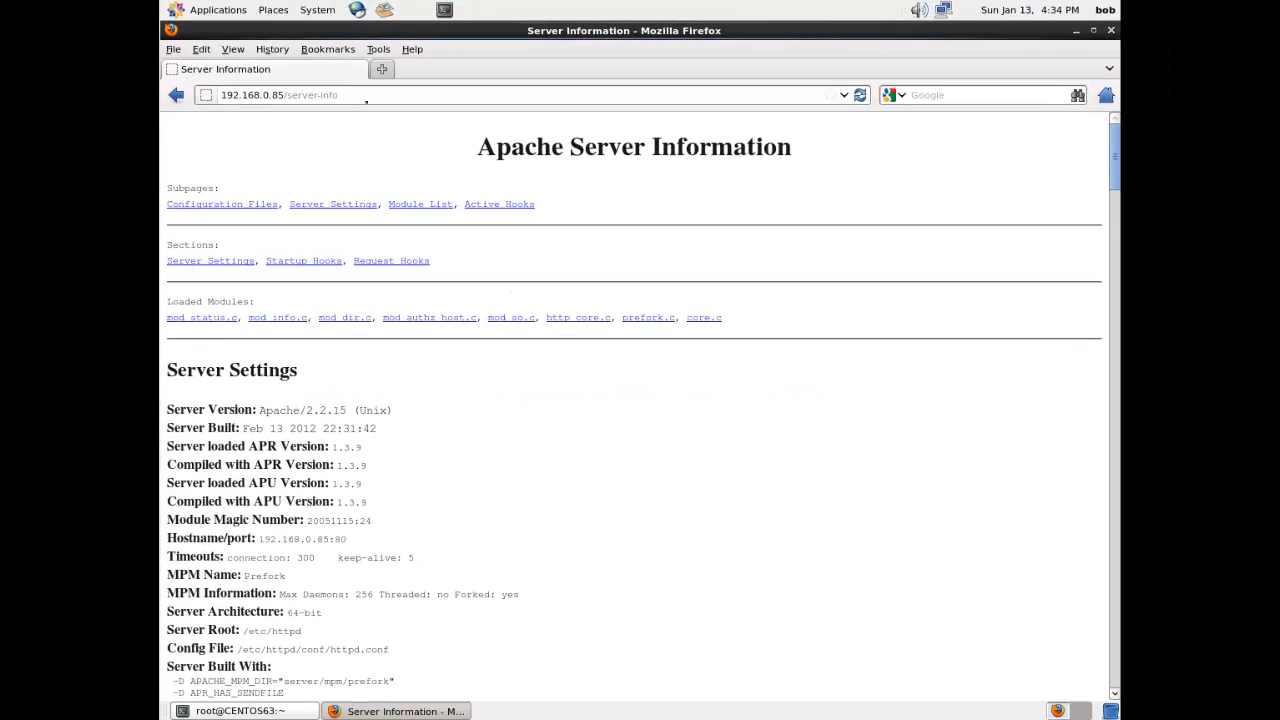
mouse_move(404, 284)
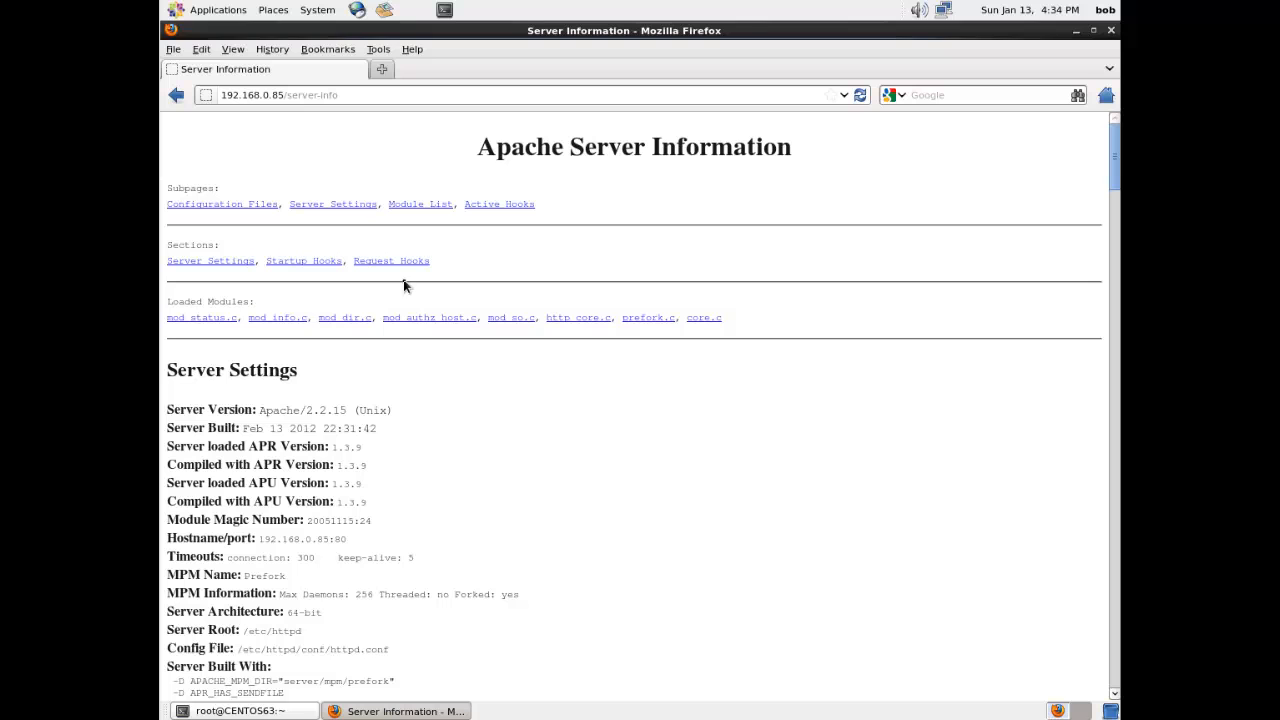
mouse_move(1110, 176)
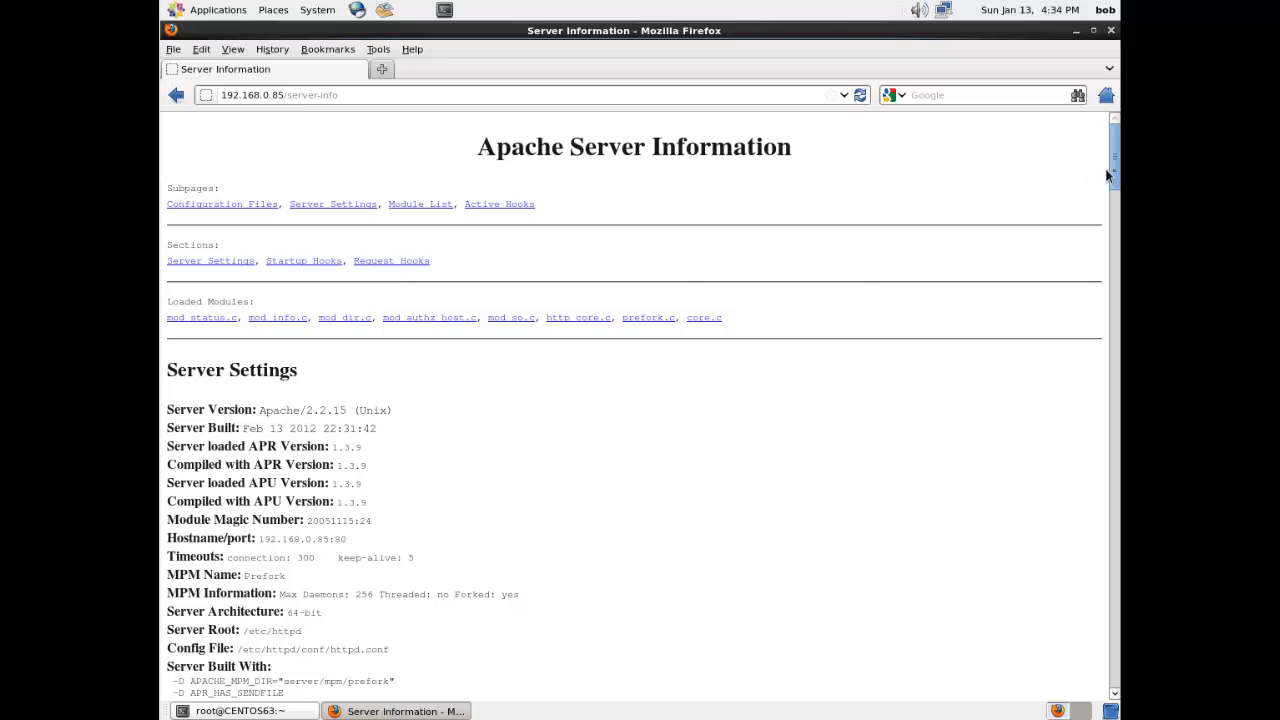
scroll("down", 3)
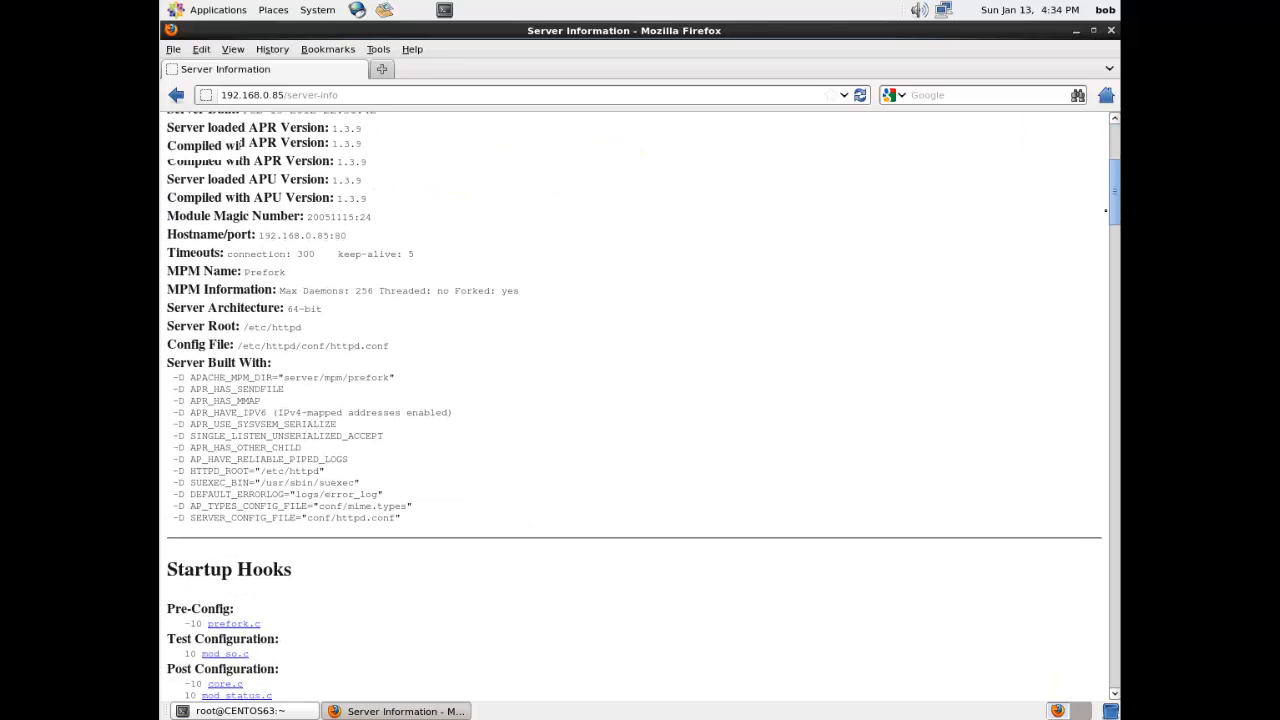
scroll("down", 3)
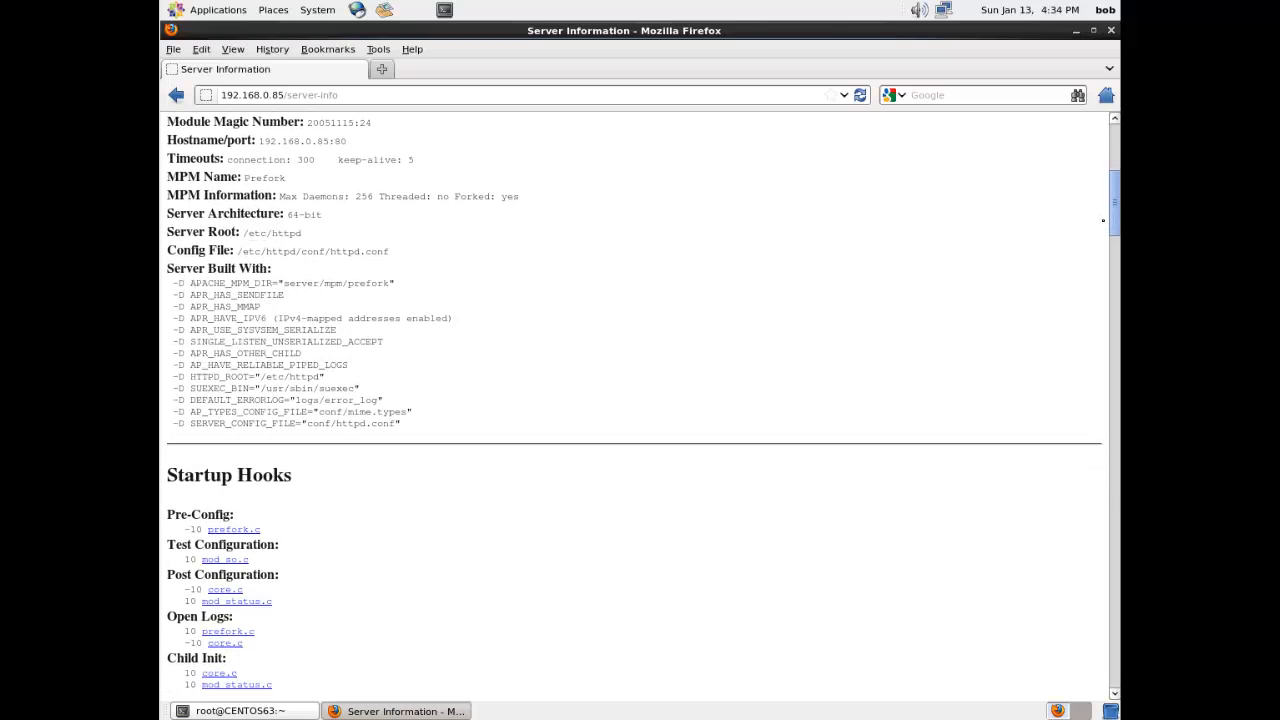
scroll("down", 3)
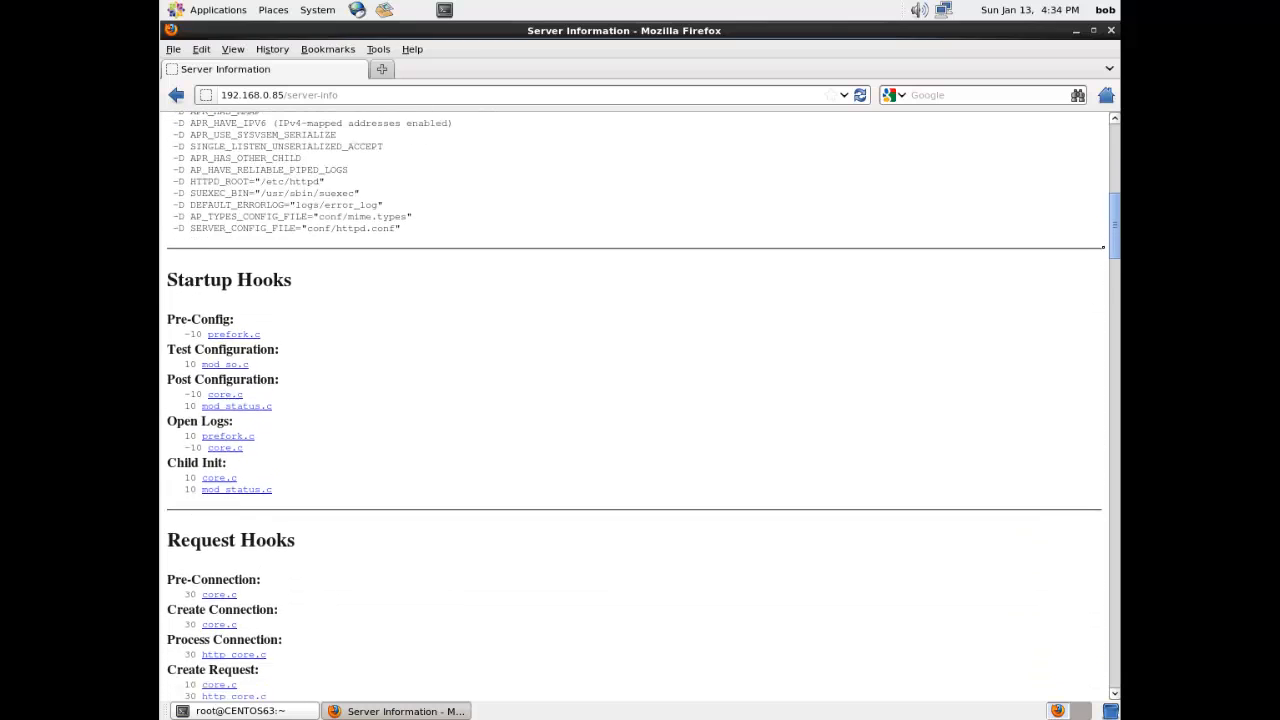
scroll("down", 3)
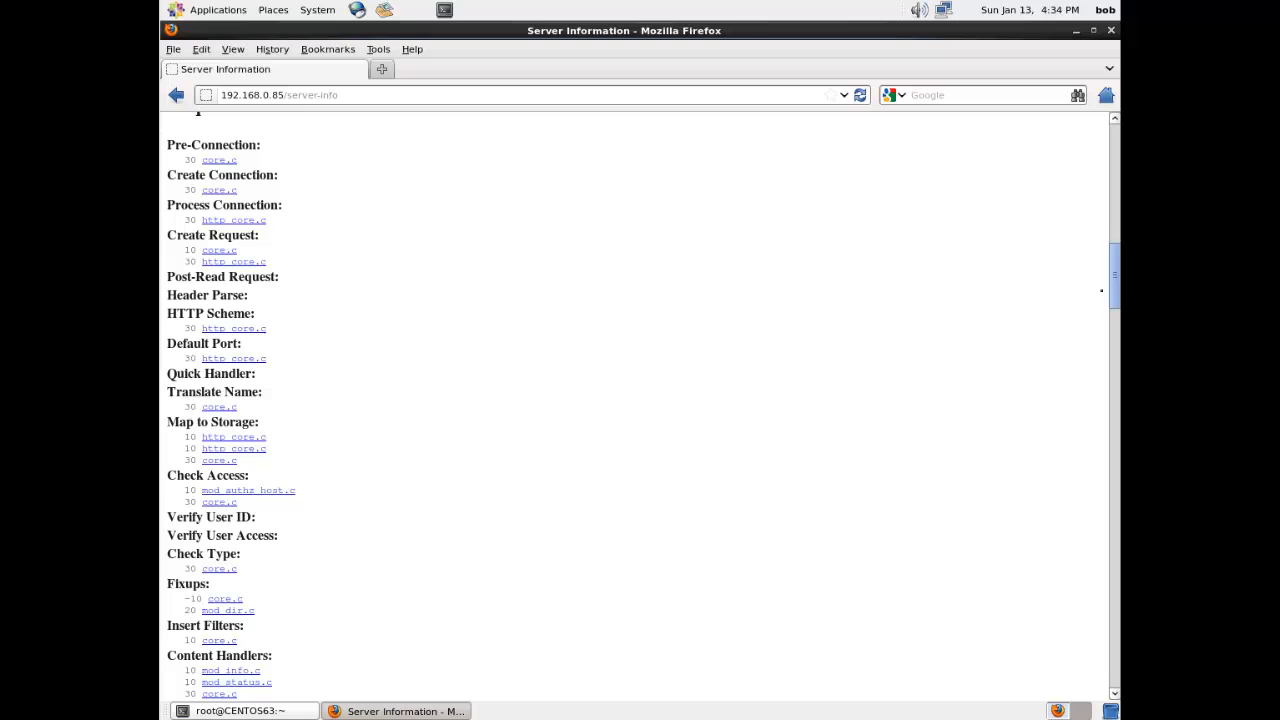
scroll("down", 3)
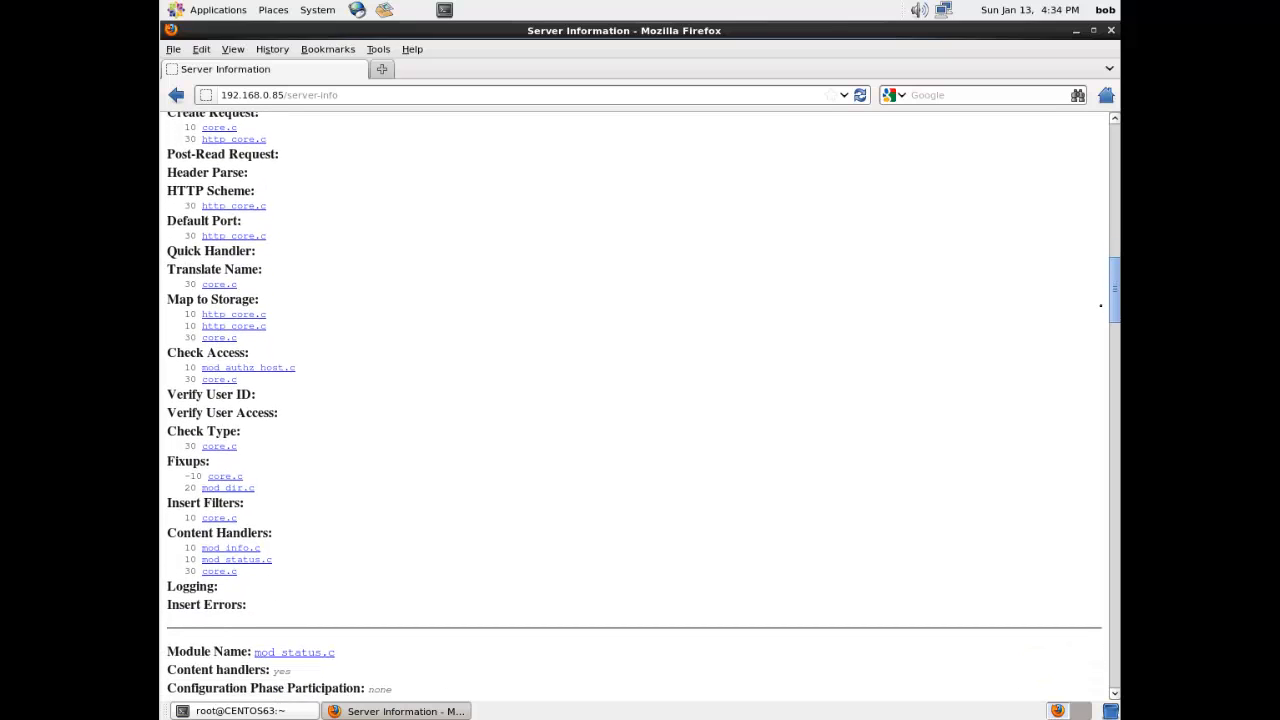
scroll("down", 3)
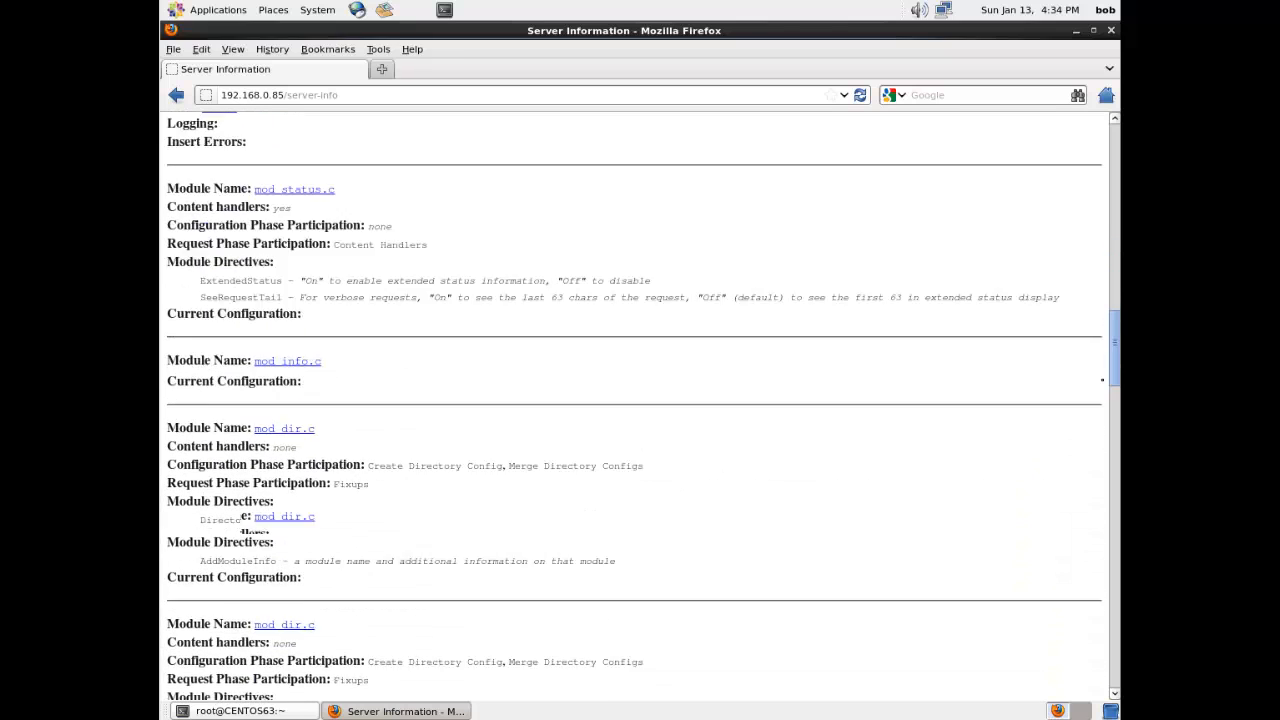
scroll("down", 3)
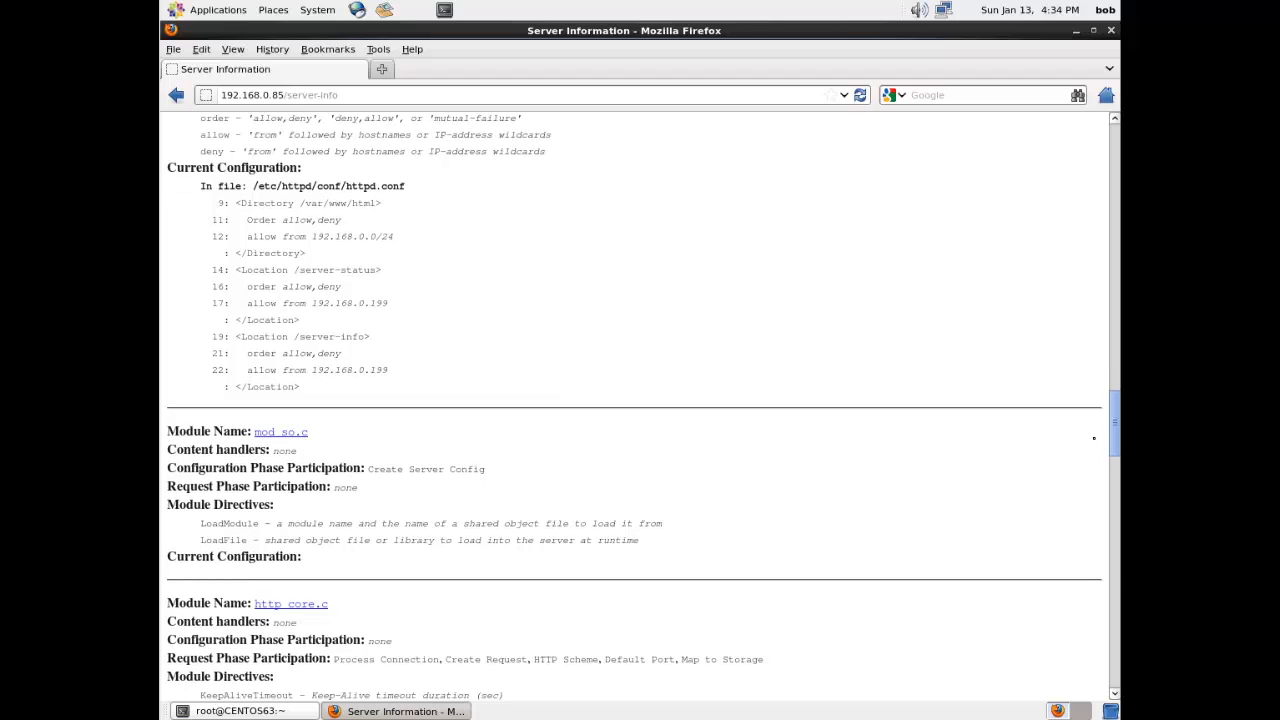
scroll("down", 3)
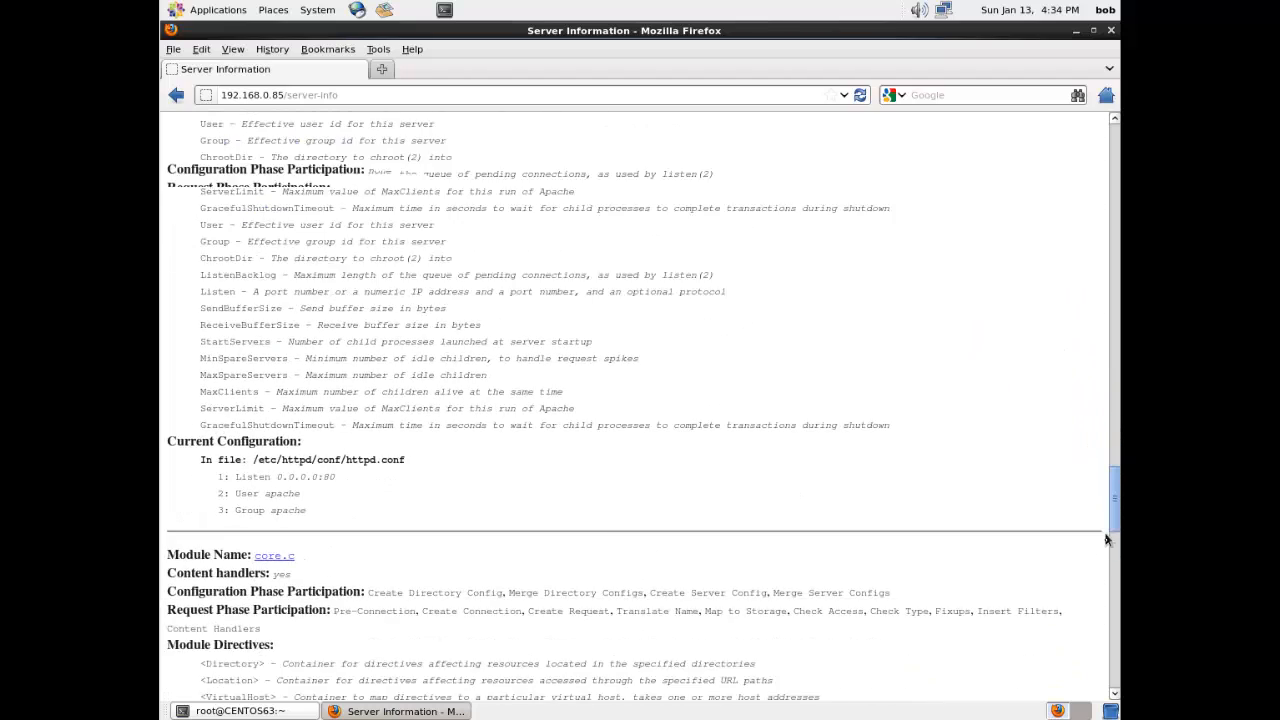
scroll("down", 3)
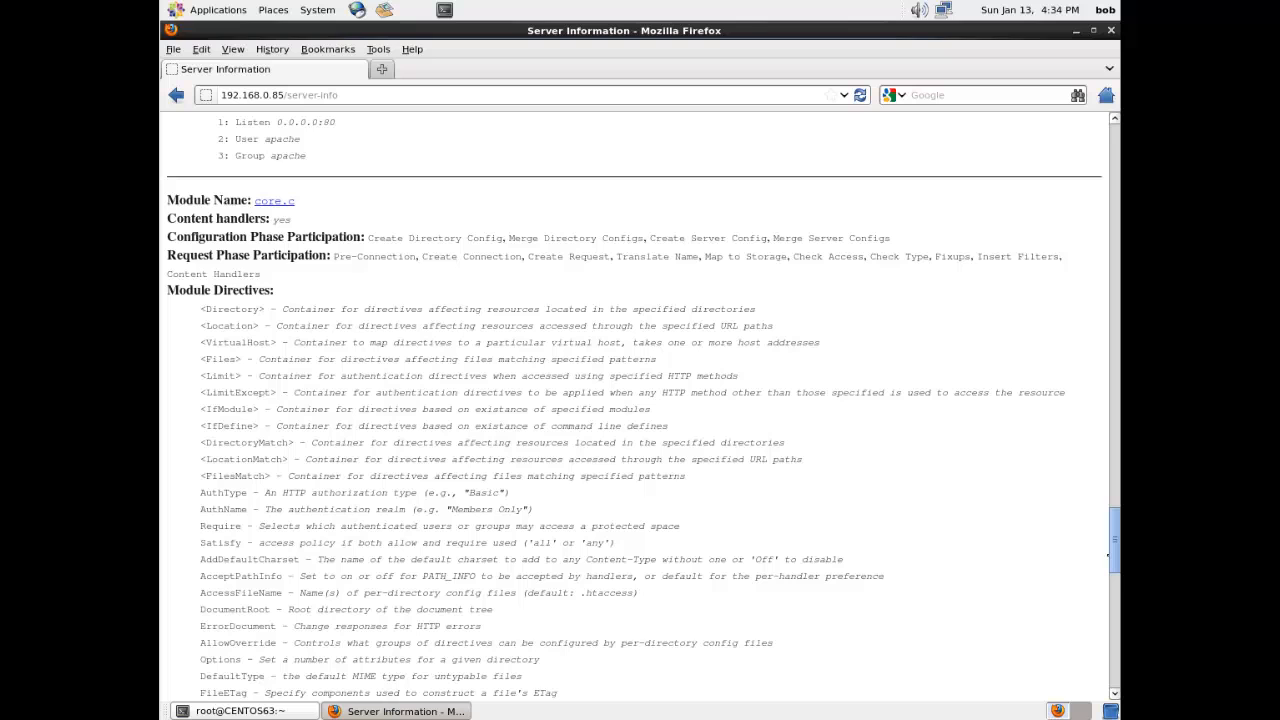
scroll("down", 3)
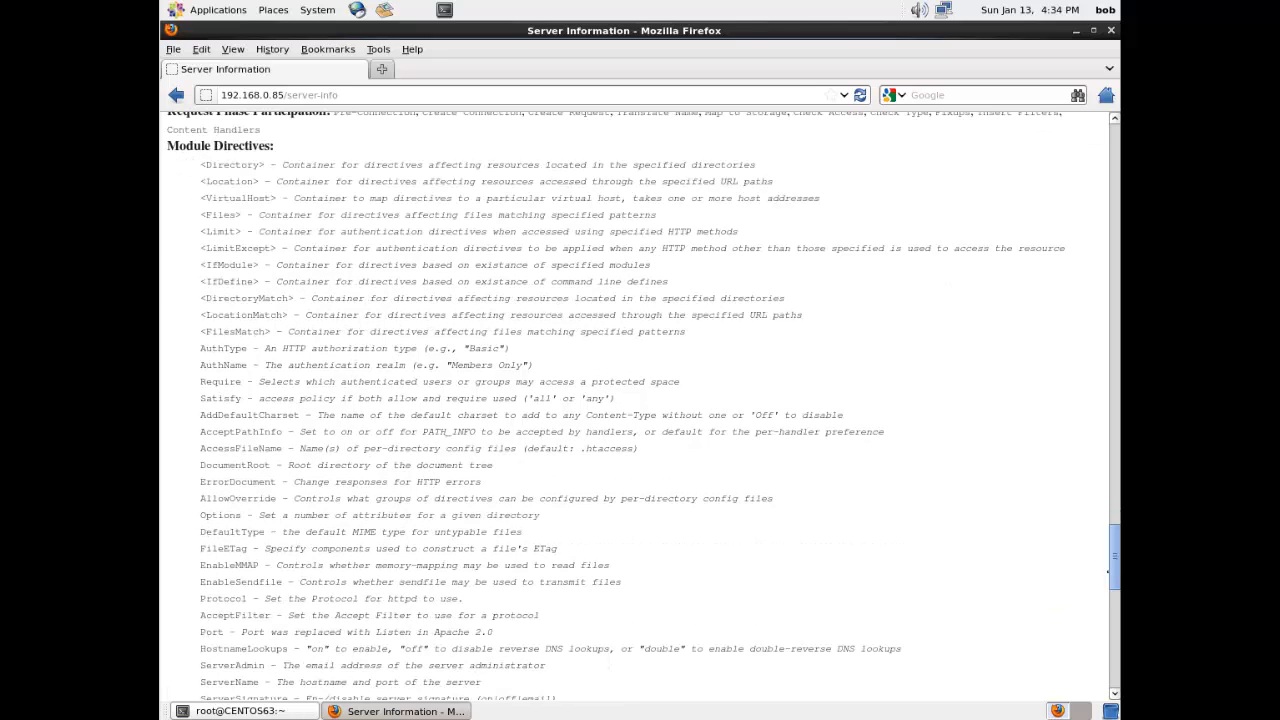
scroll("down", 3)
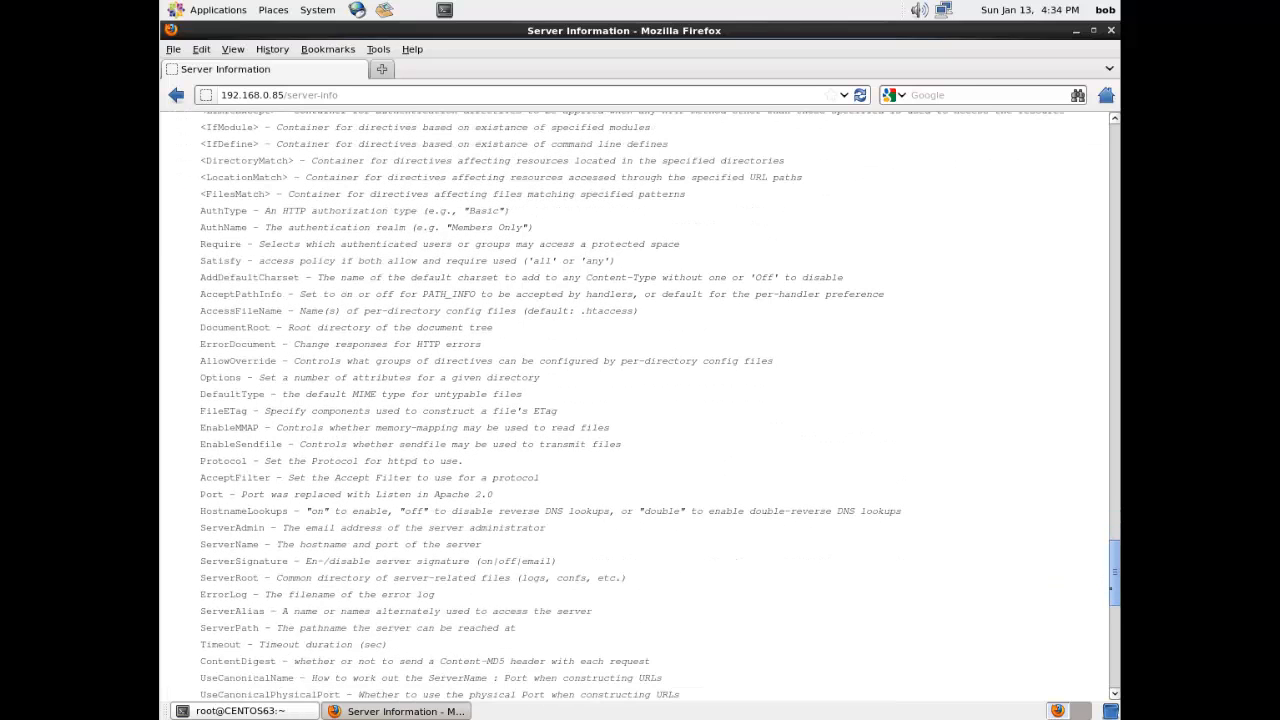
scroll("up", 3)
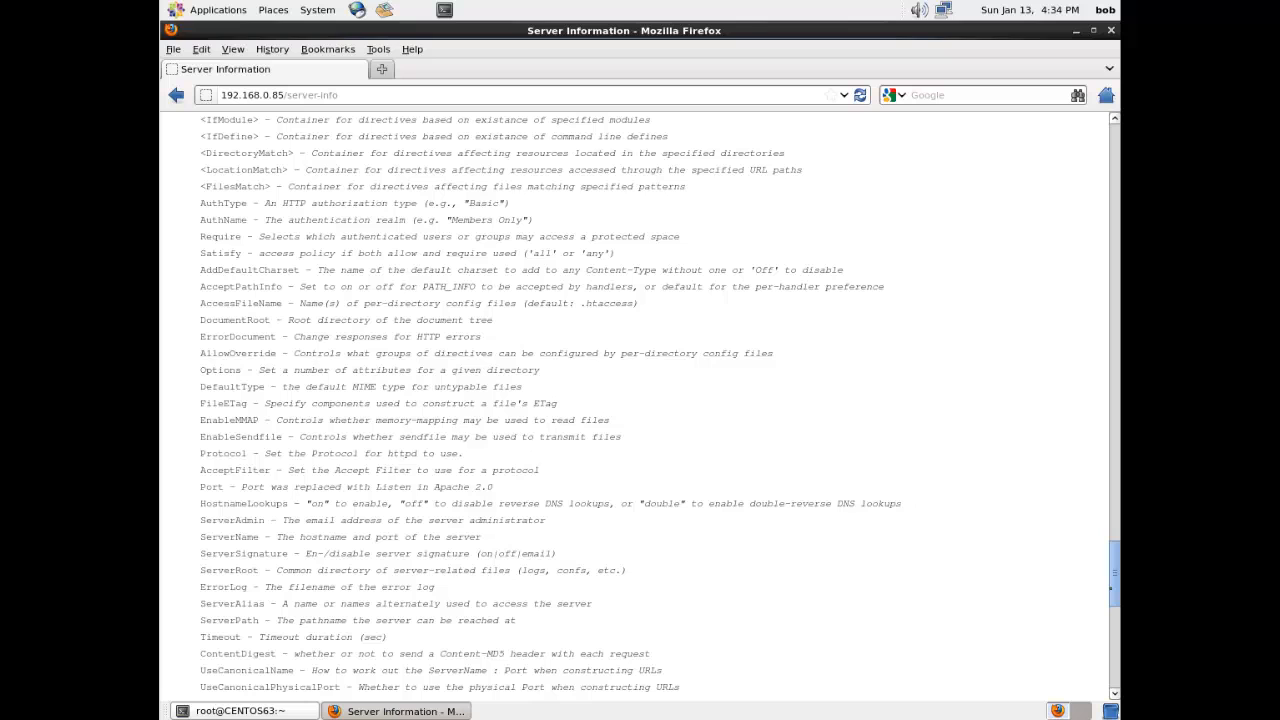
scroll("up", 3)
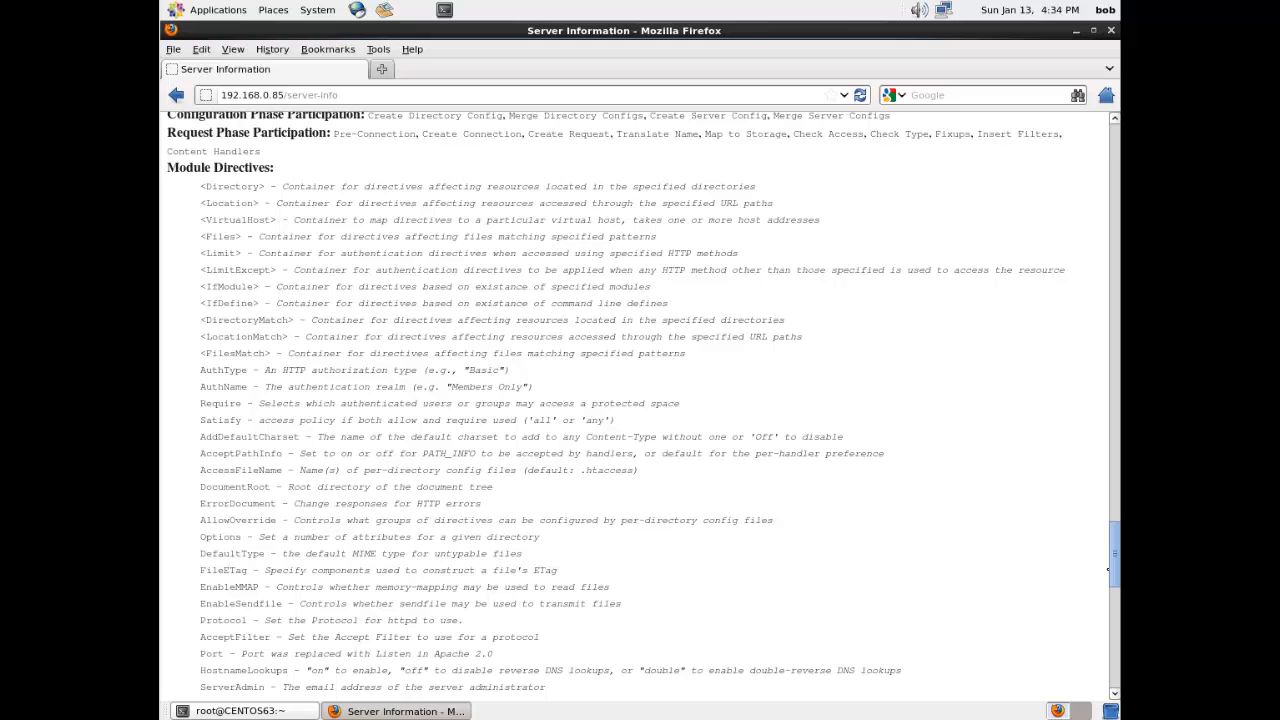
scroll("down", 3)
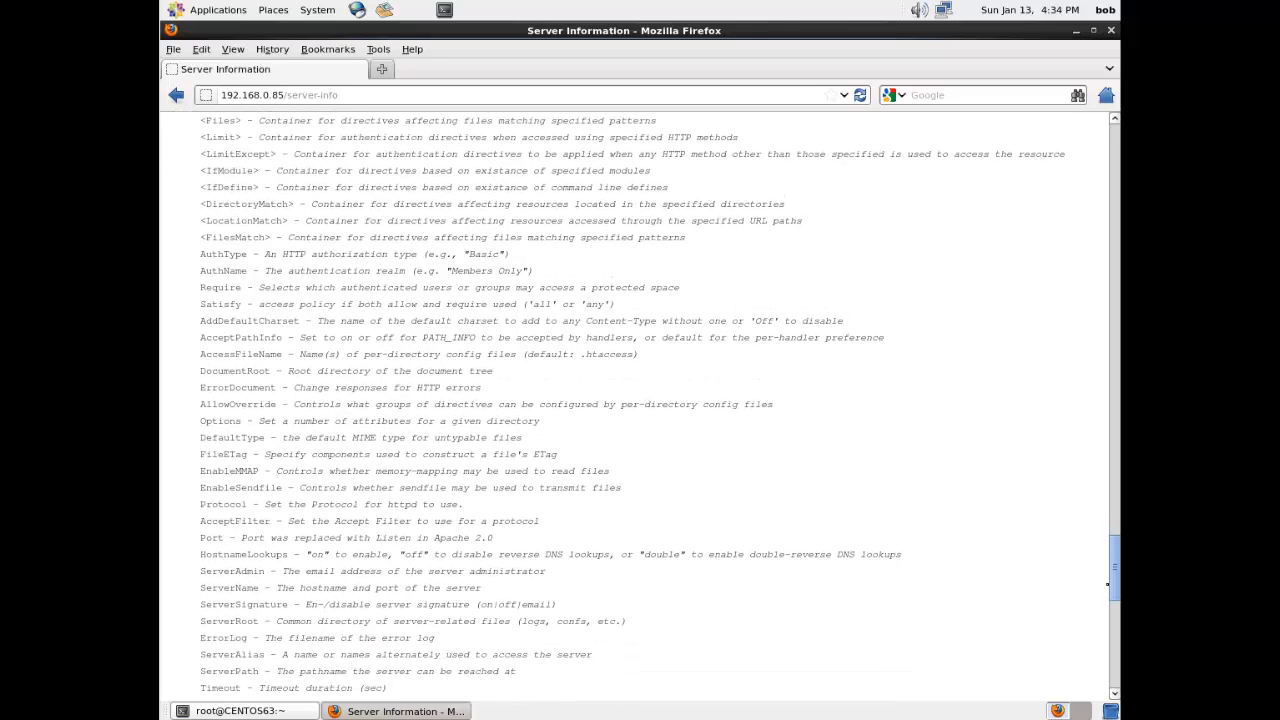
scroll("down", 3)
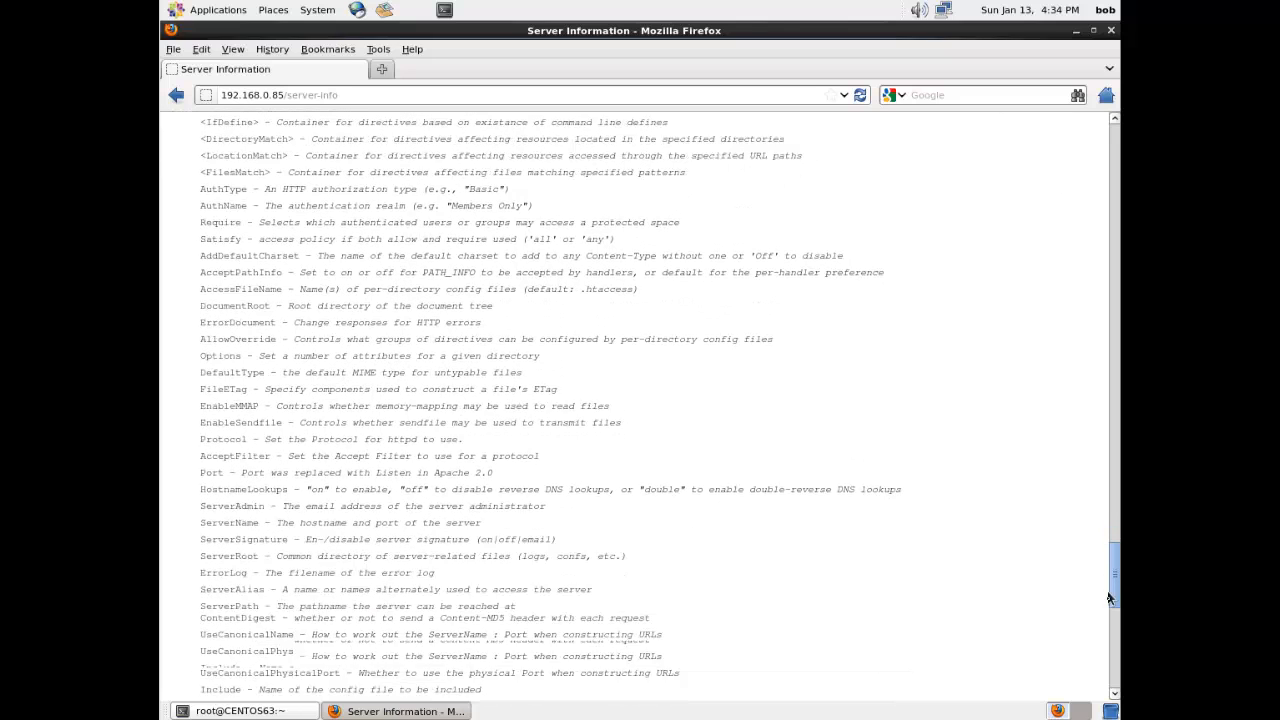
scroll("down", 3)
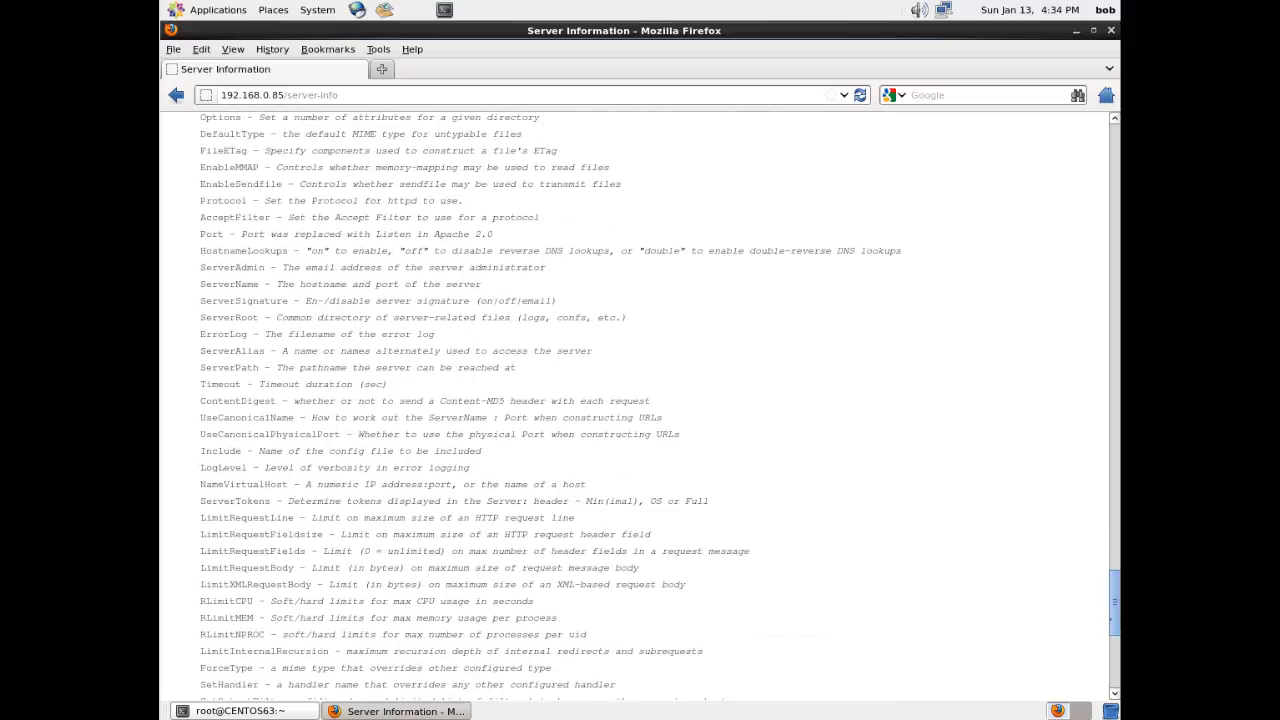
scroll("down", 3)
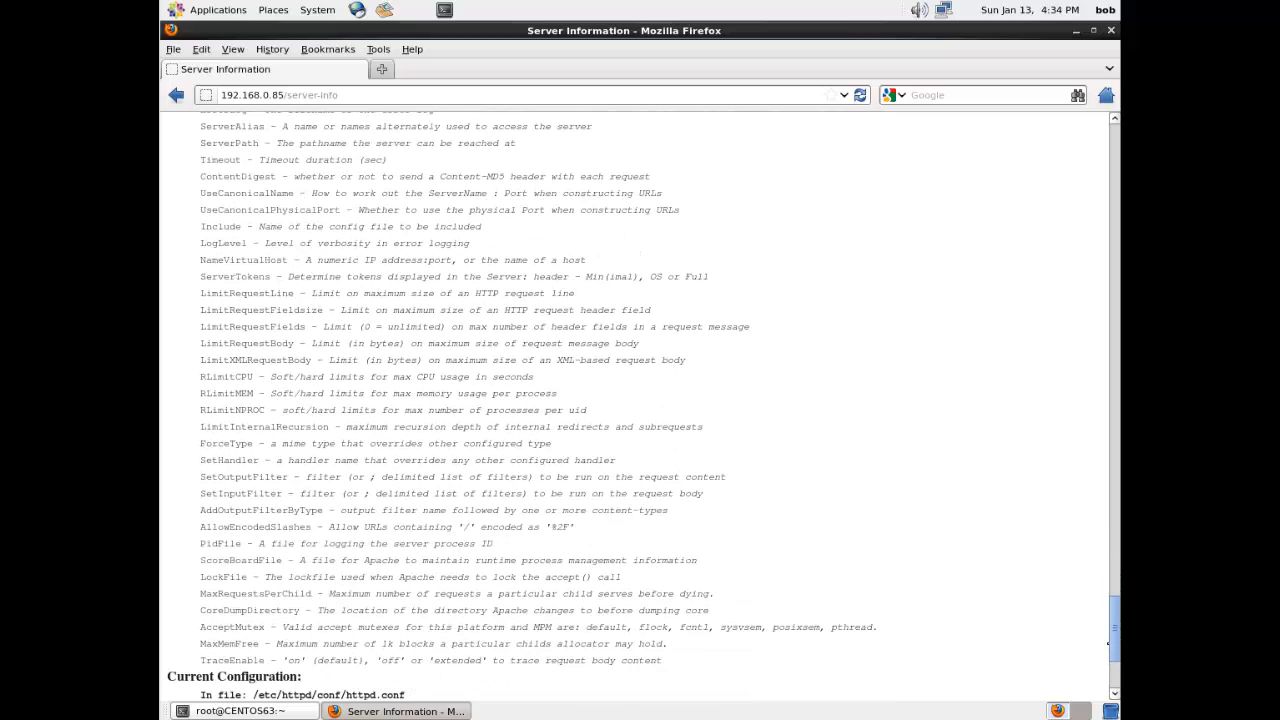
scroll("down", 3)
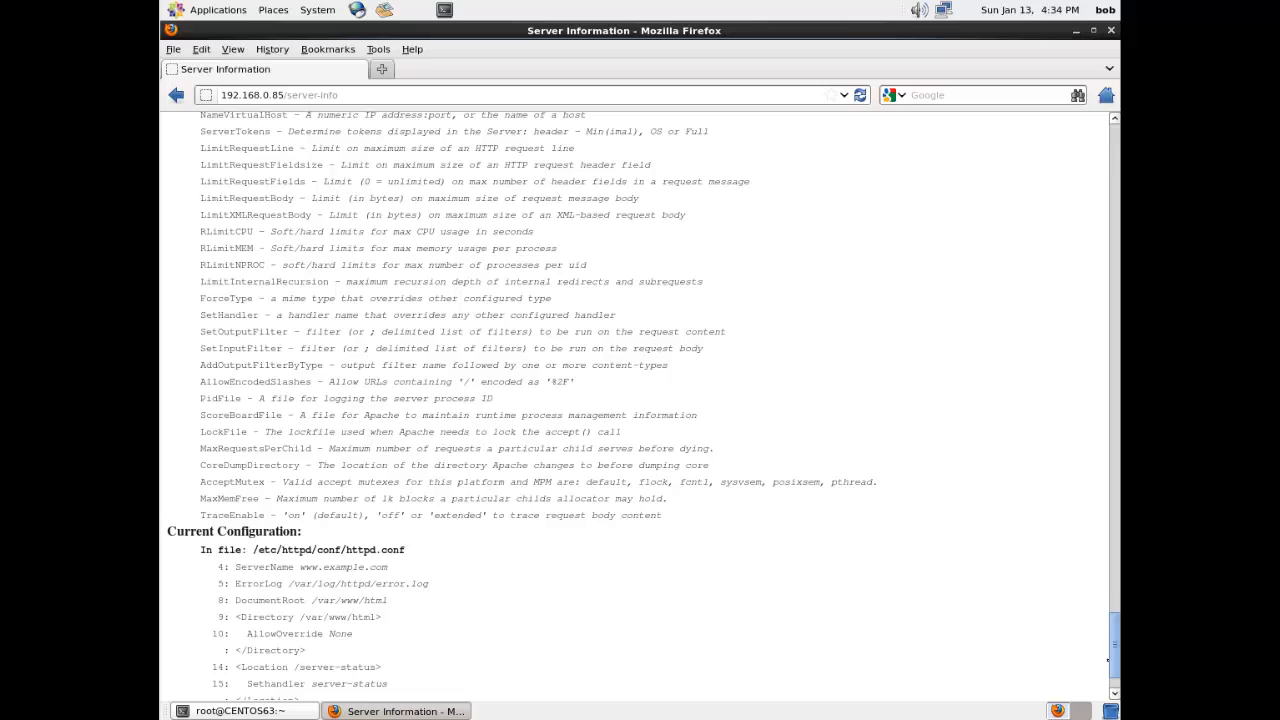
scroll("up", 3)
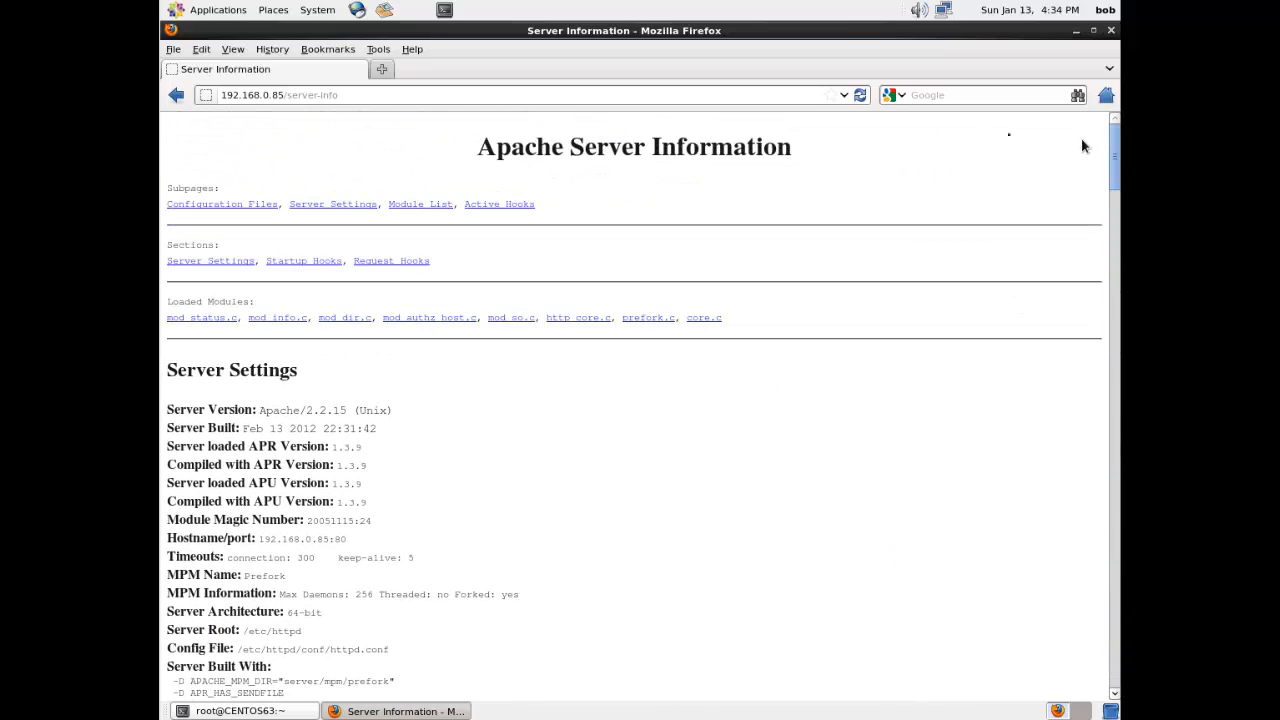
mouse_move(220, 204)
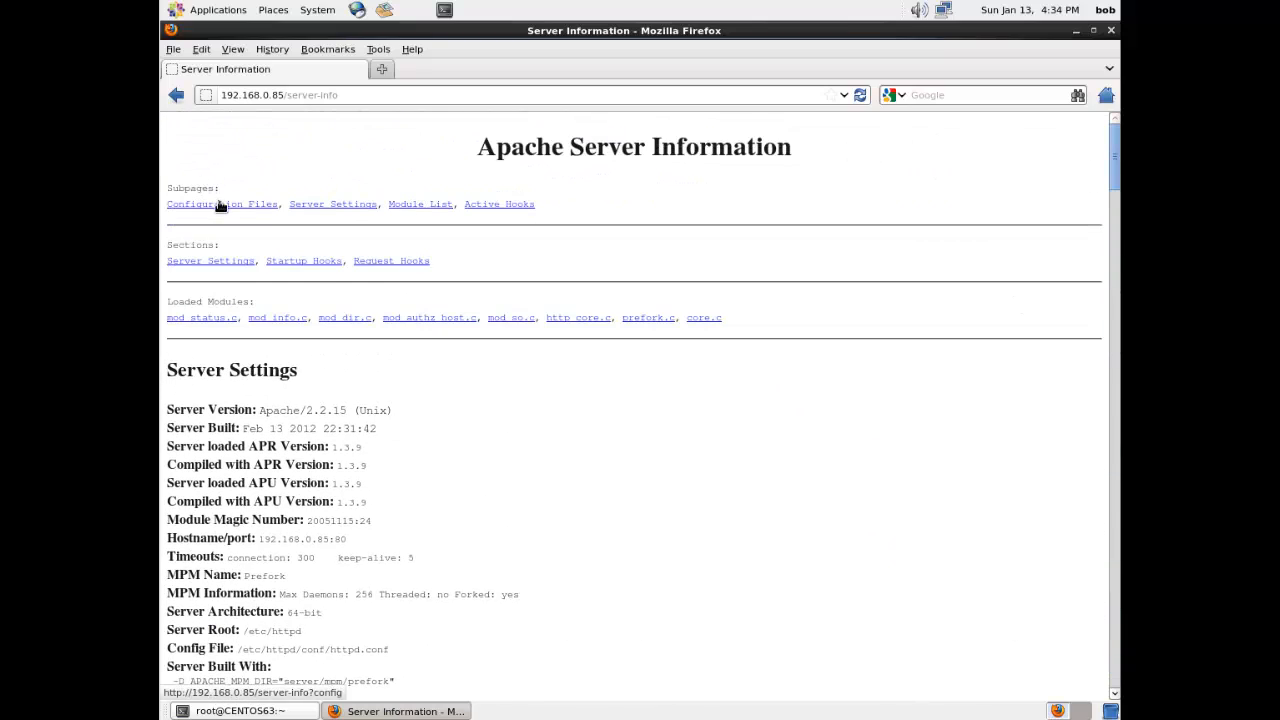
left_click(222, 204)
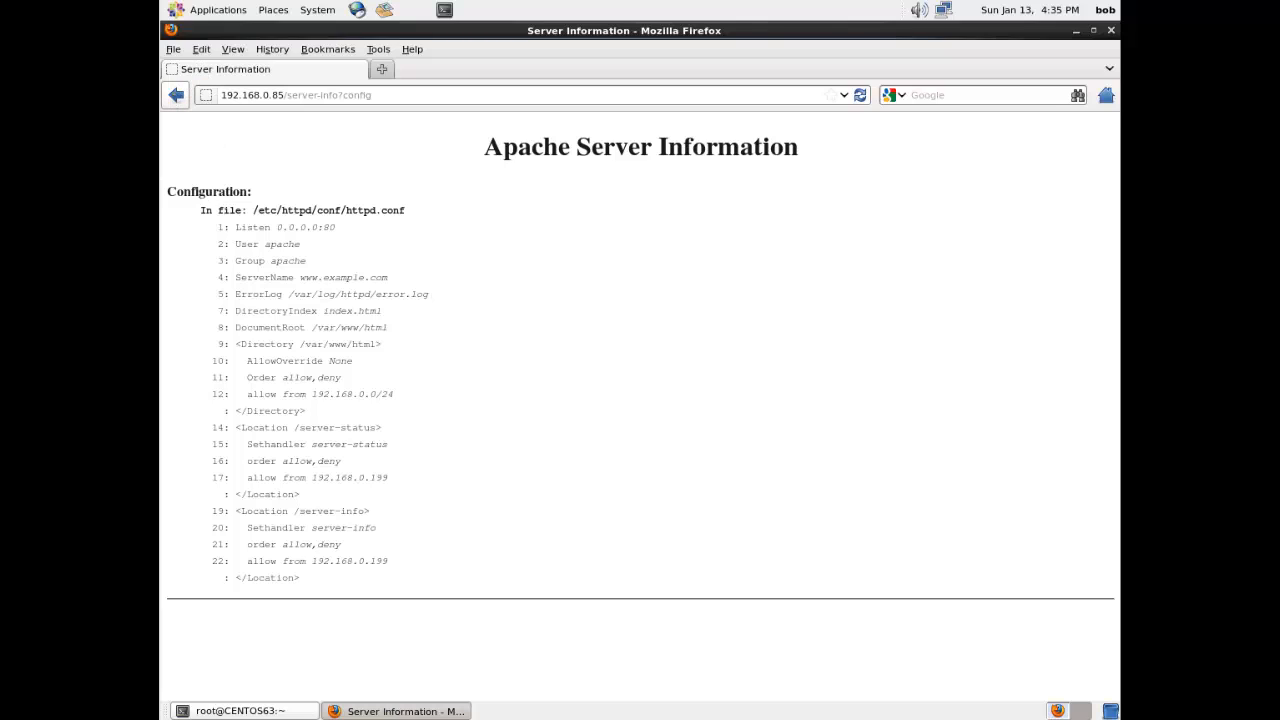
left_click(176, 94)
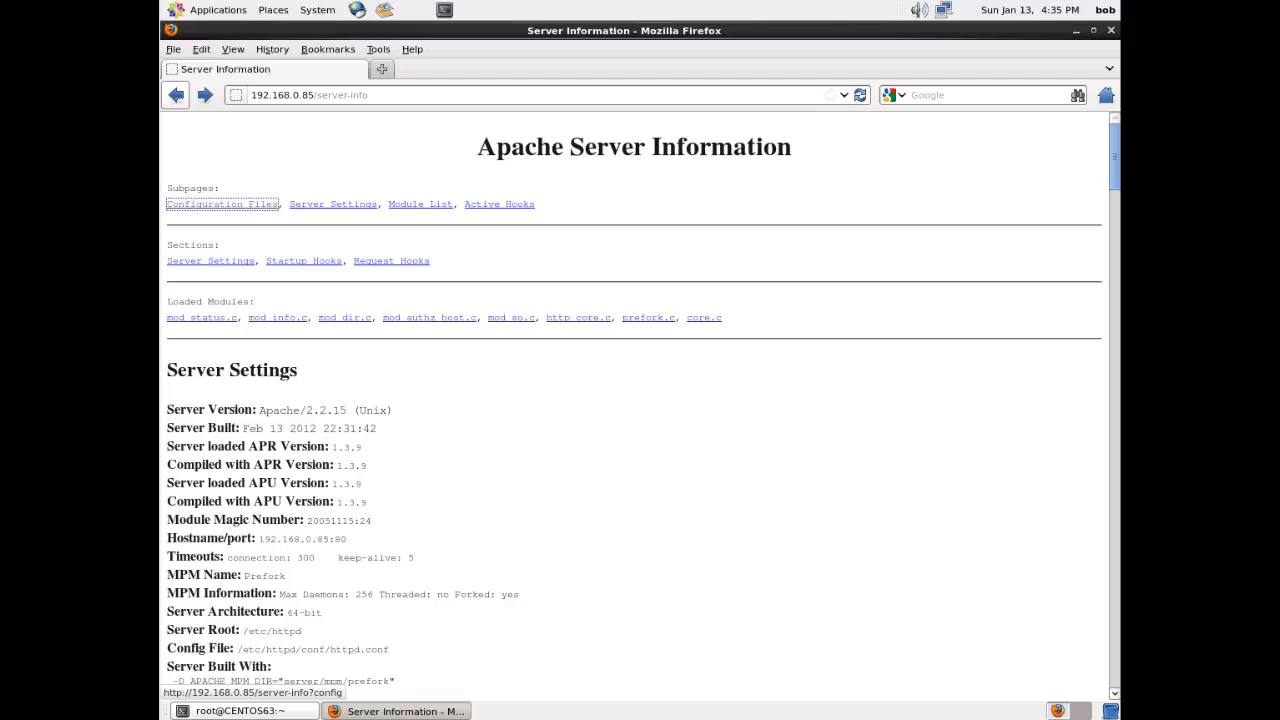
left_click(332, 204)
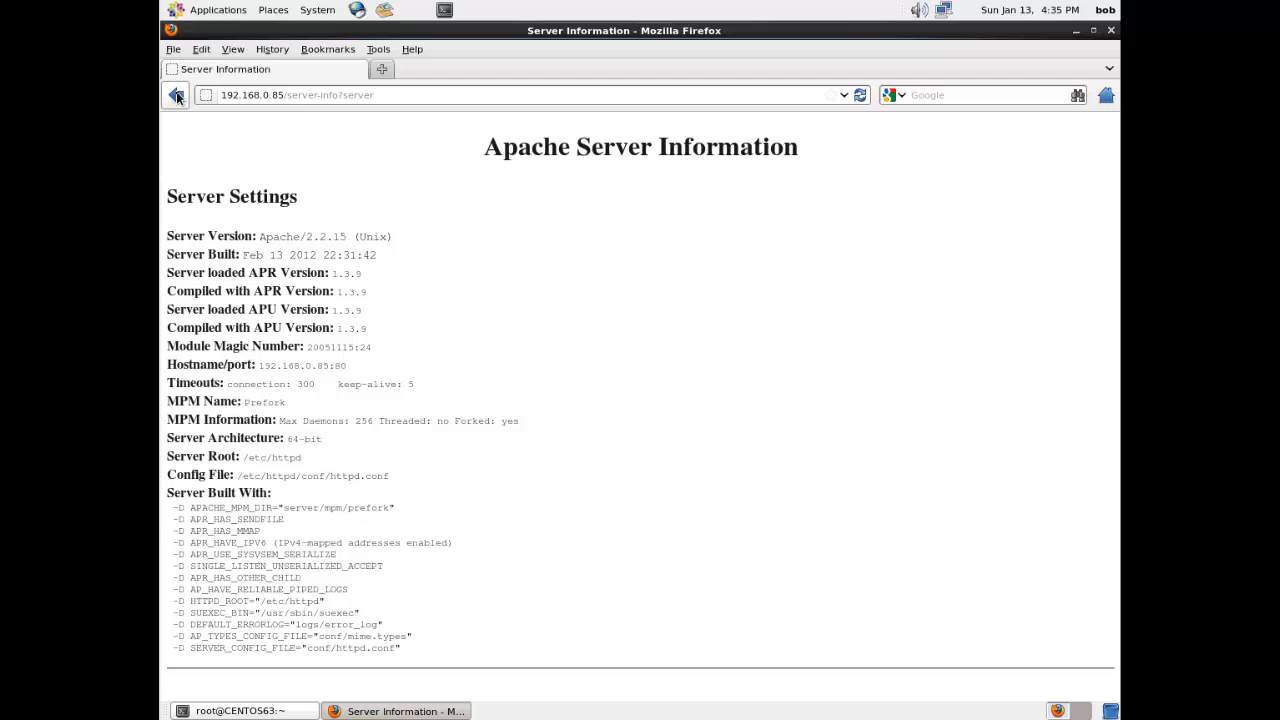
left_click(176, 94)
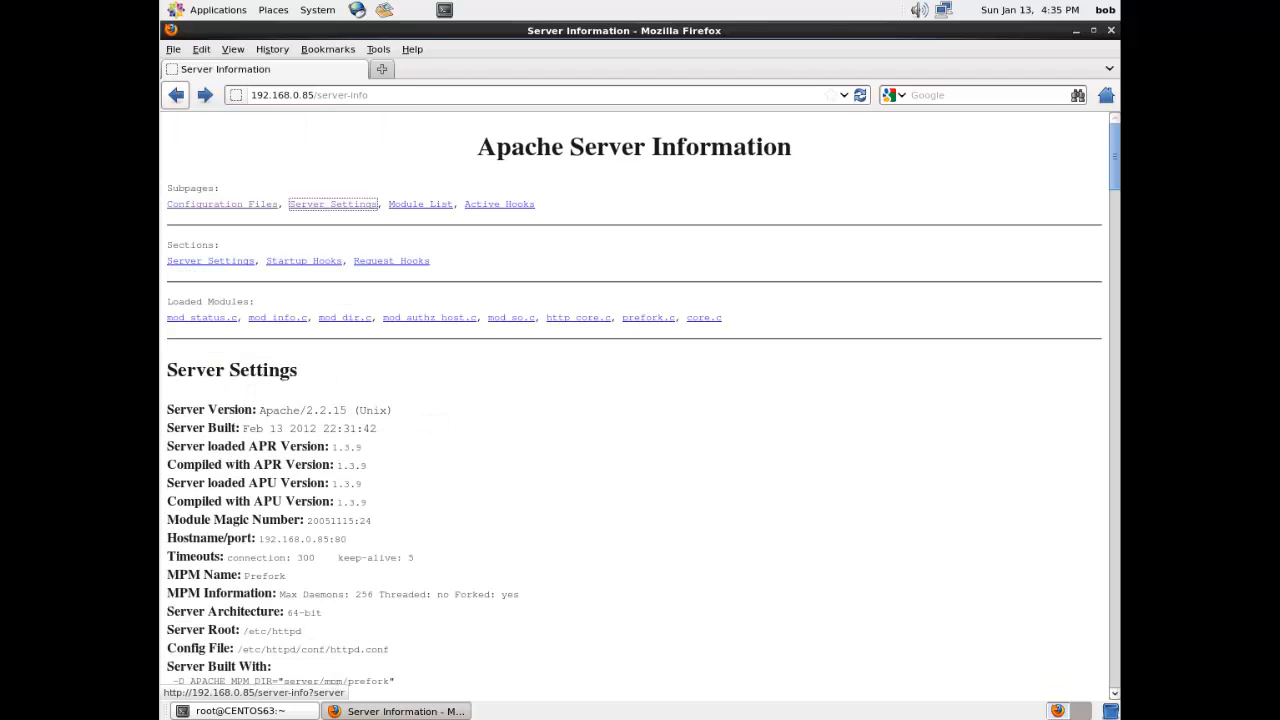
mouse_move(420, 210)
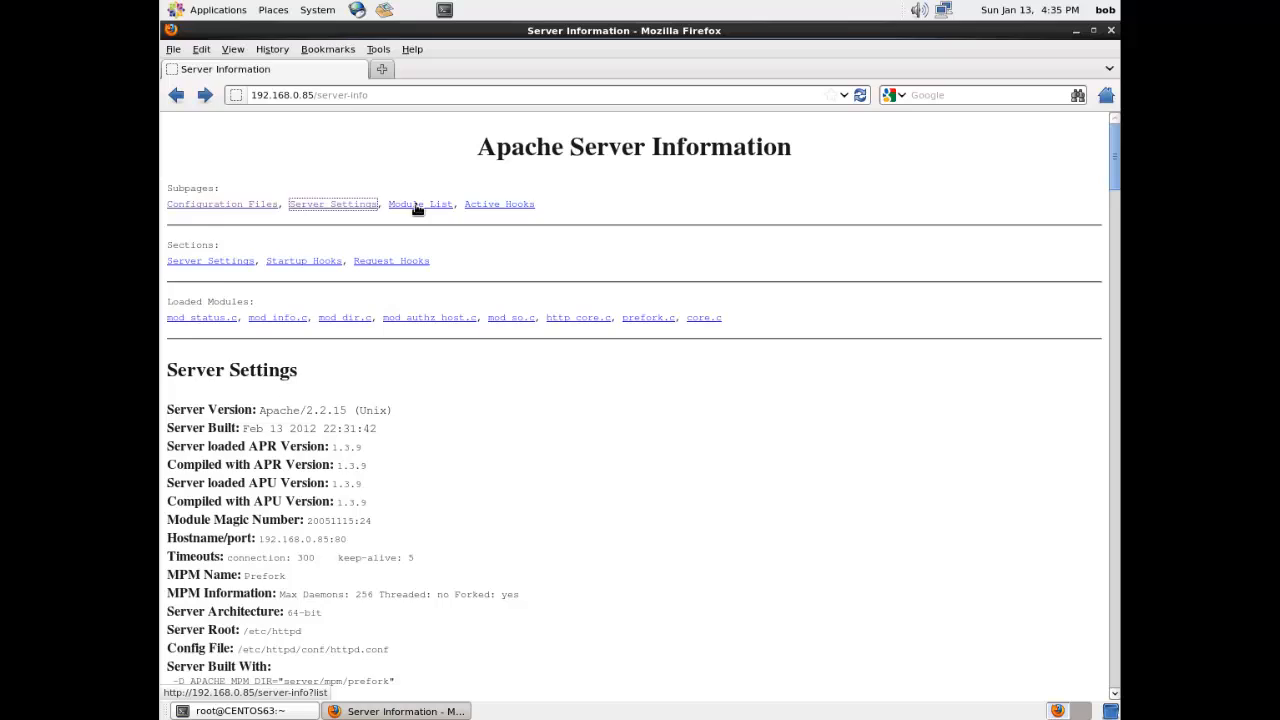
left_click(420, 204)
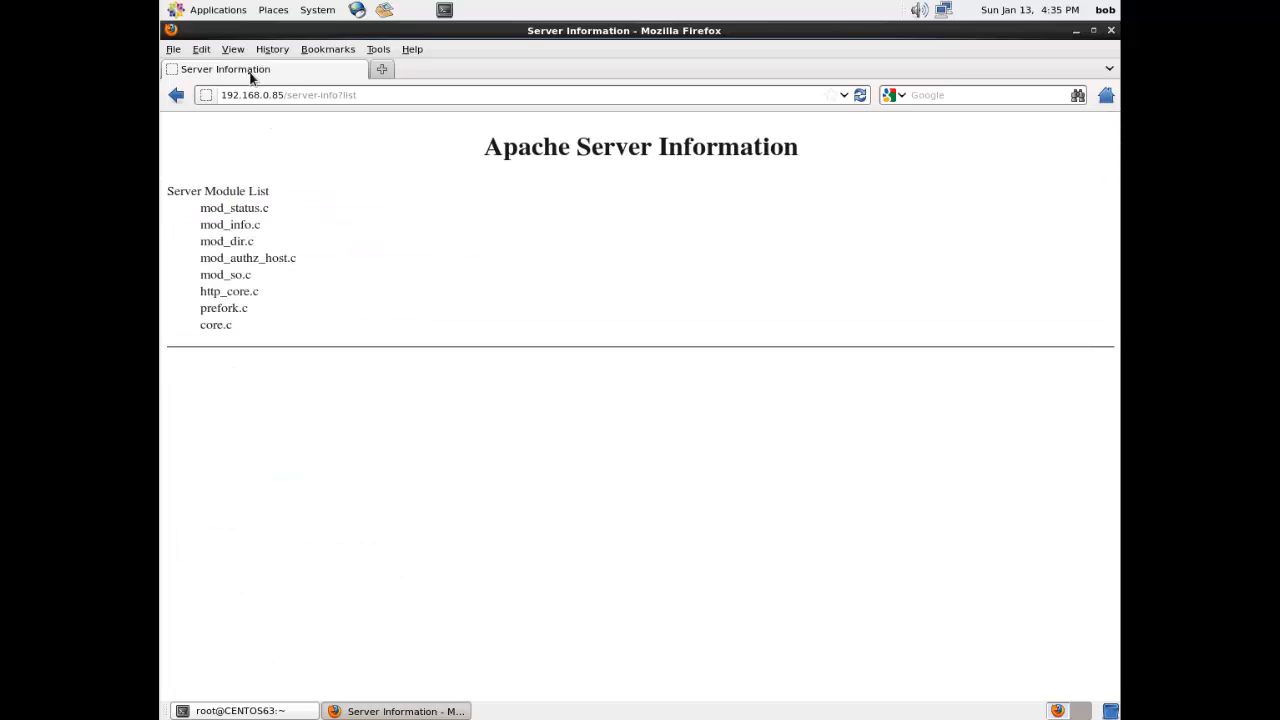
mouse_move(192, 90)
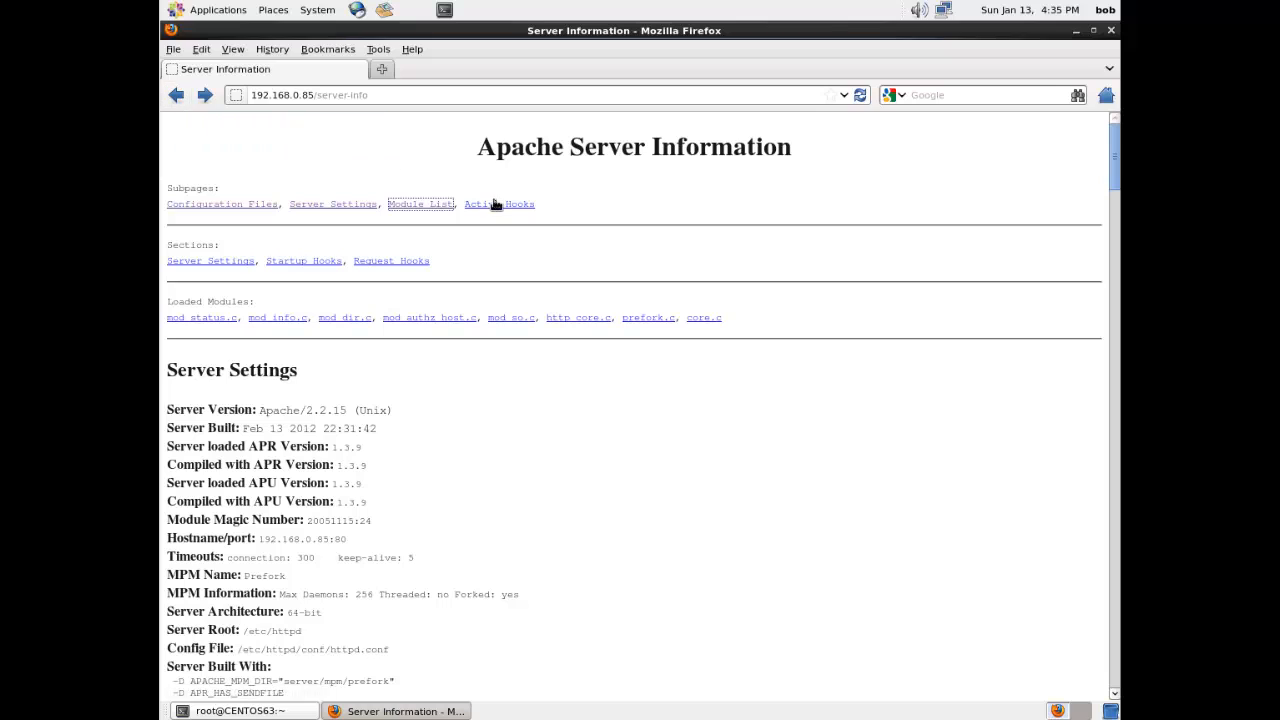
left_click(500, 204)
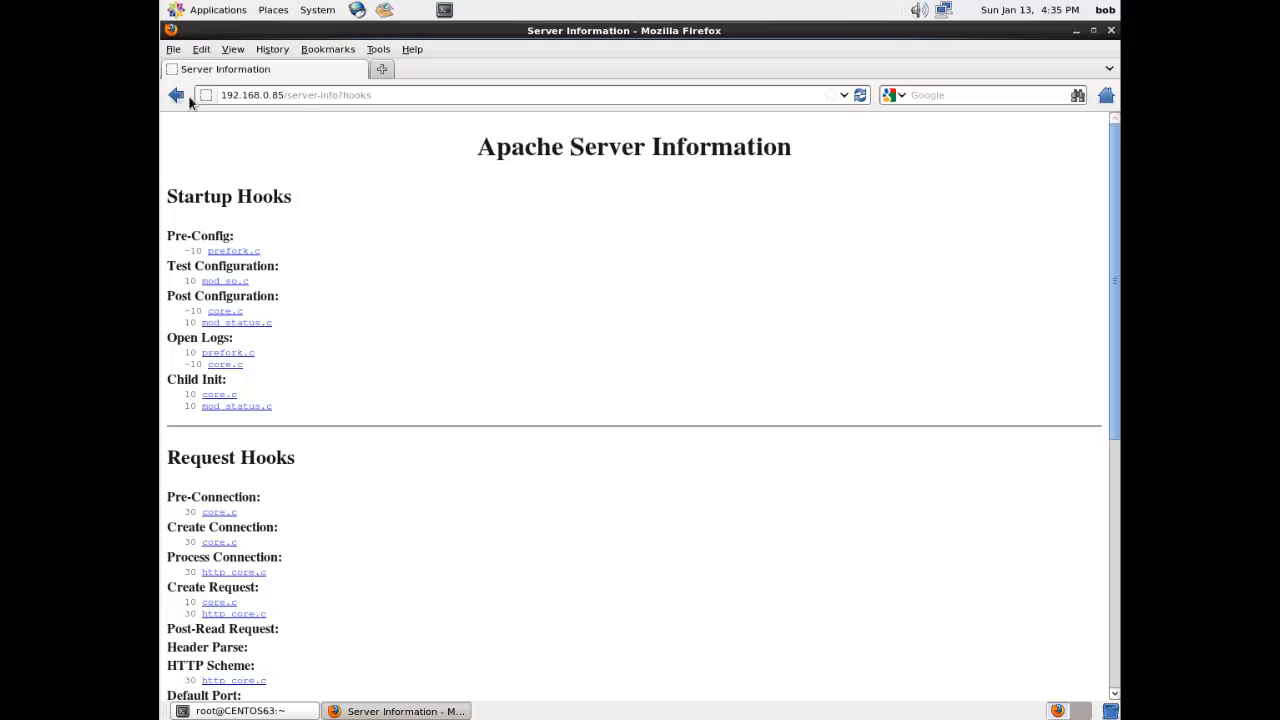
mouse_move(176, 94)
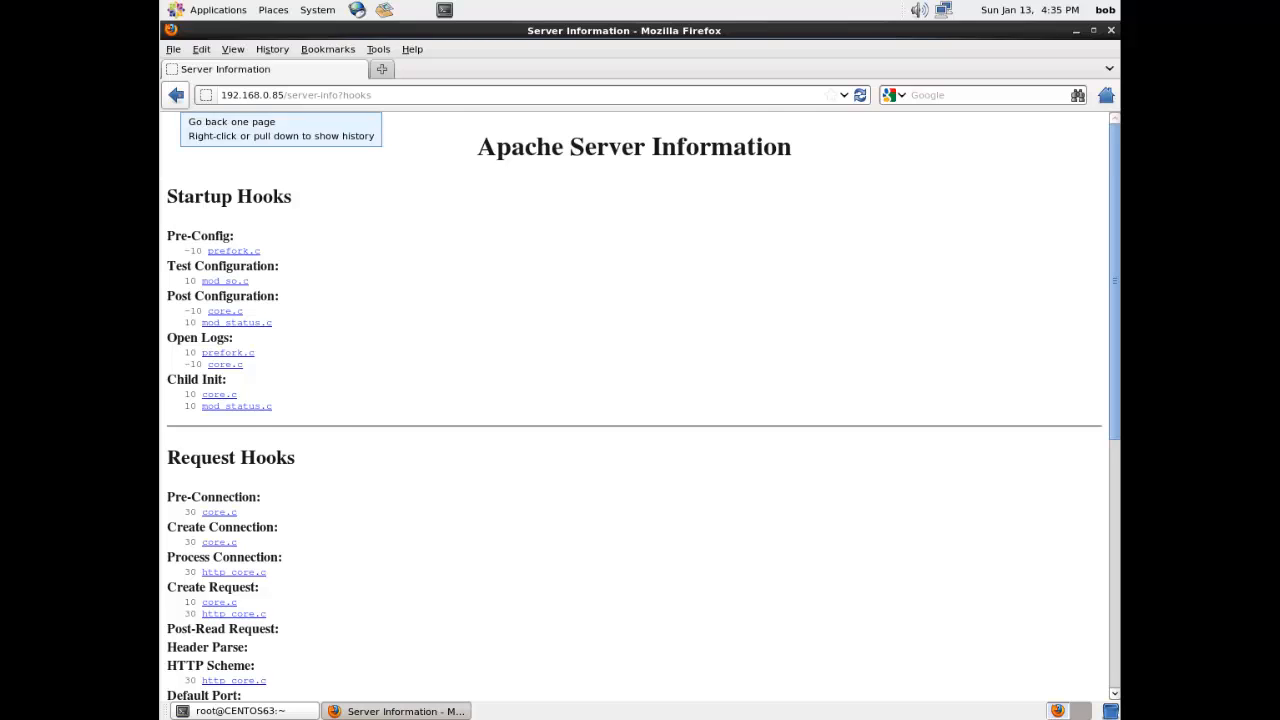
left_click(176, 96)
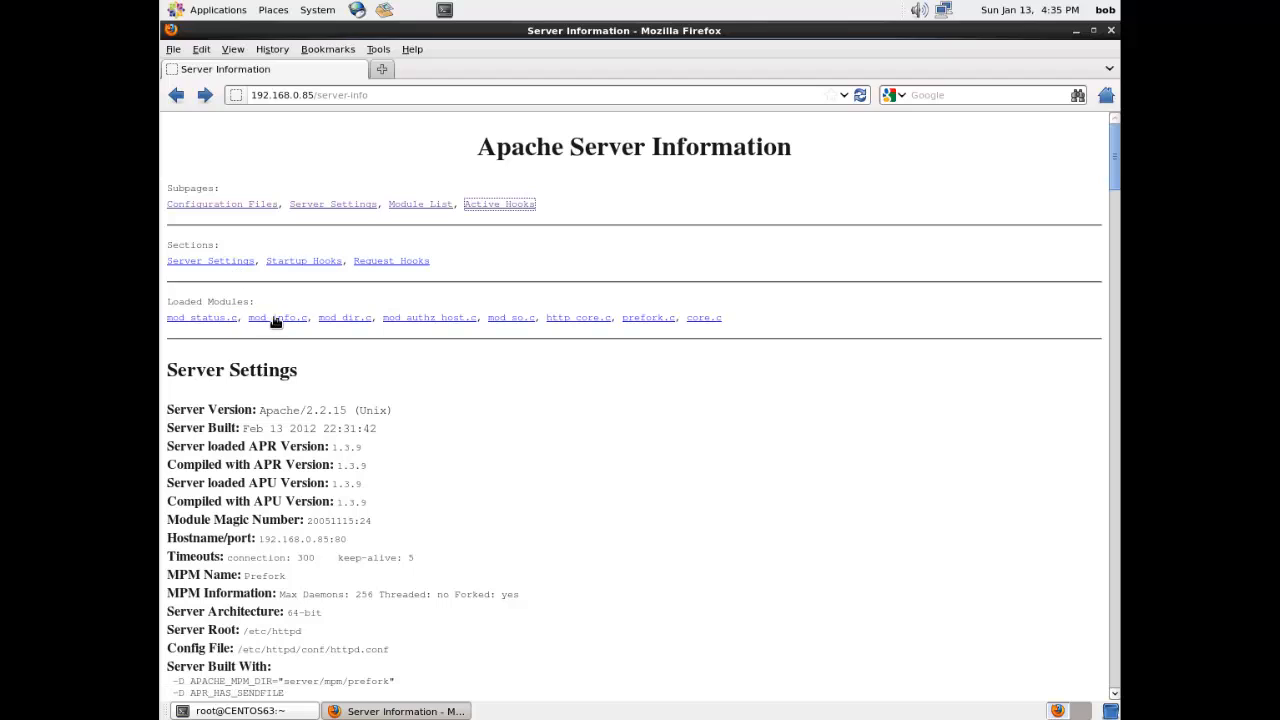
left_click(280, 316)
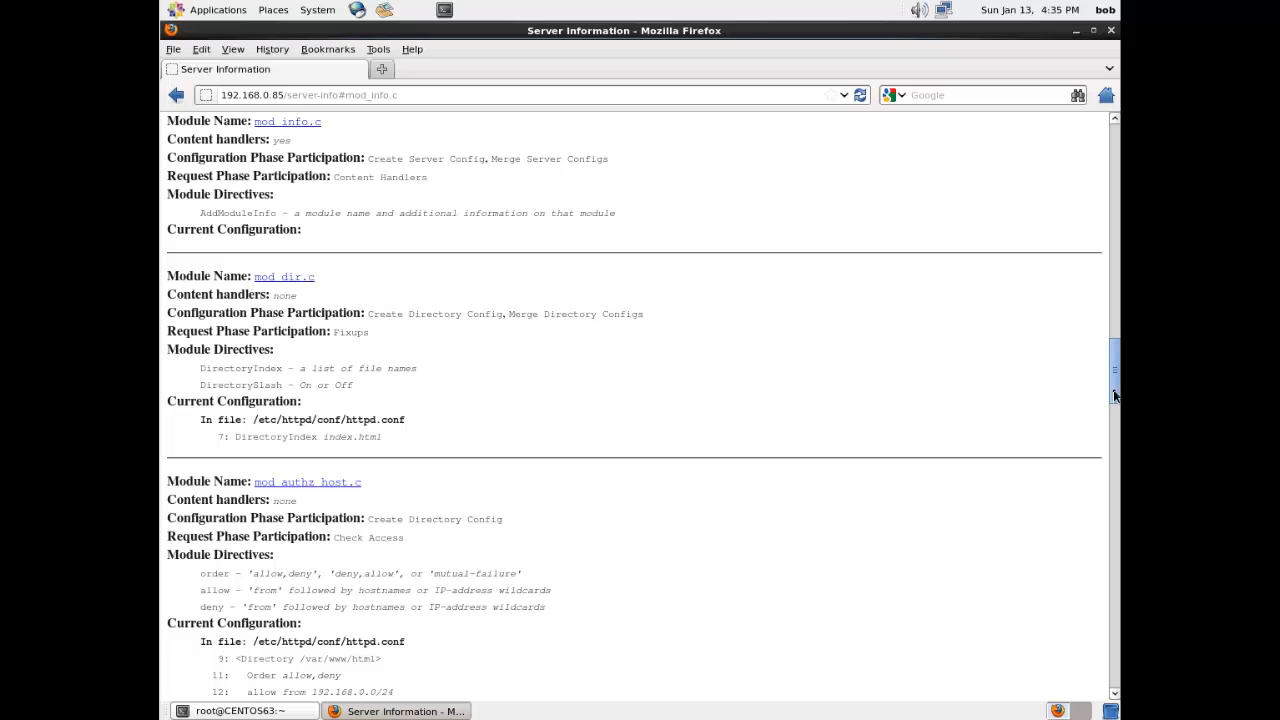
scroll("down", 3)
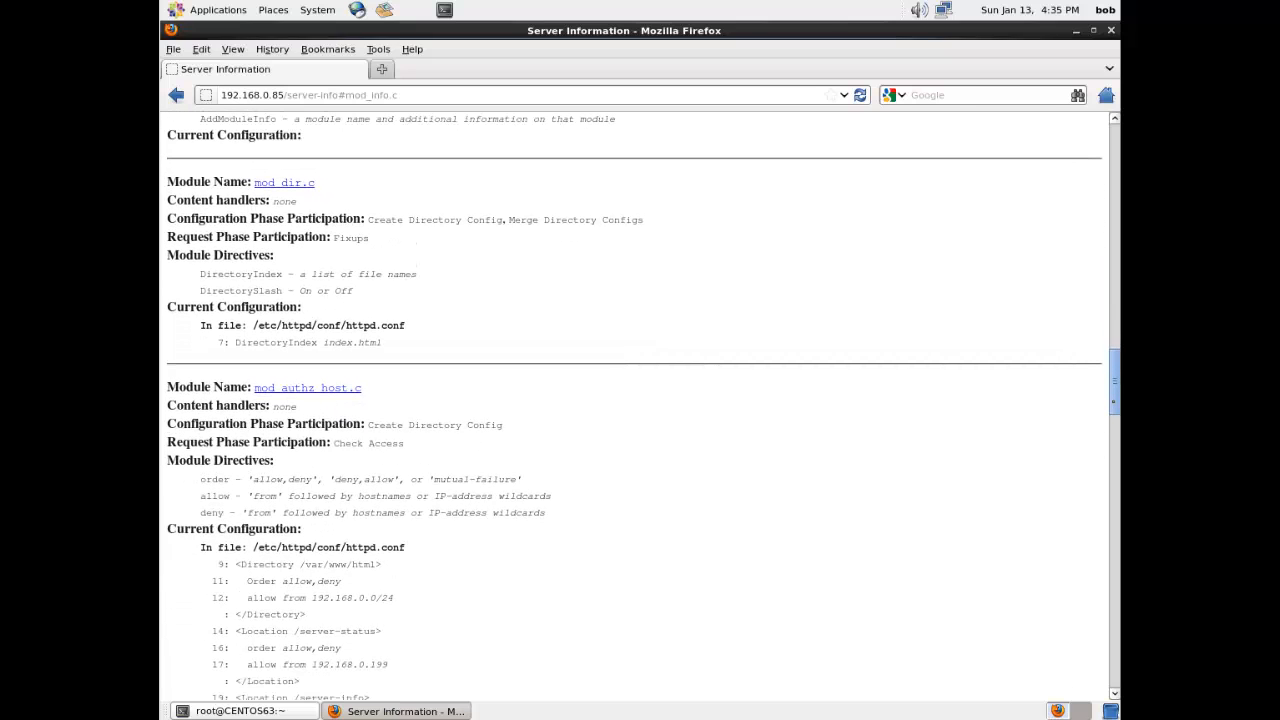
scroll("down", 3)
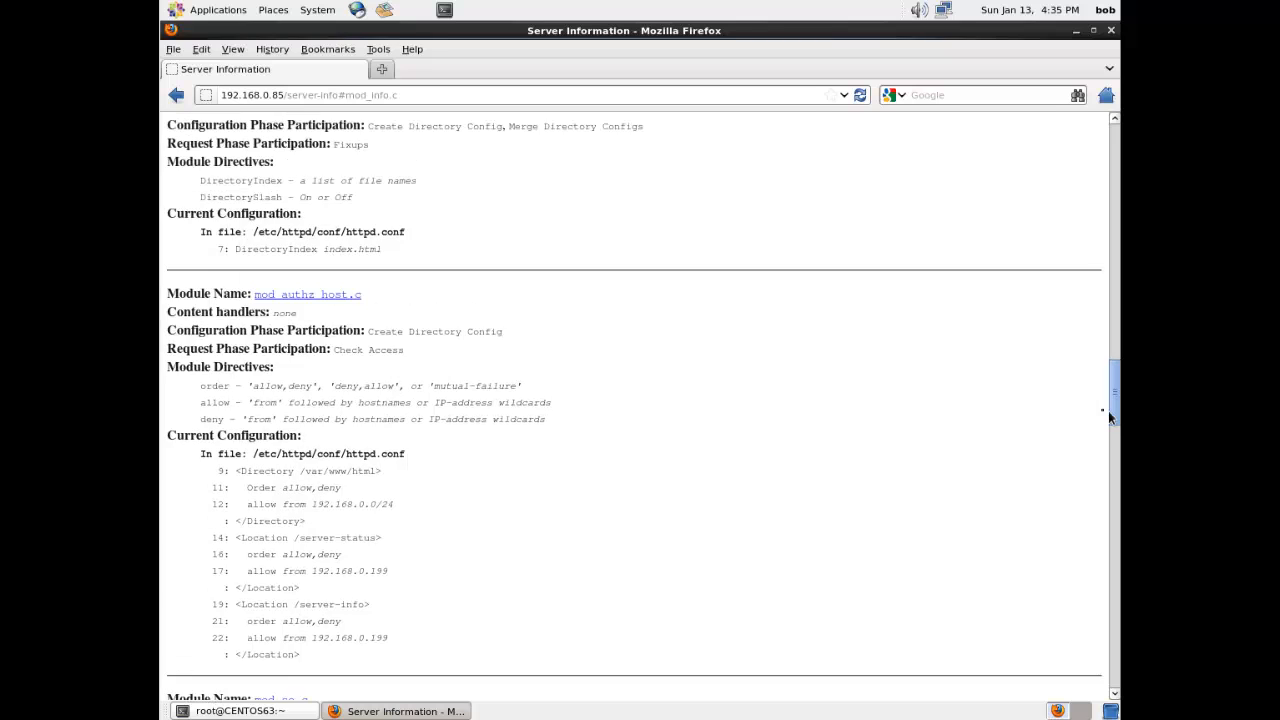
scroll("up", 3)
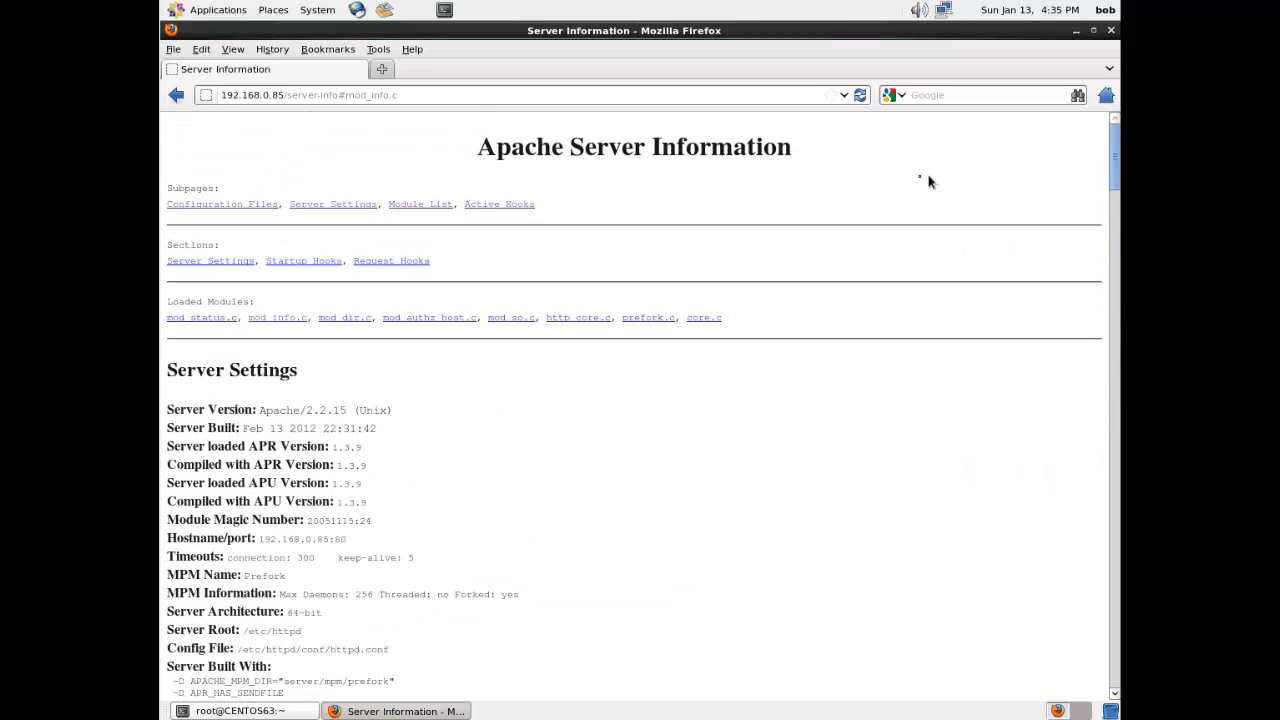
mouse_move(654, 496)
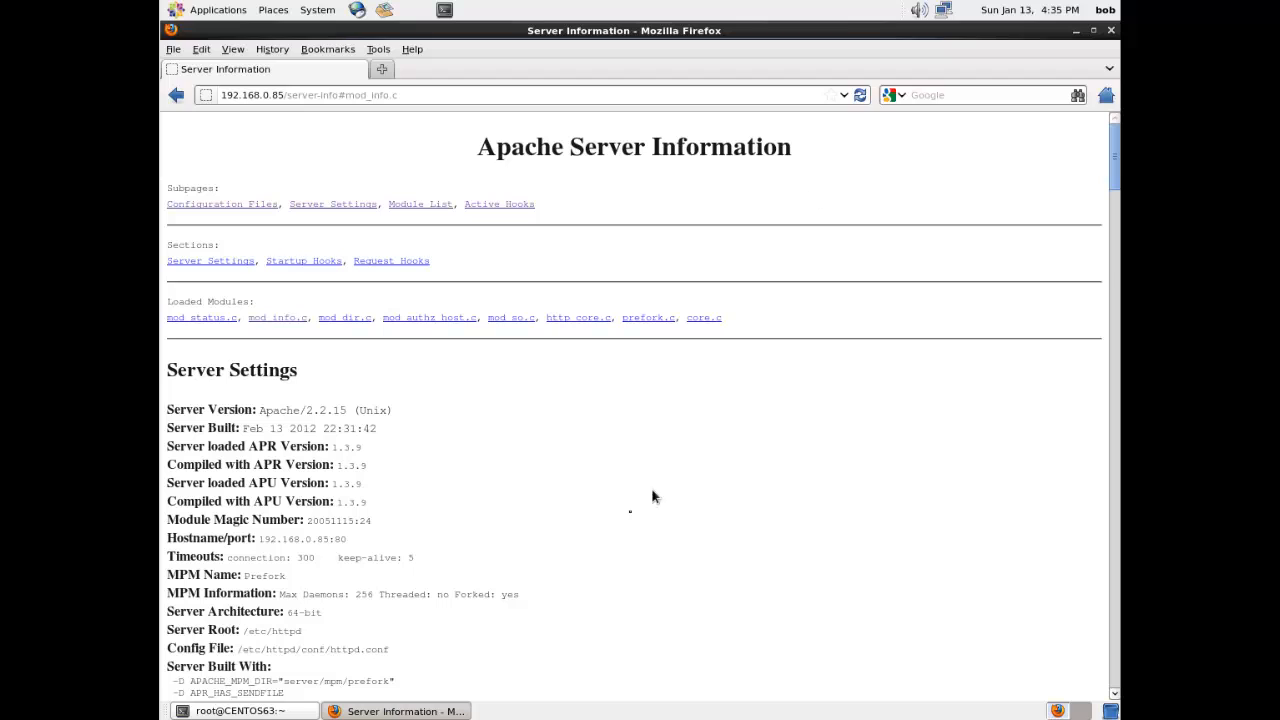
mouse_move(164, 476)
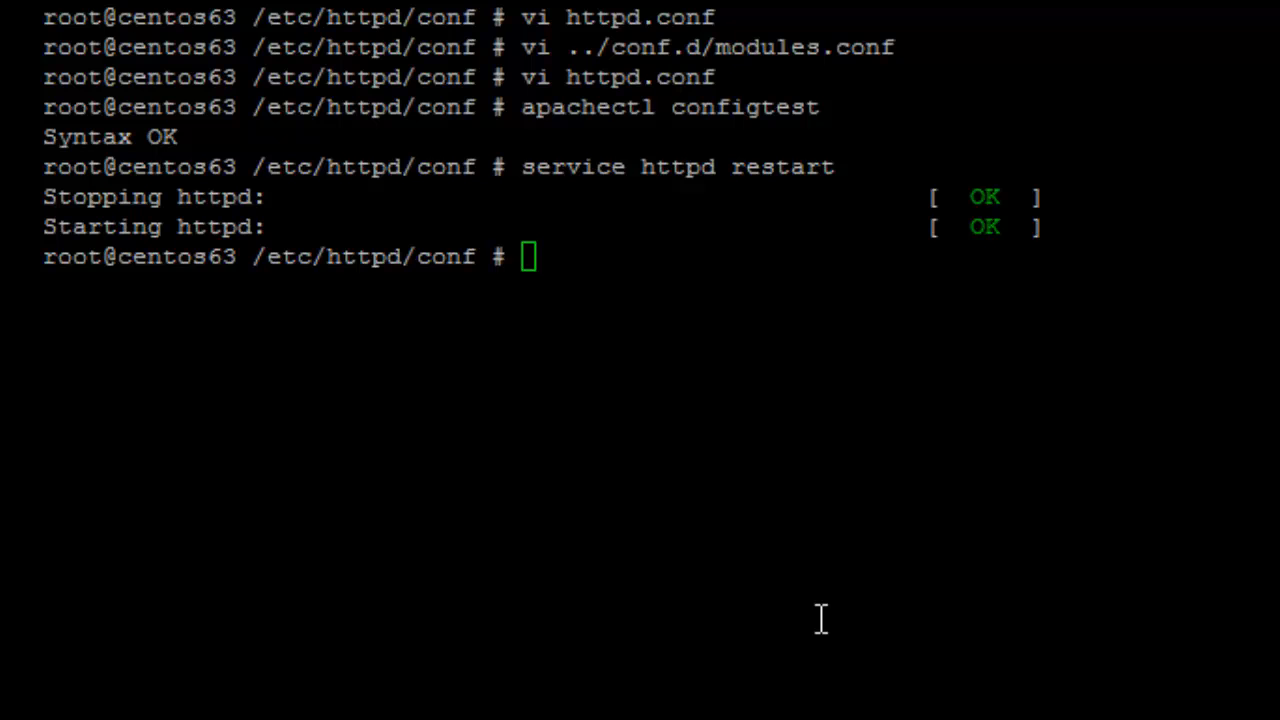
In httpd.conf, add an 'ExtendedStatus On' line below DocumentRoot.
type("service httpd restart")
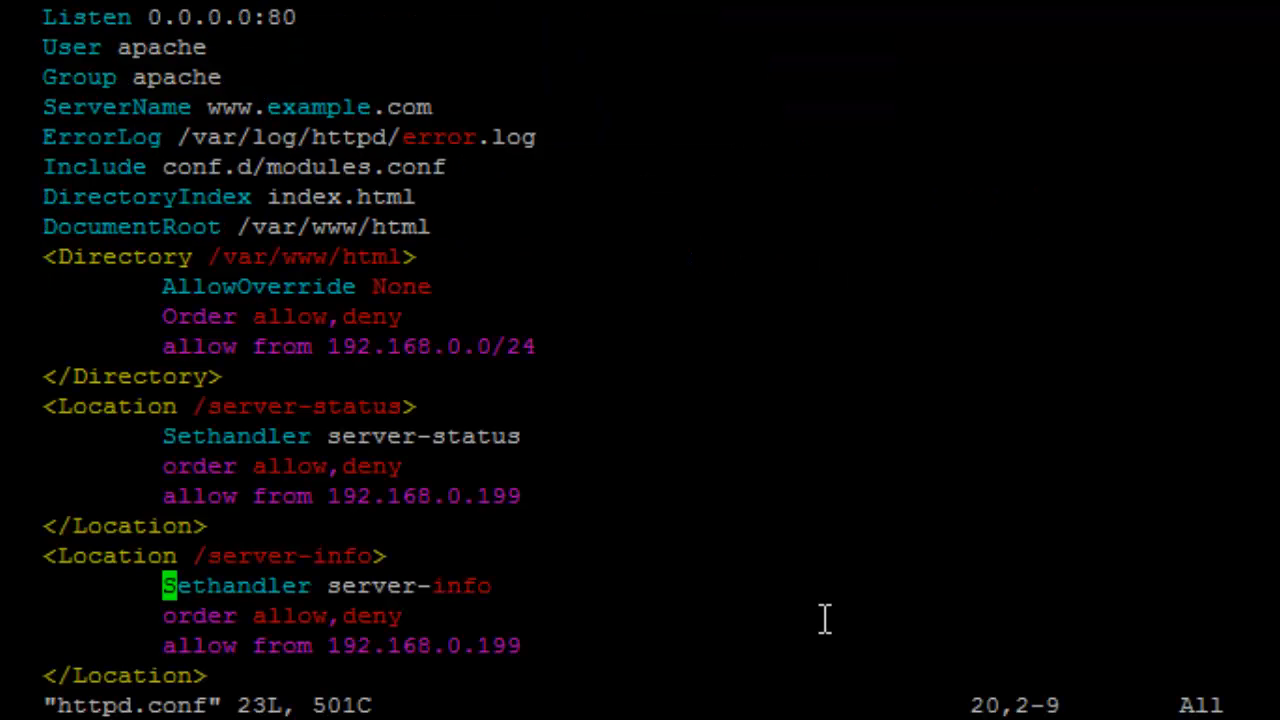
key("Up")
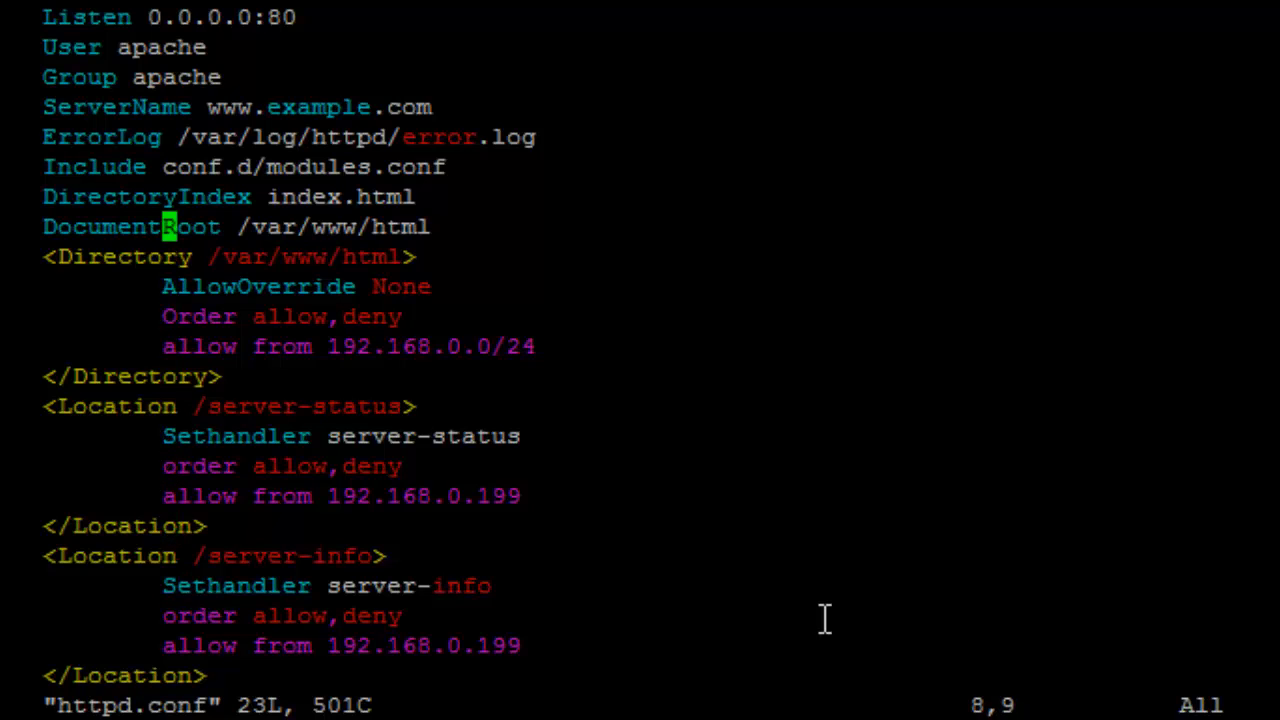
key("o")
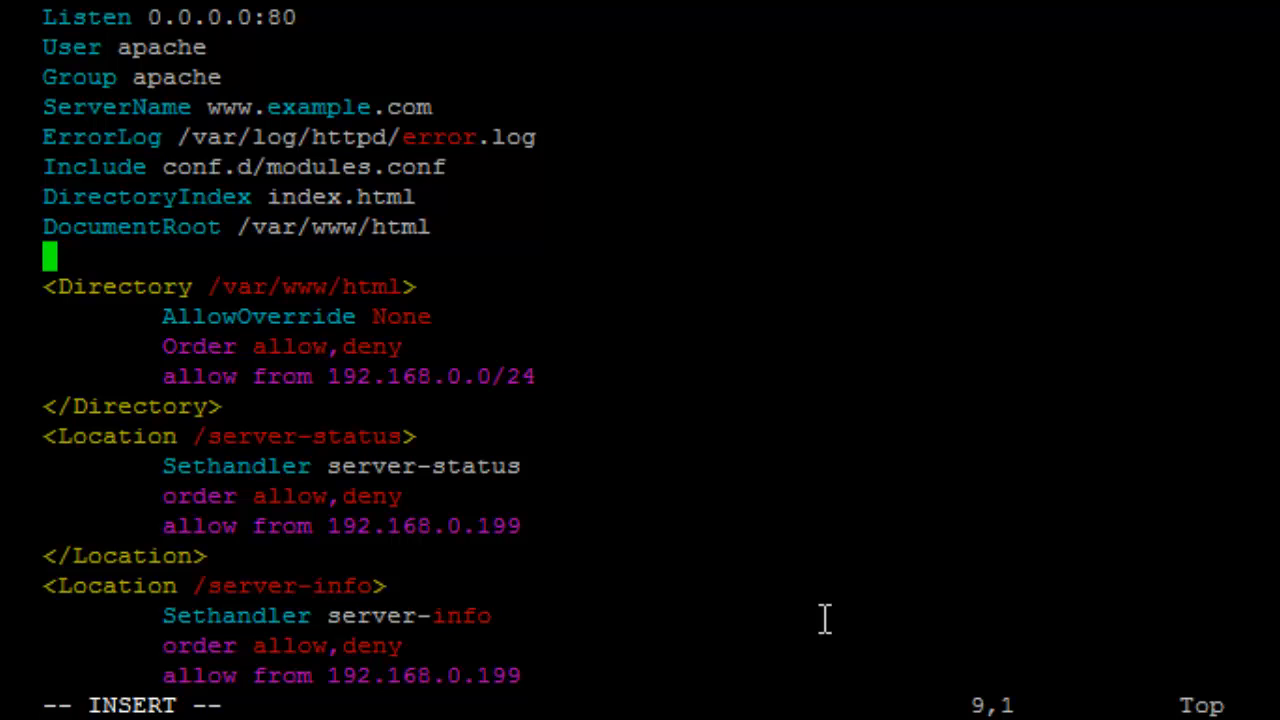
type("Exte")
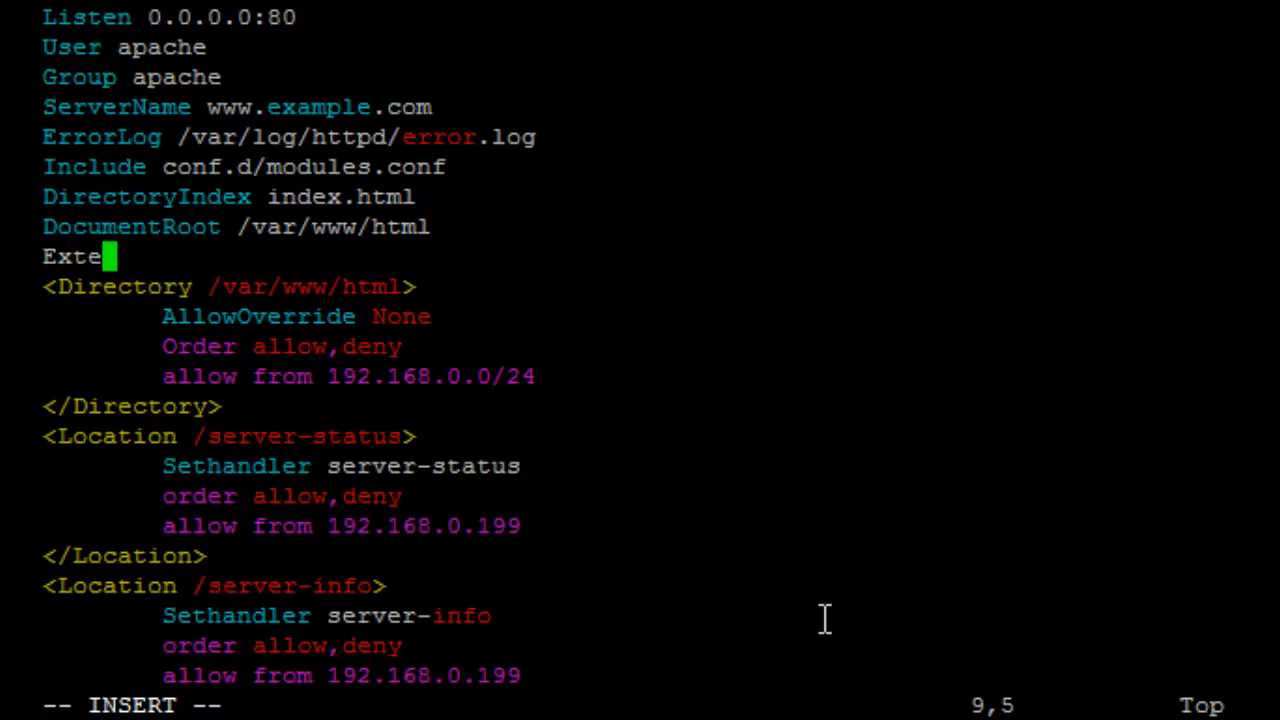
type("nded")
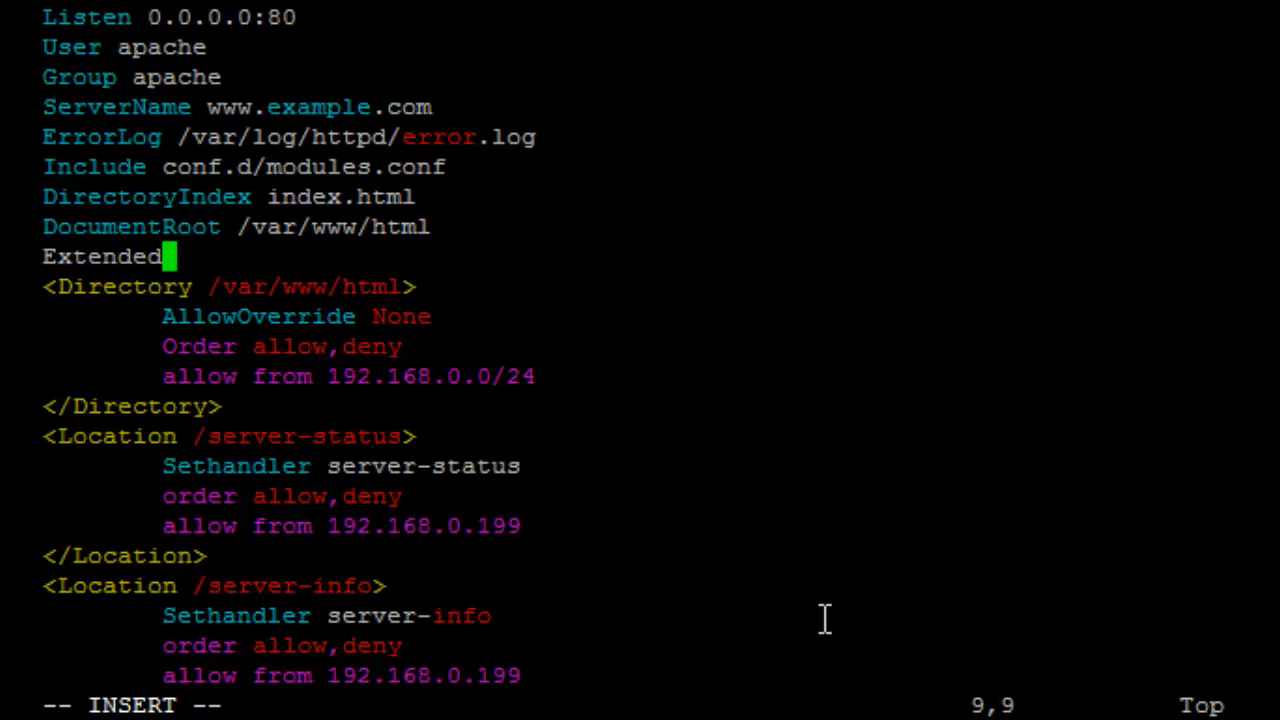
type("St")
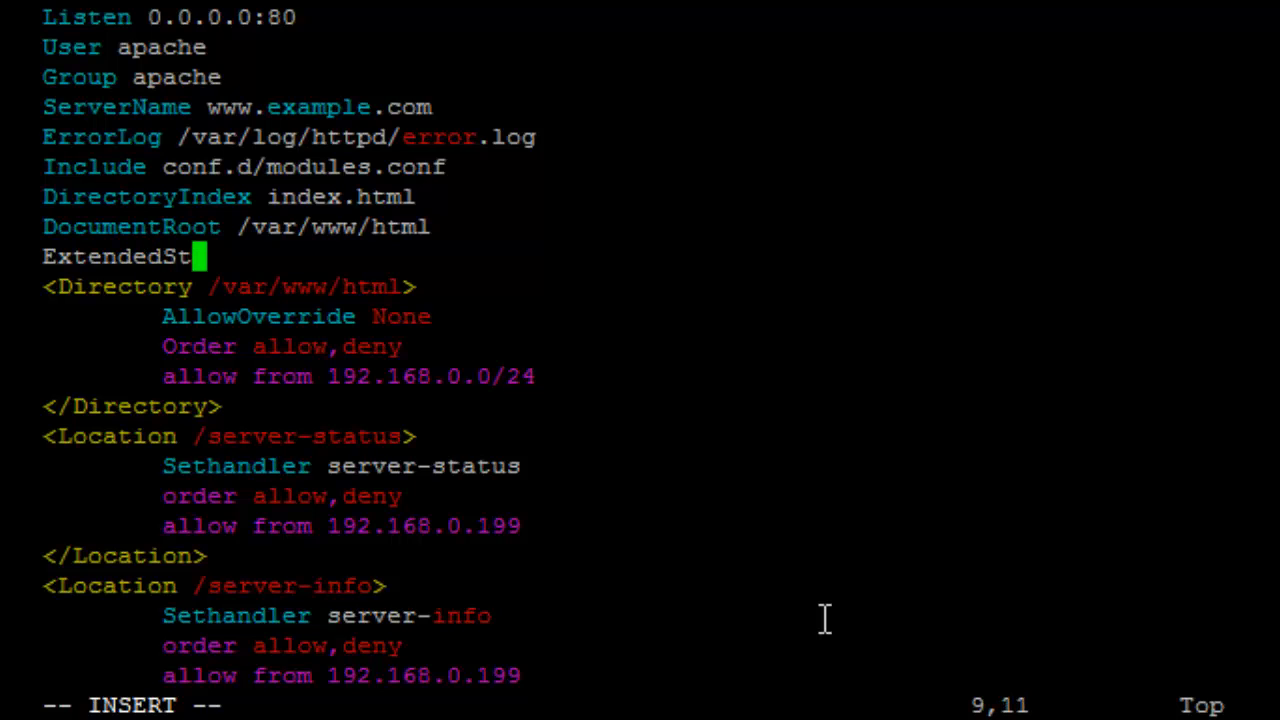
type("at")
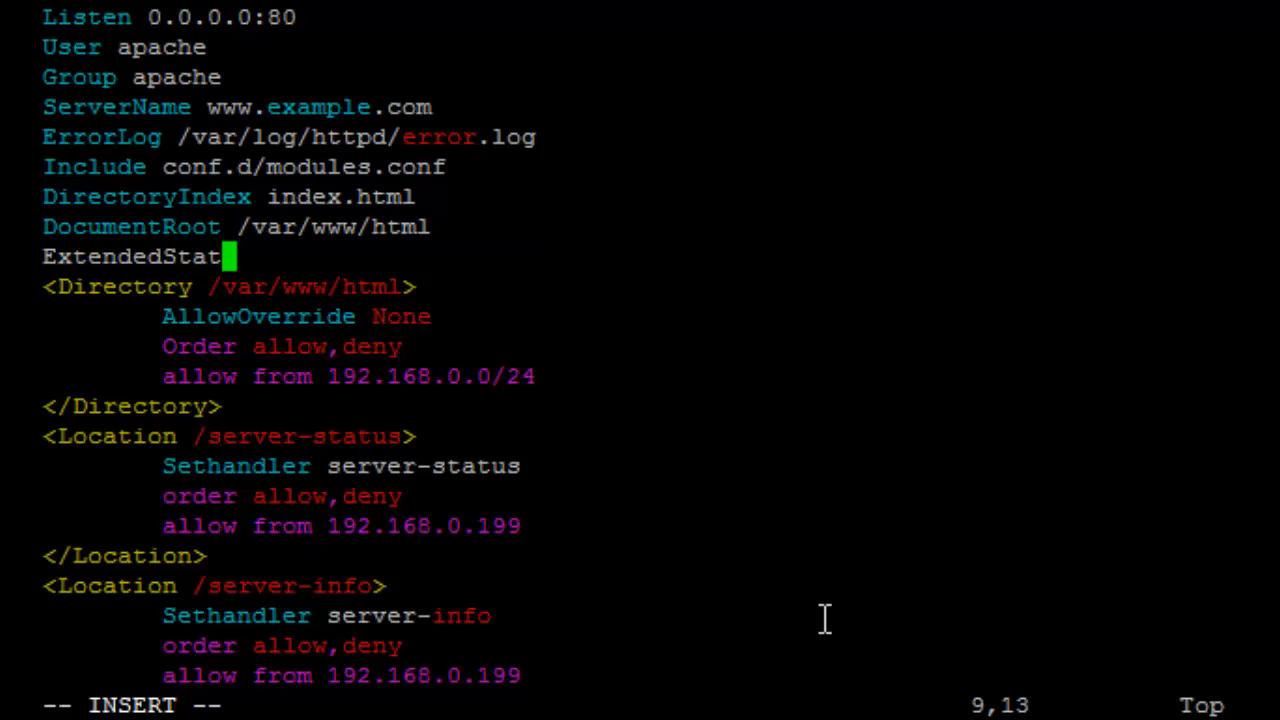
type("us O")
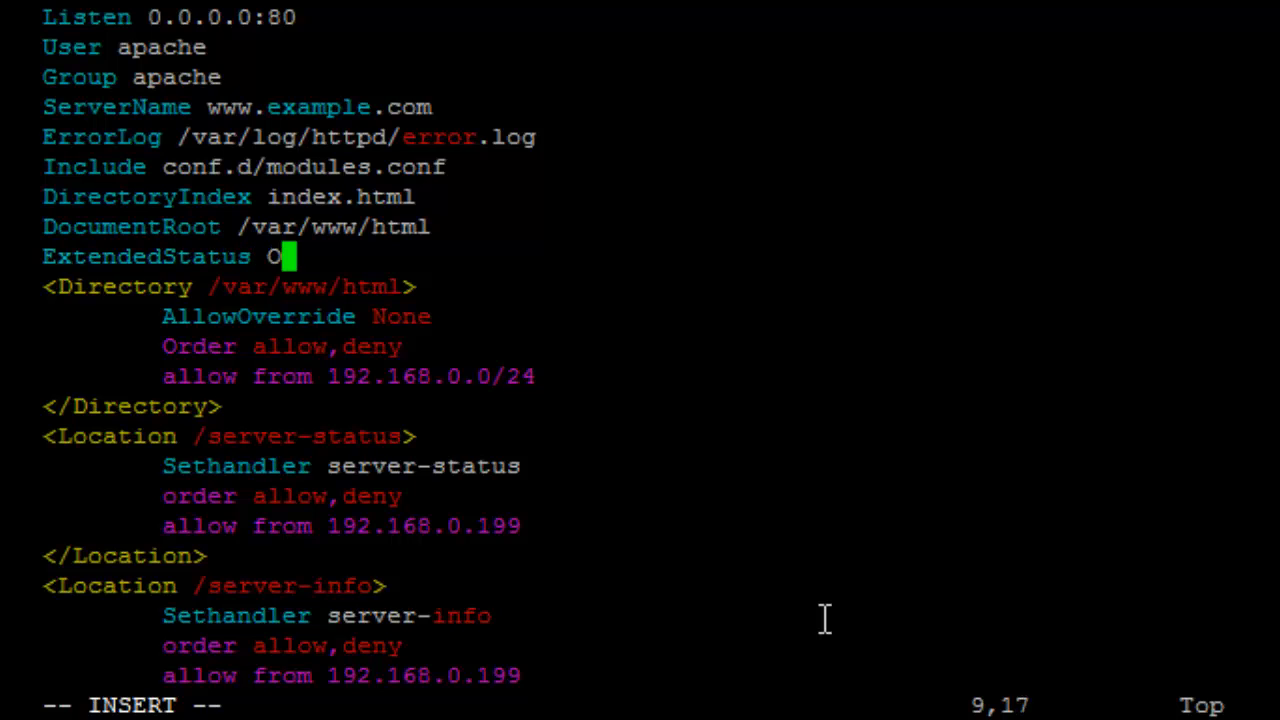
type("n")
type("!ap")
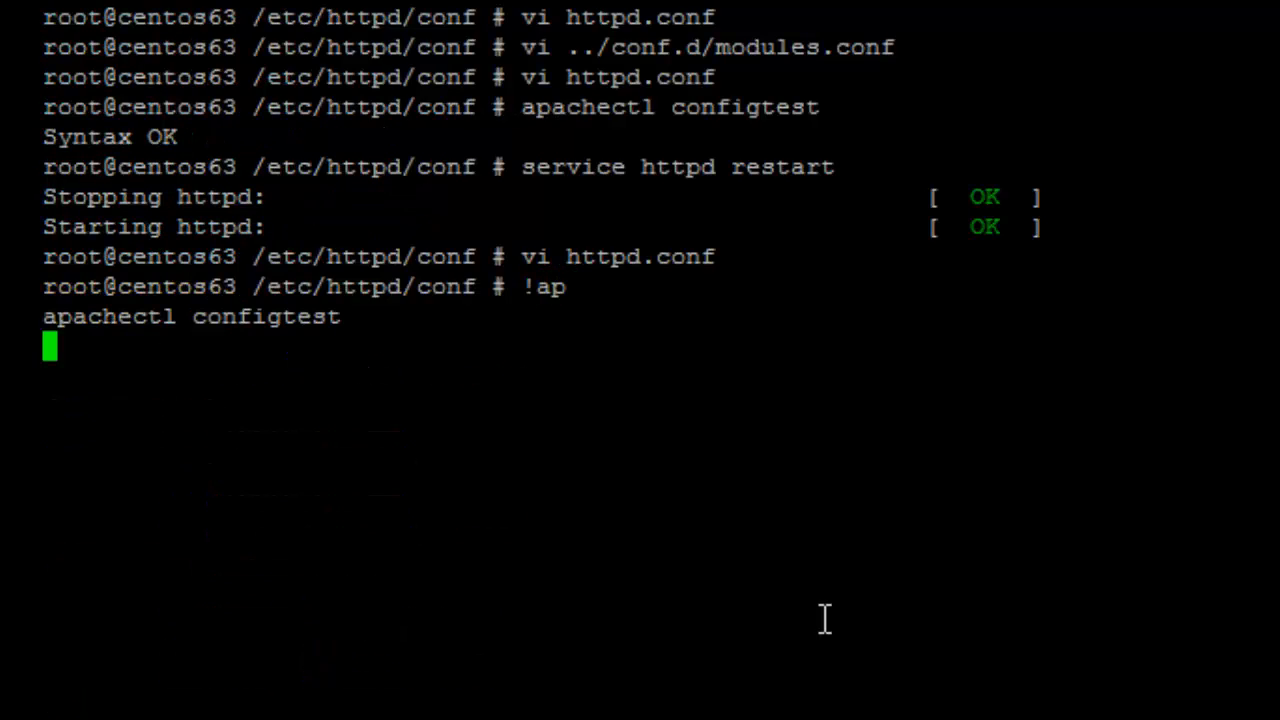
Re-run apachectl configtest and repeat 'service httpd restart' via !ser.
key("Return")
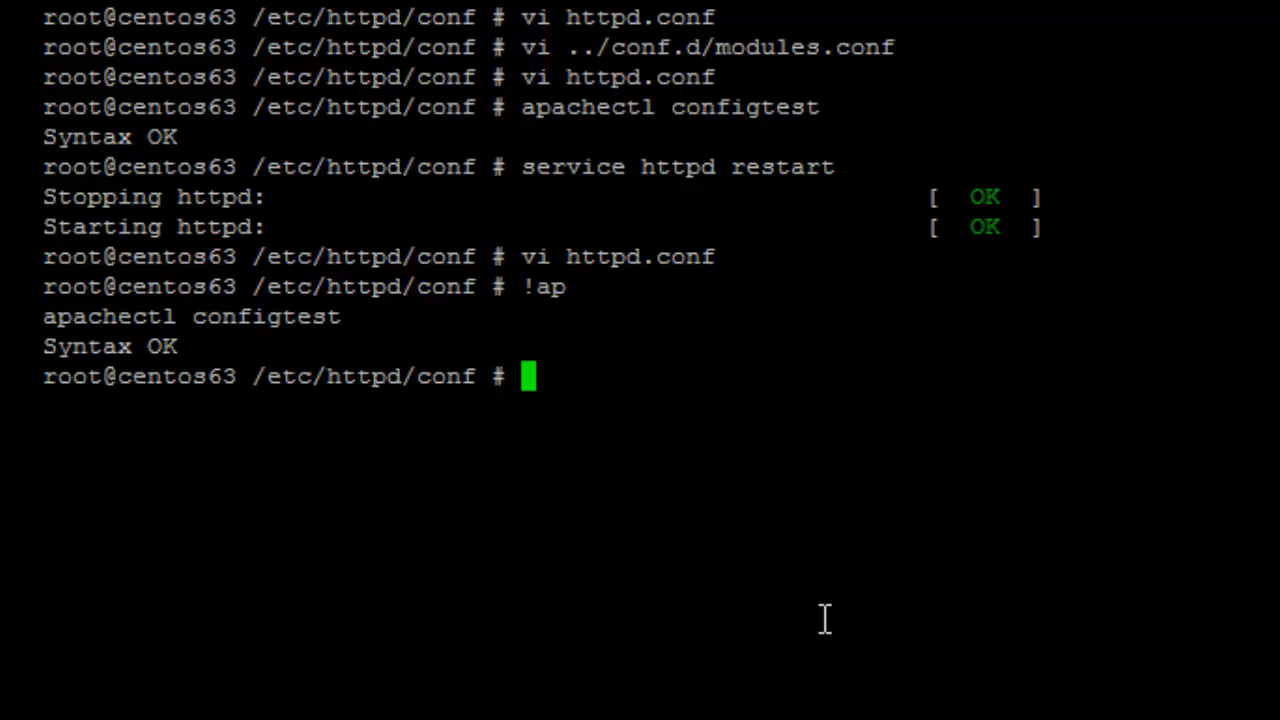
type("!ser")
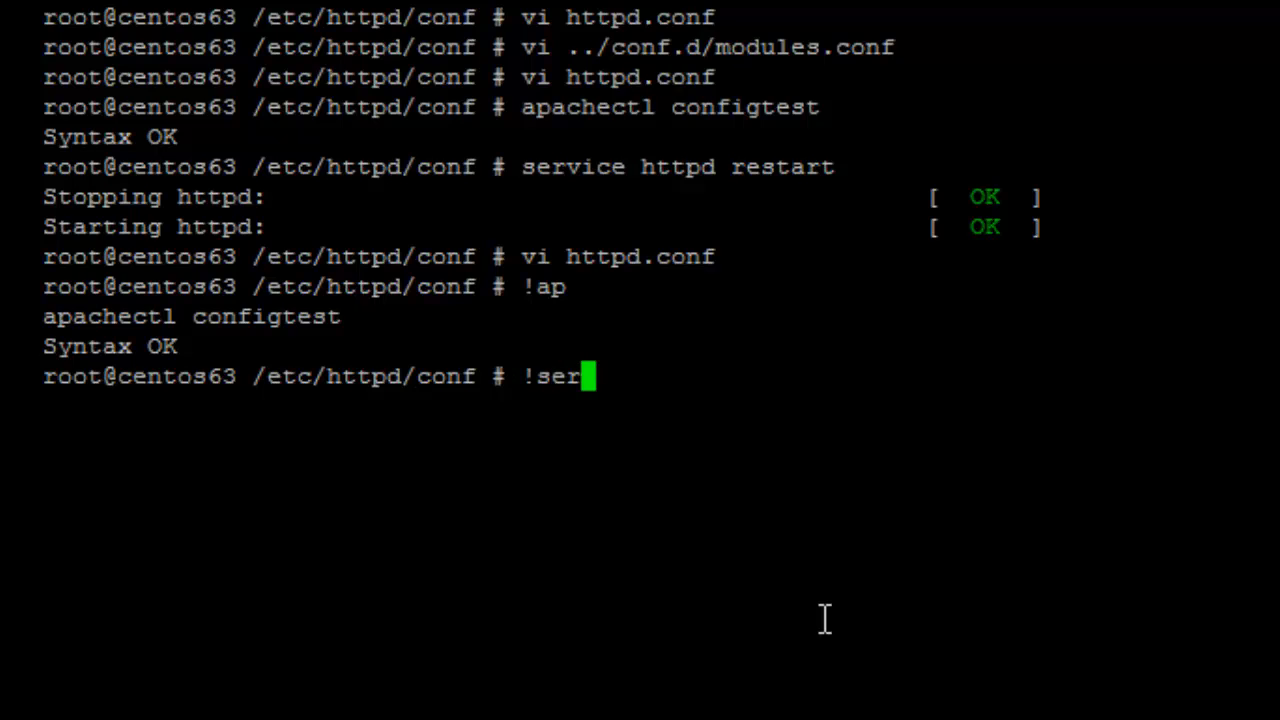
key("Return")
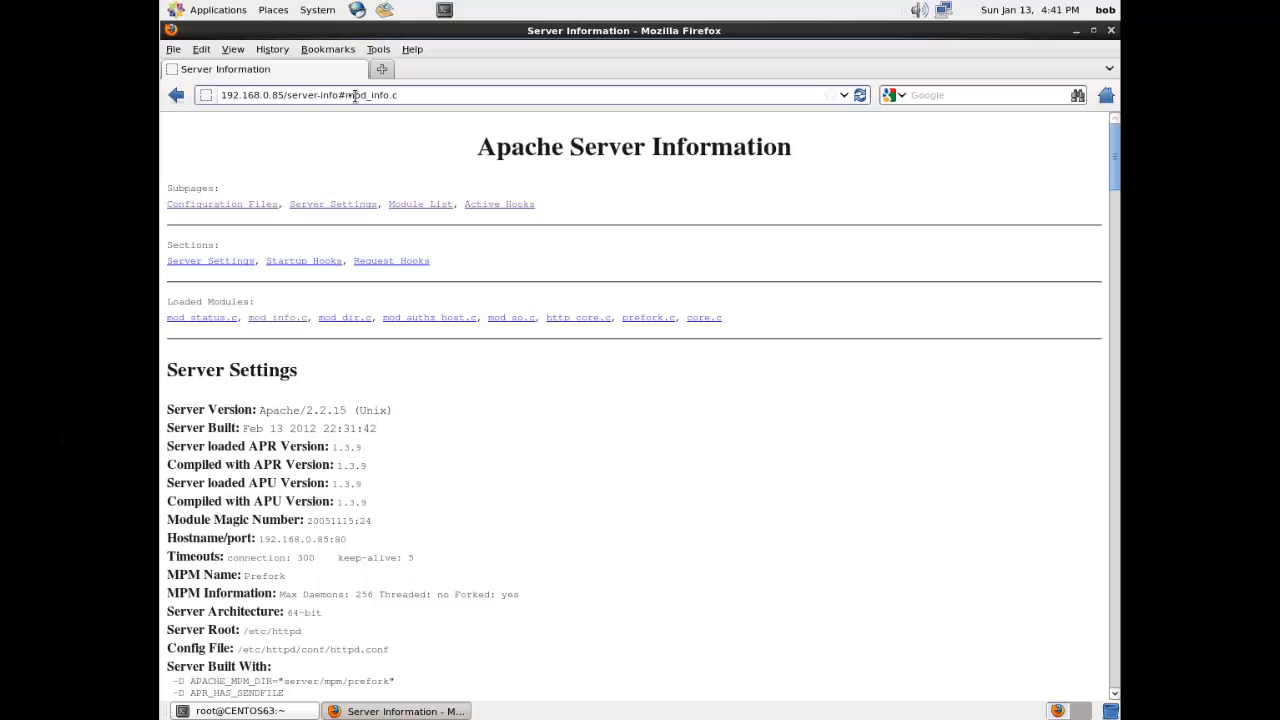
Reload 192.168.0.85/server-status and scroll the extended report showing the request from 192.168.0.199.
double_click(344, 96)
type("status")
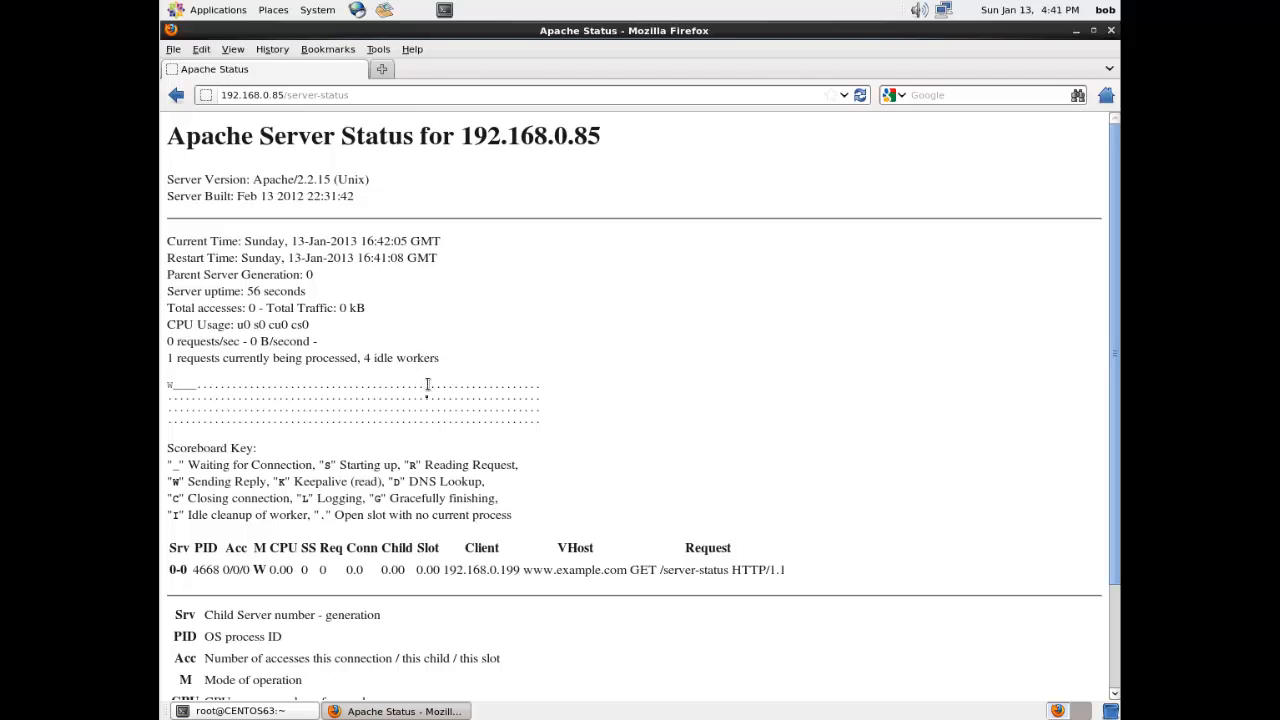
mouse_move(332, 536)
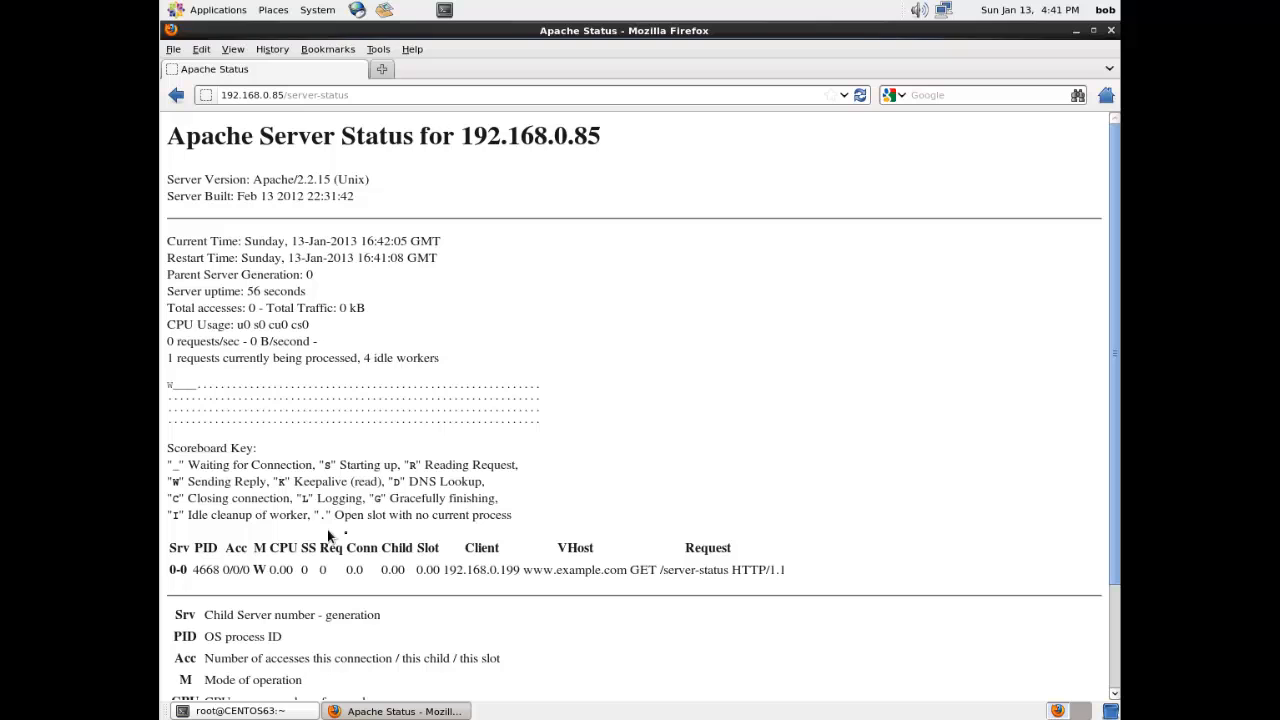
scroll("down", 3)
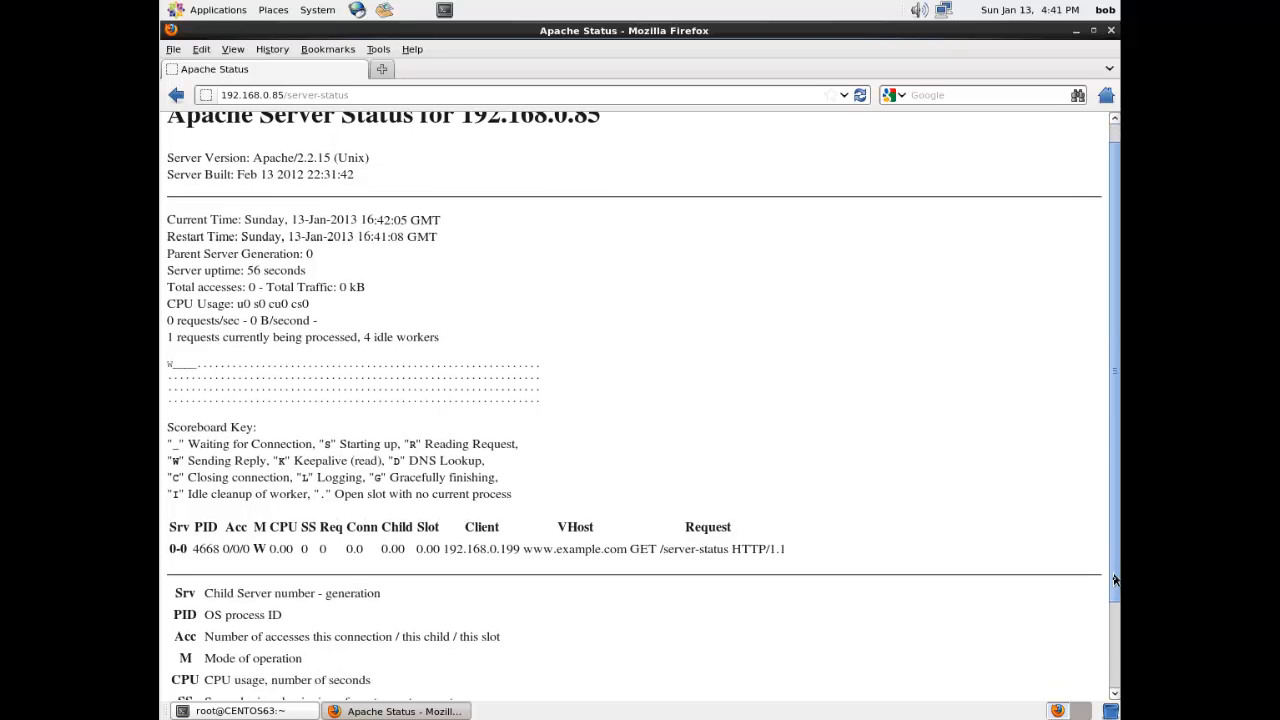
scroll("down", 3)
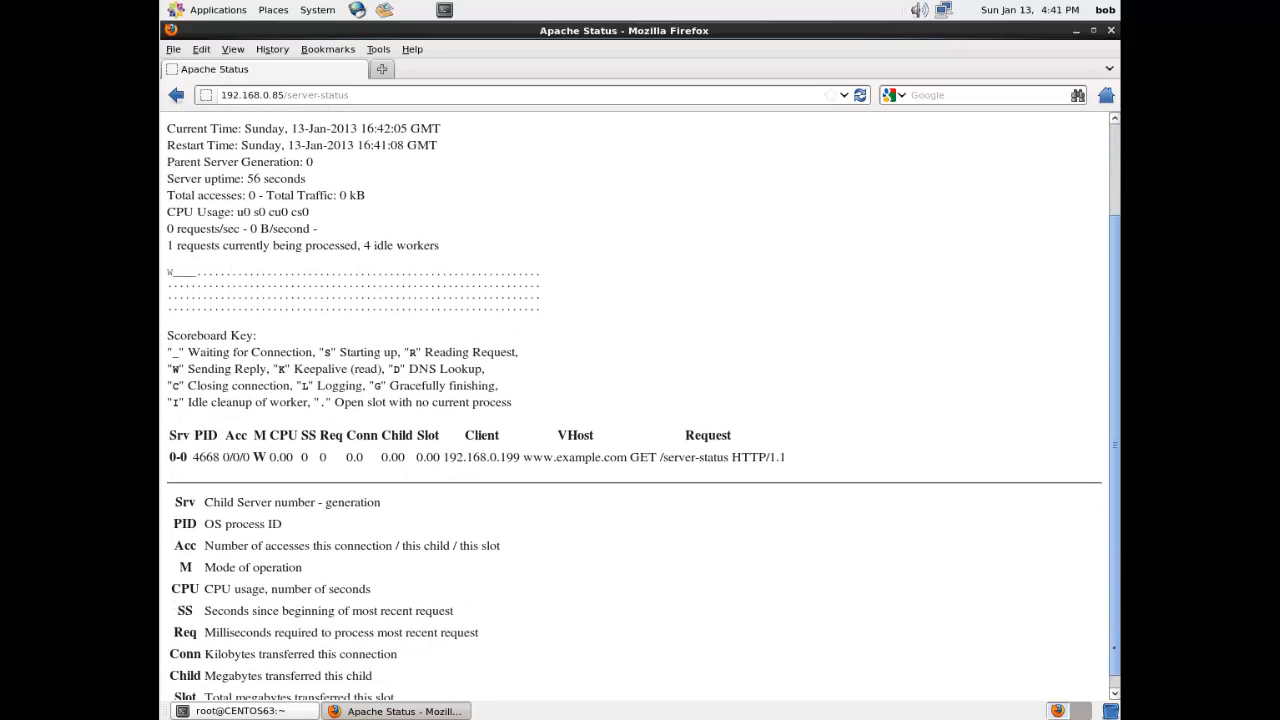
scroll("down", 3)
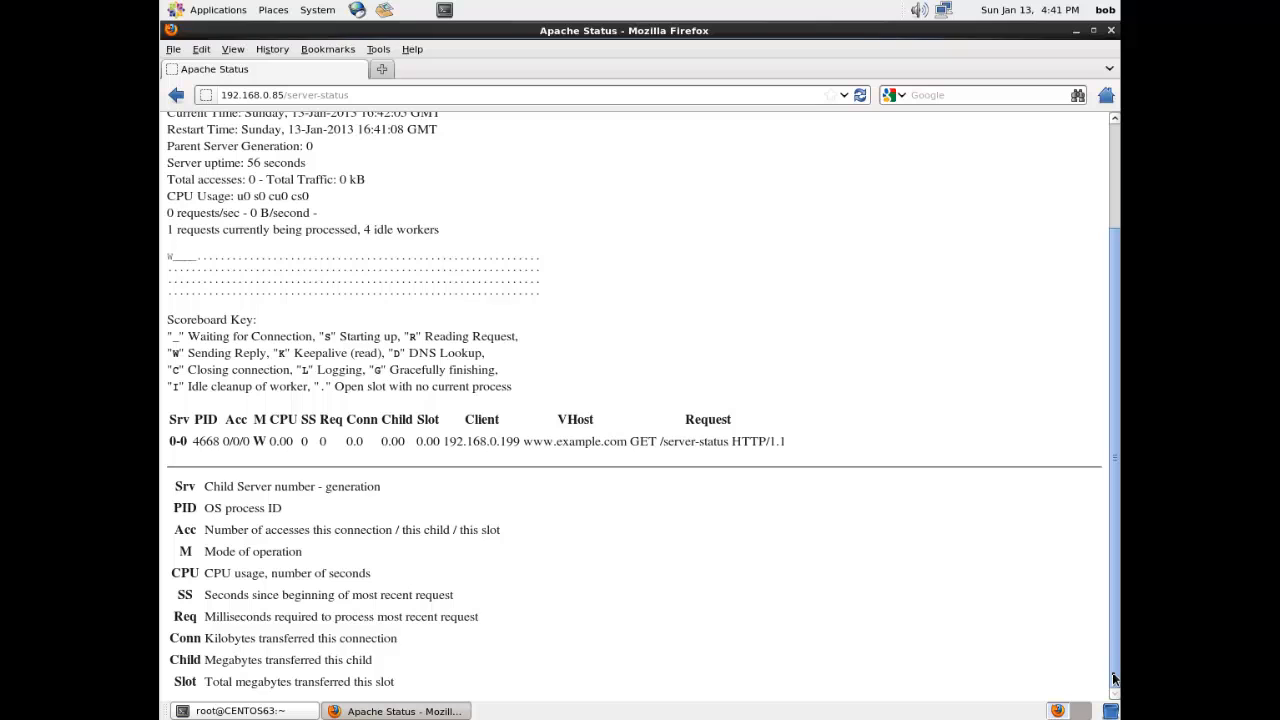
scroll("up", 3)
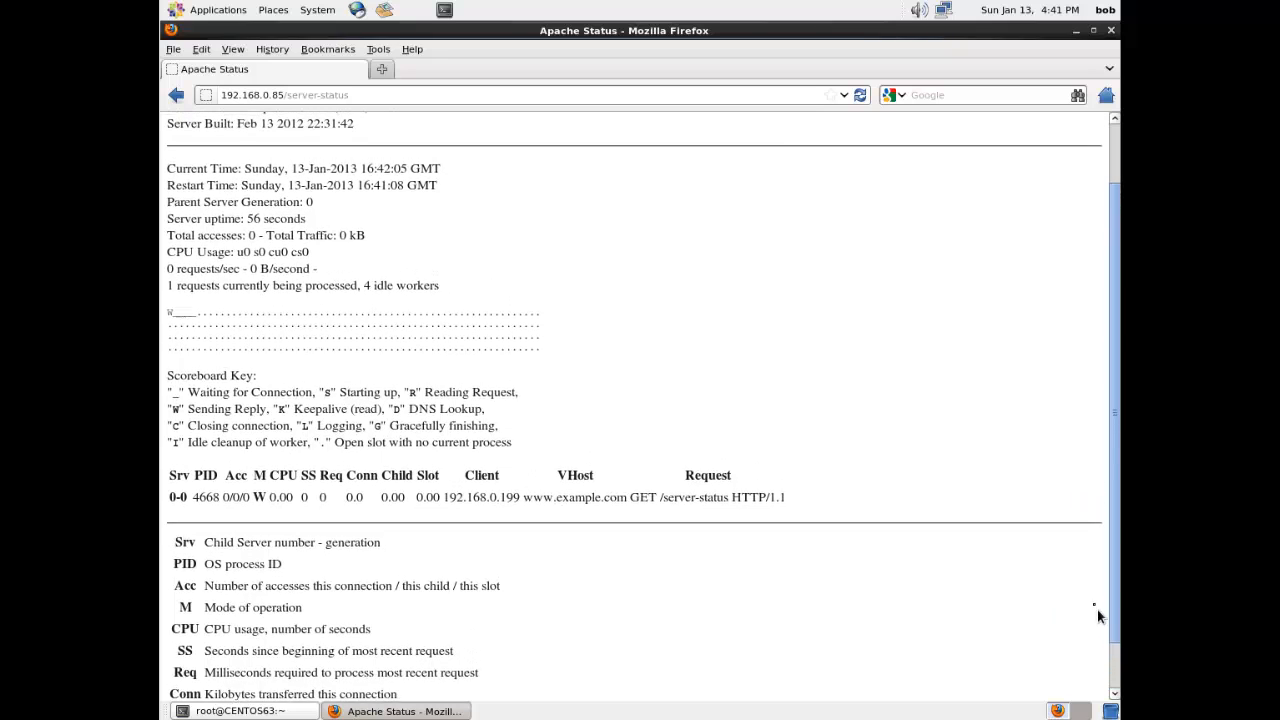
scroll("up", 3)
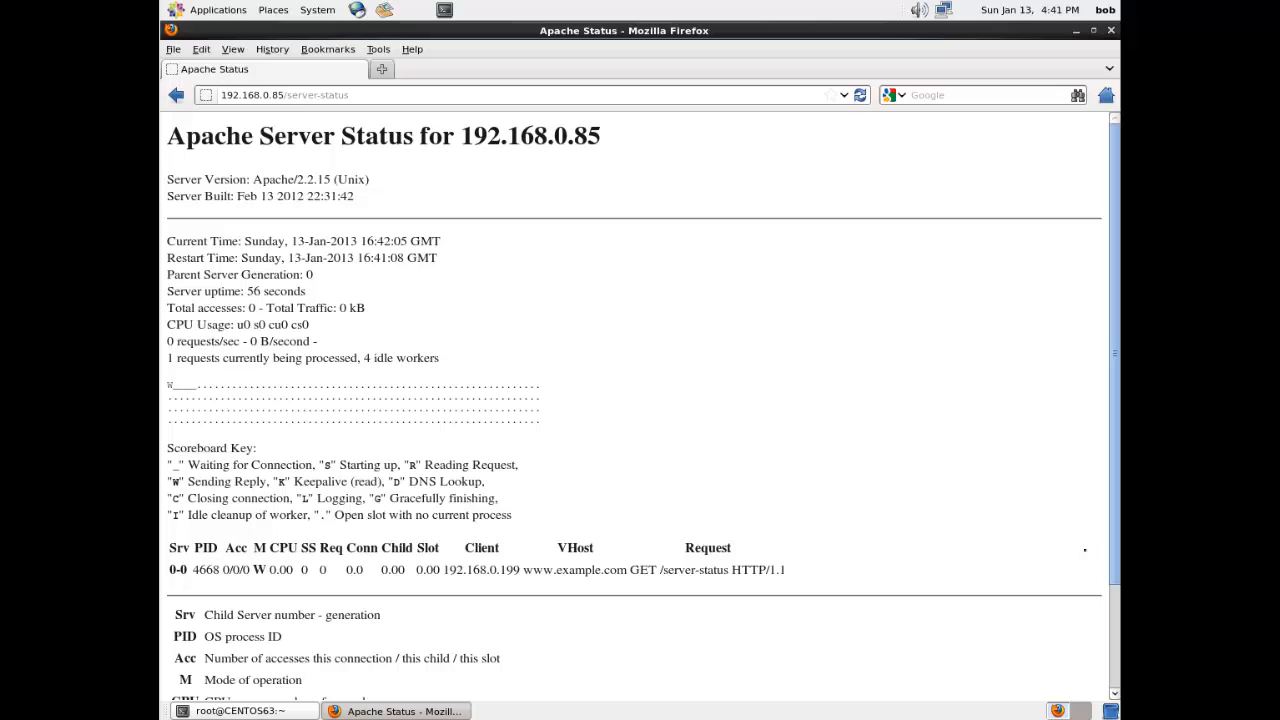
mouse_move(1088, 556)
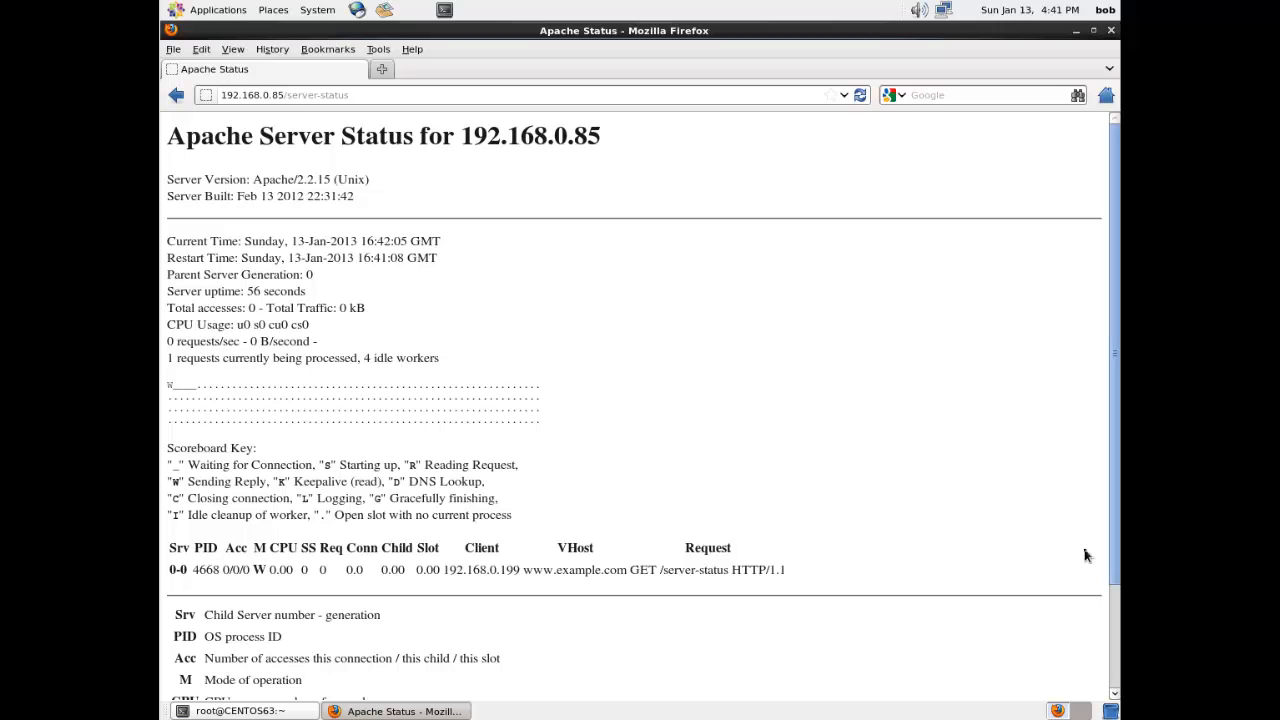